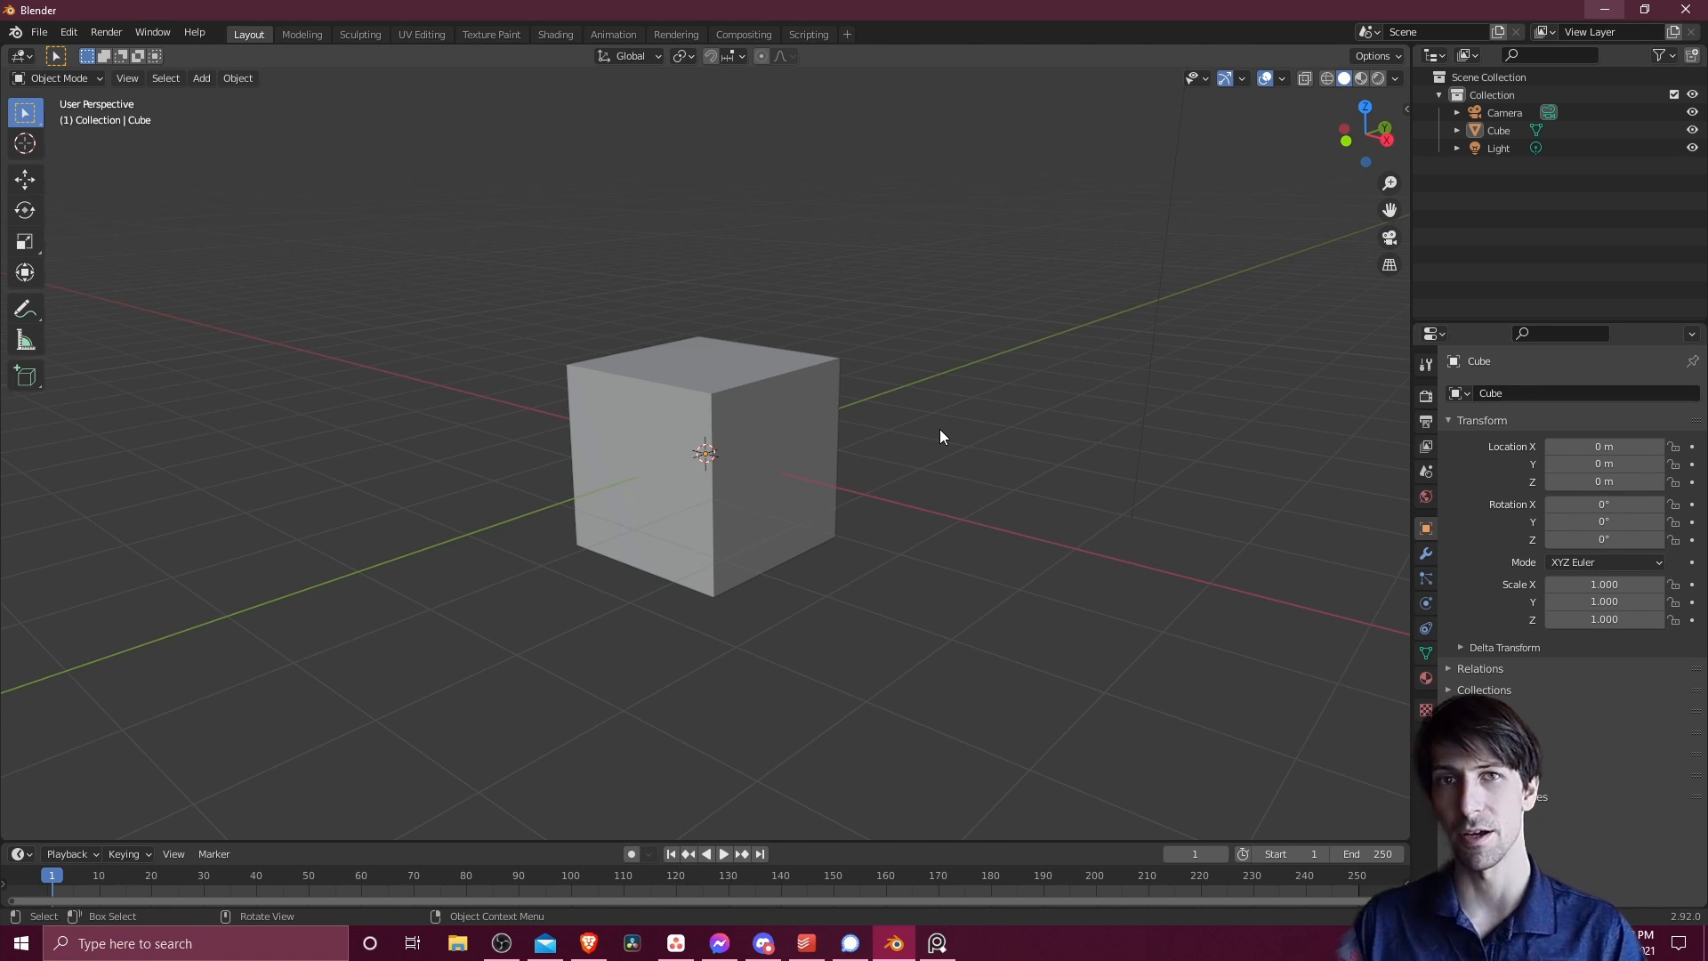
{"action": "mouse_move", "coordinate": [932, 436]}
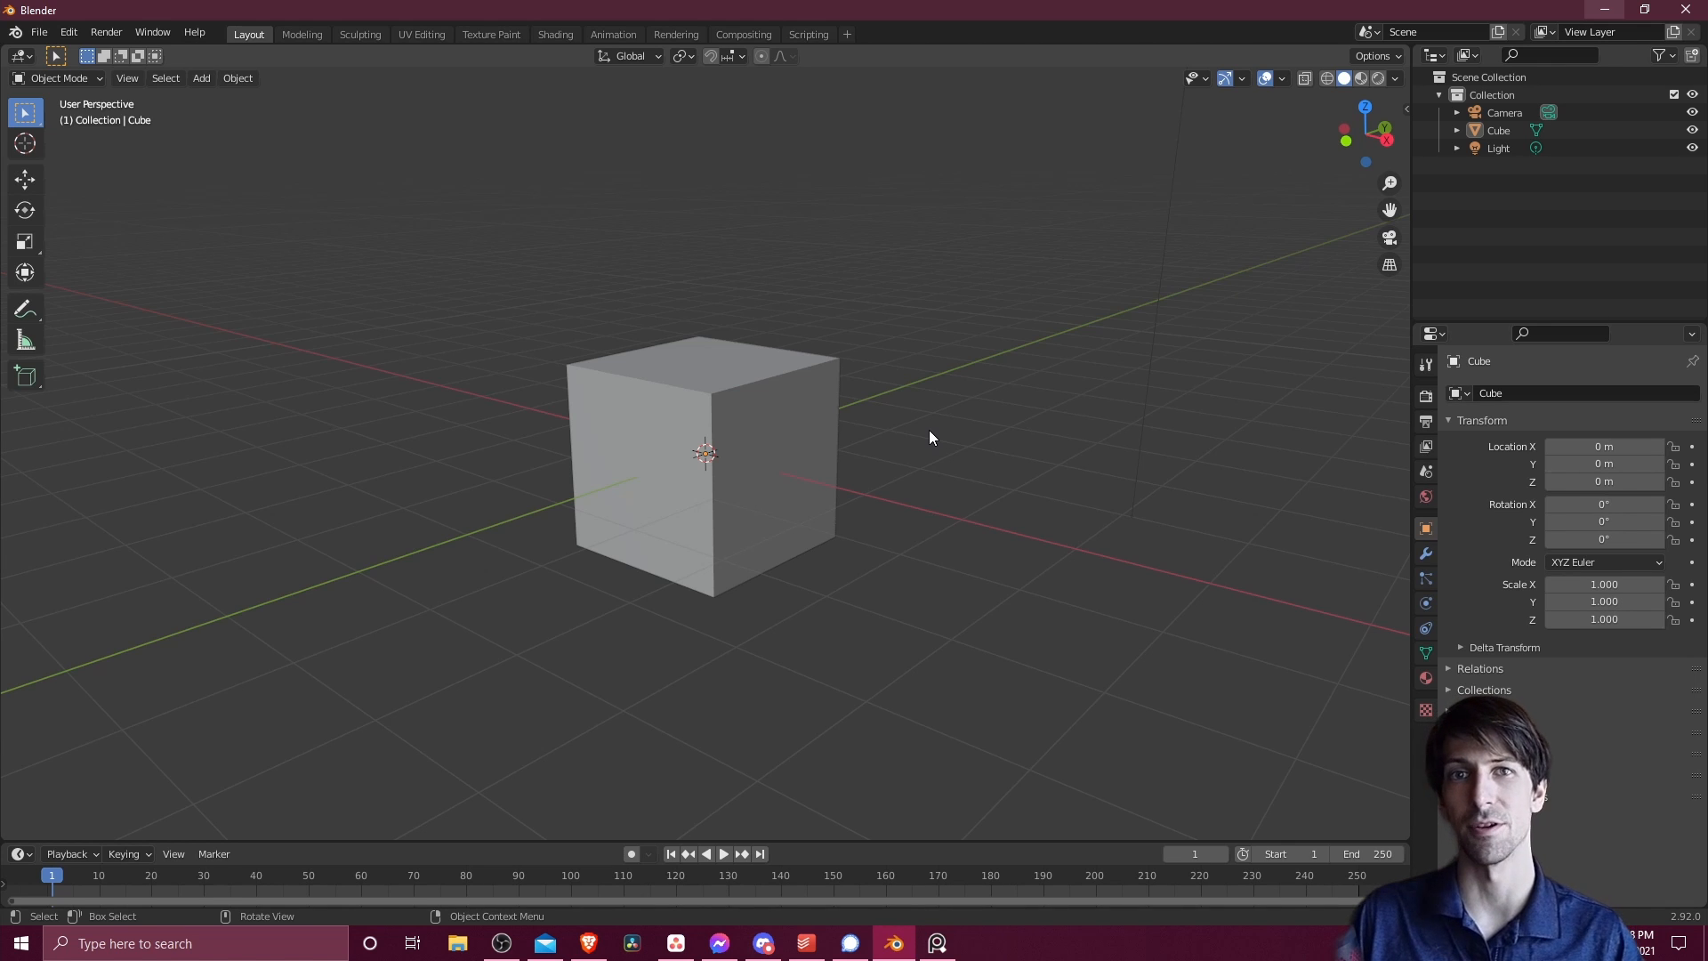
{"action": "mouse_move", "coordinate": [926, 470]}
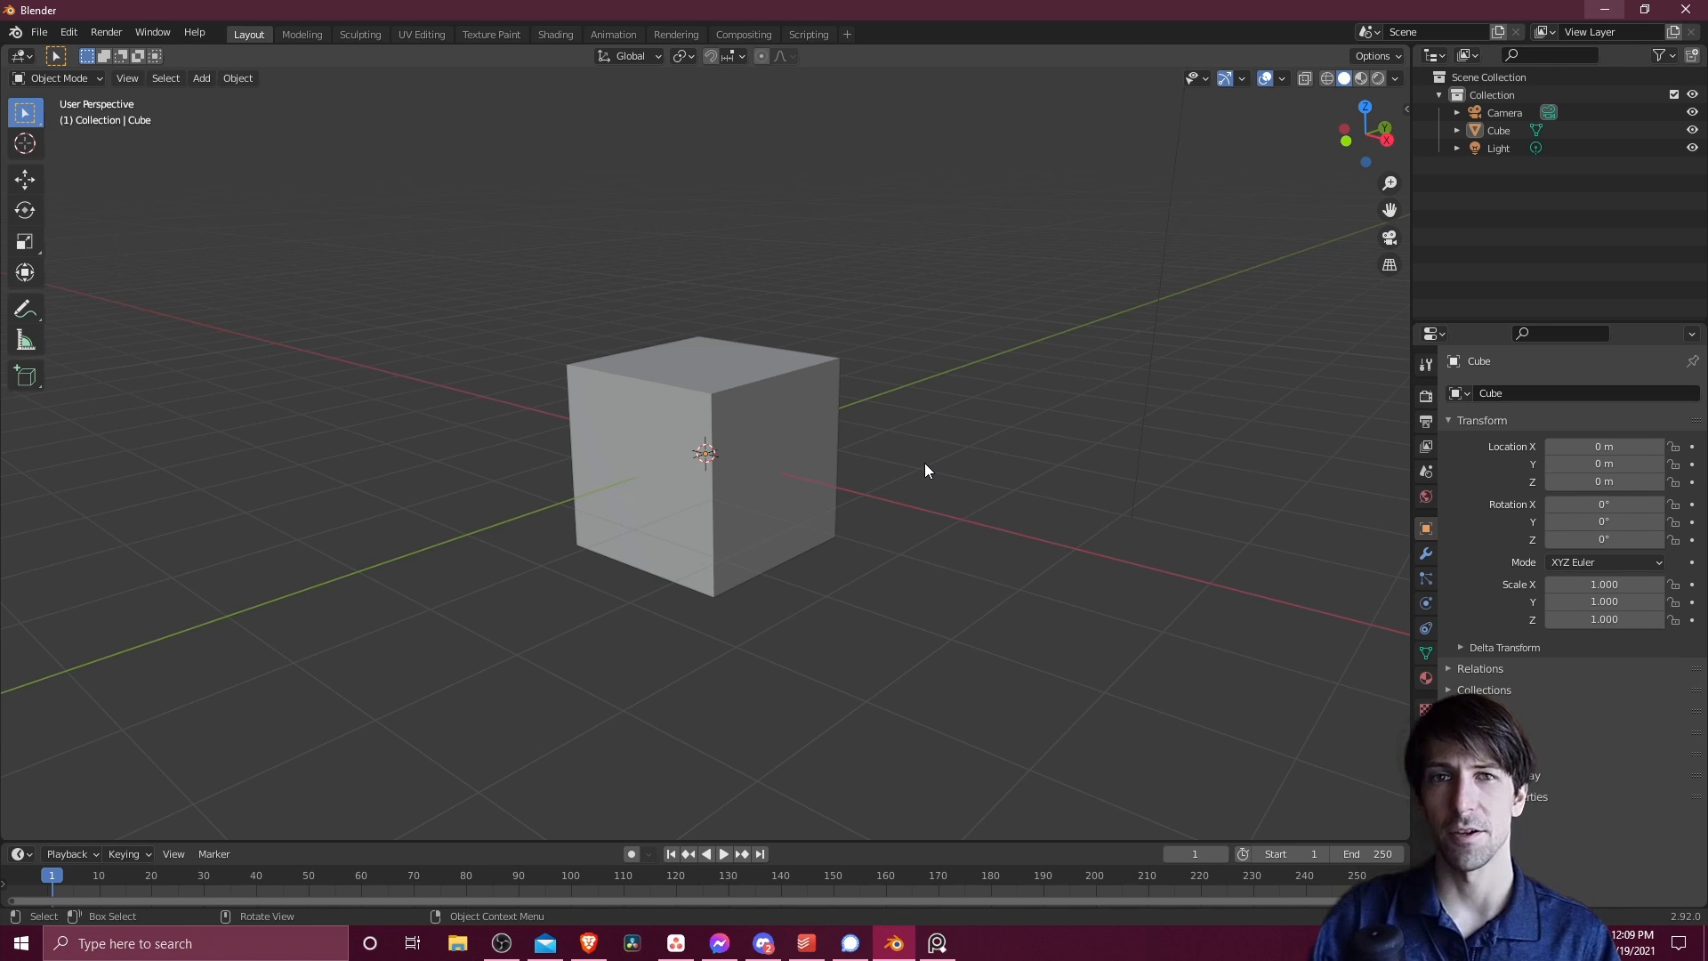
{"action": "mouse_move", "coordinate": [780, 407]}
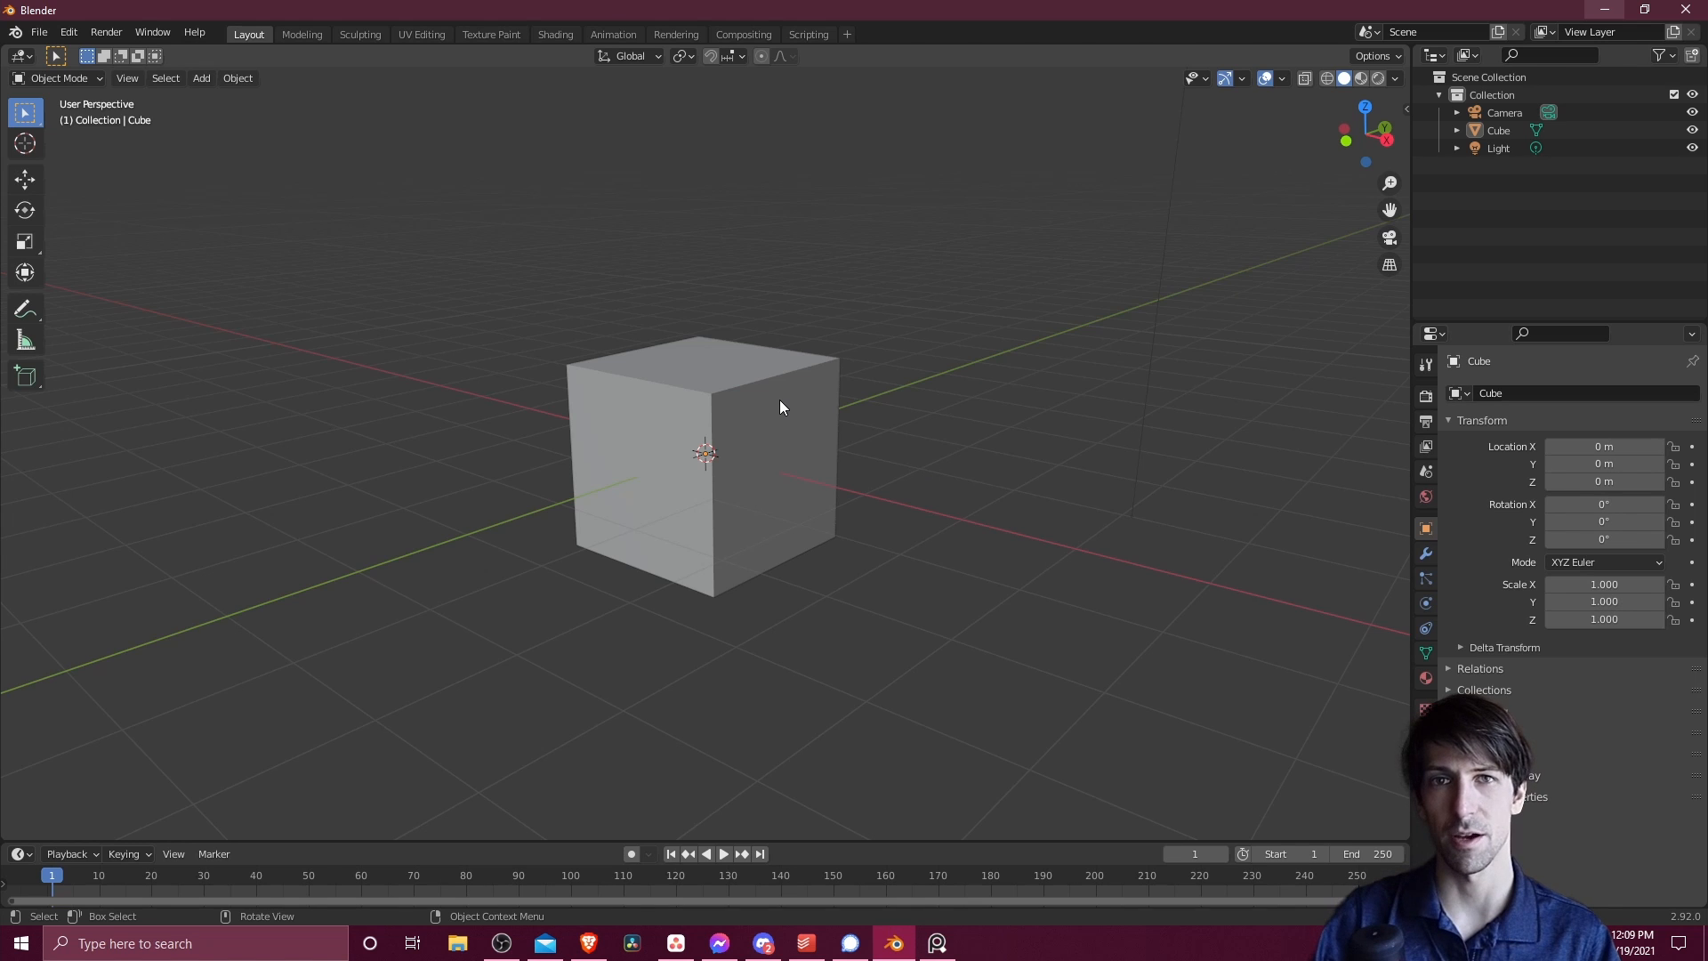
Select the default cube and show its Principled BSDF material settings
{"action": "left_click", "coordinate": [779, 407]}
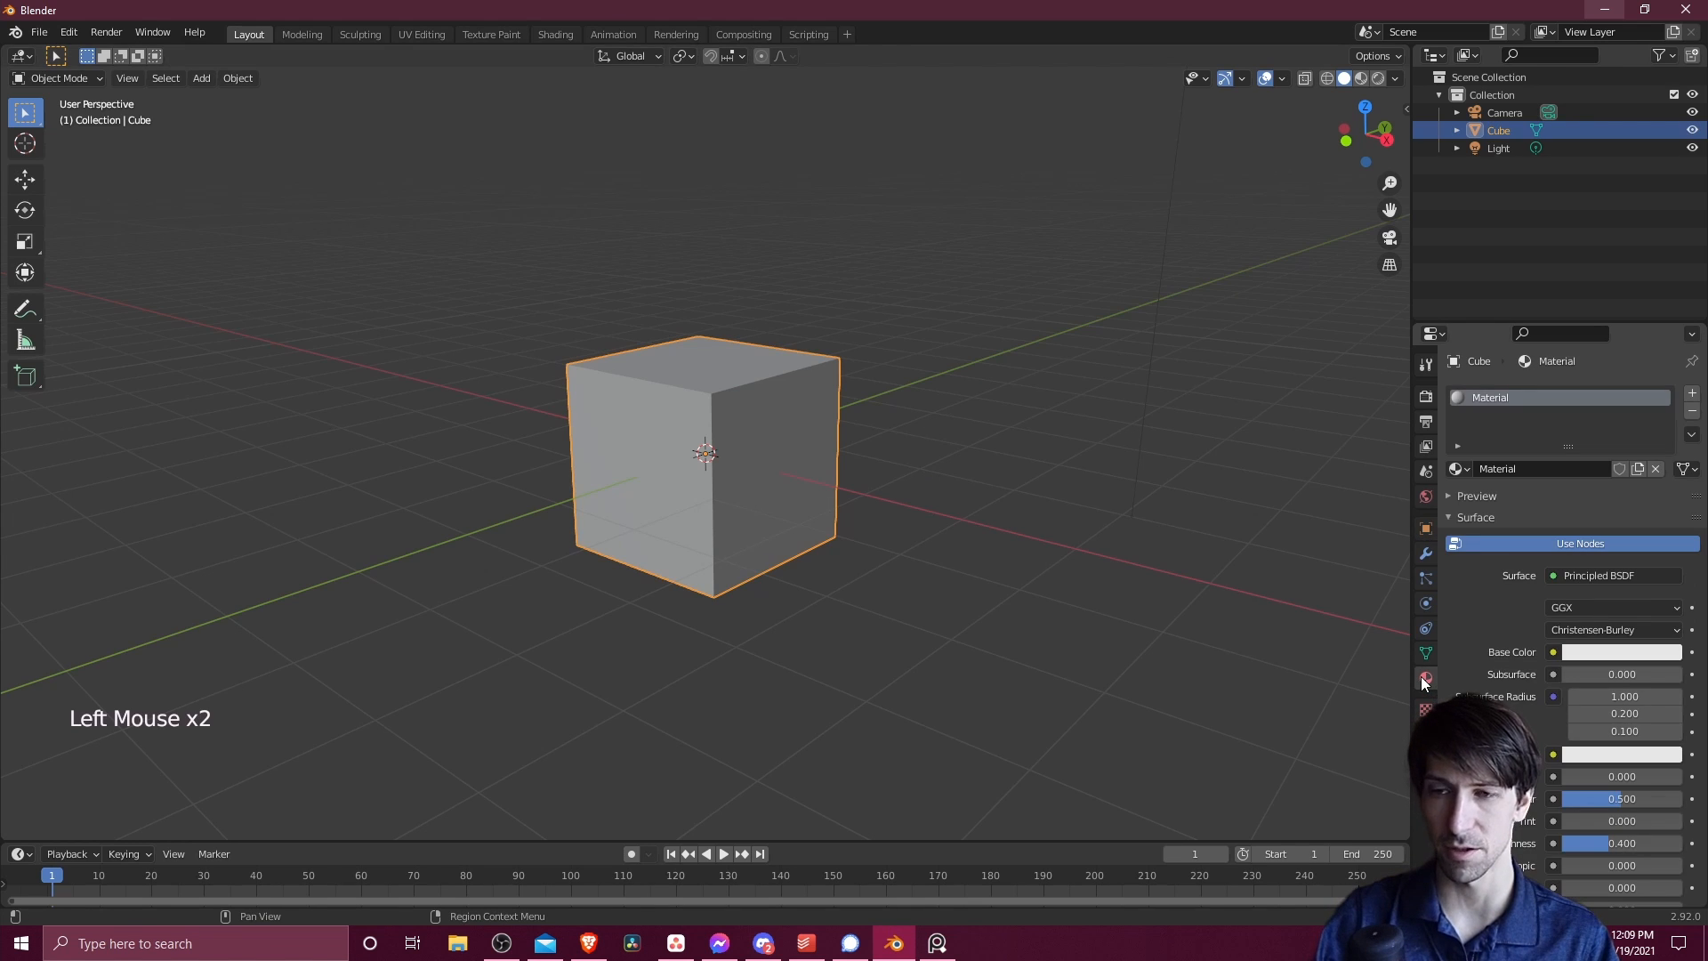
{"action": "mouse_move", "coordinate": [1693, 417]}
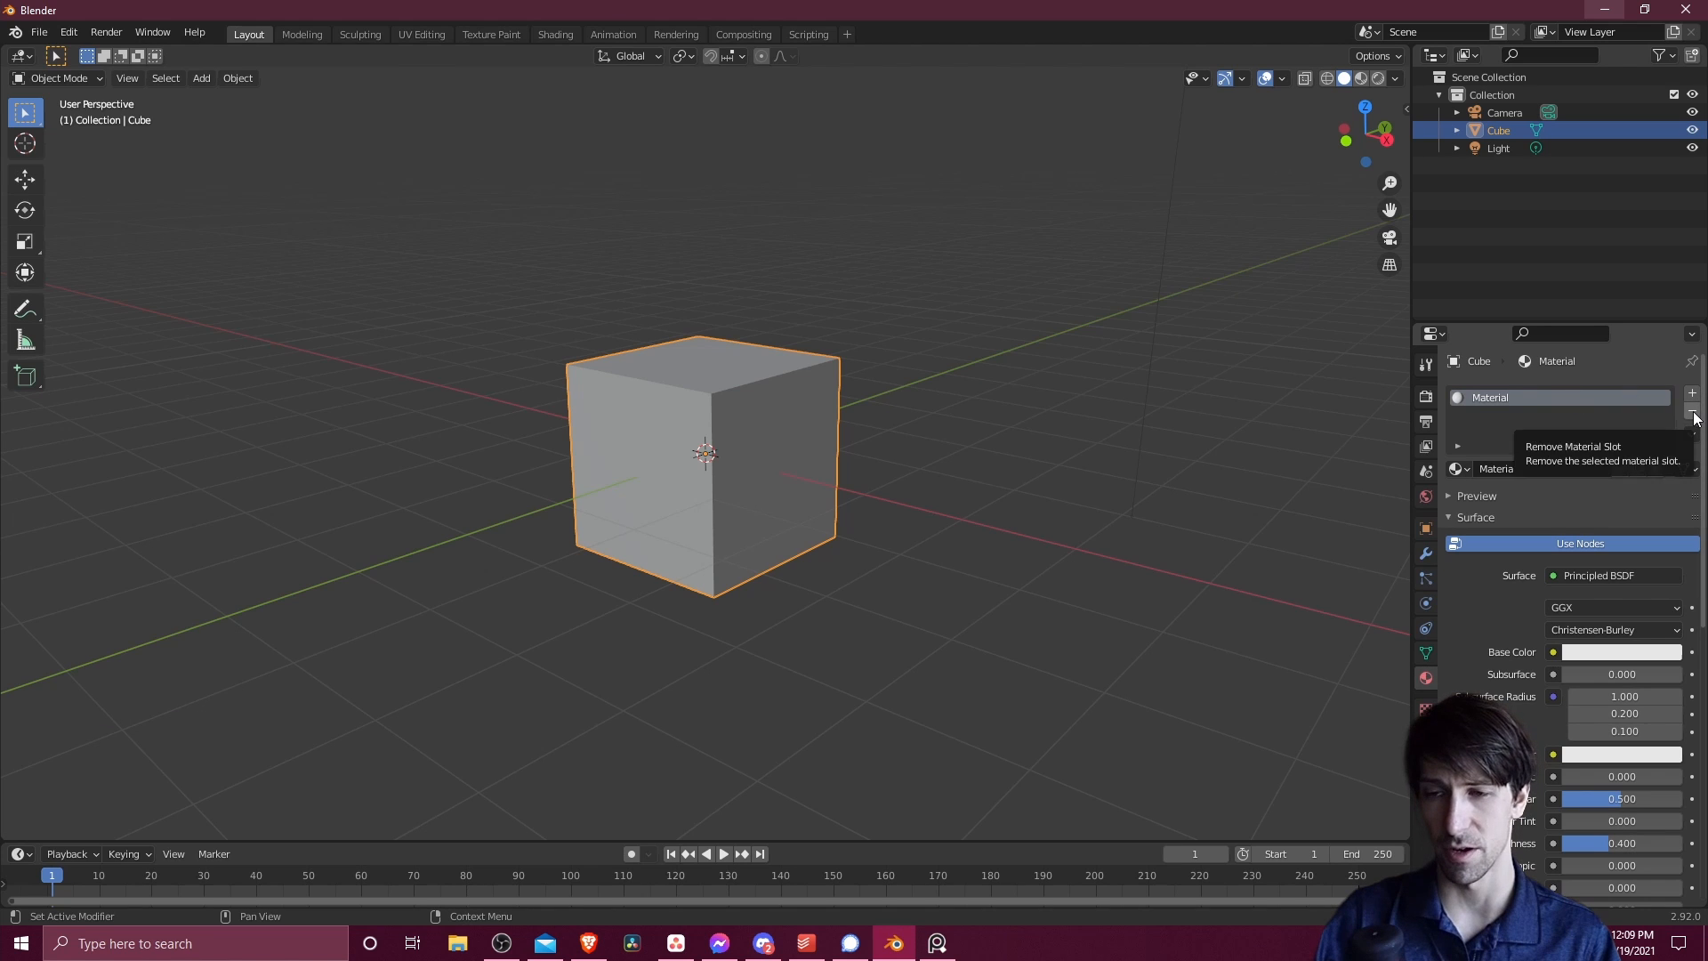
{"action": "left_click", "coordinate": [1692, 415]}
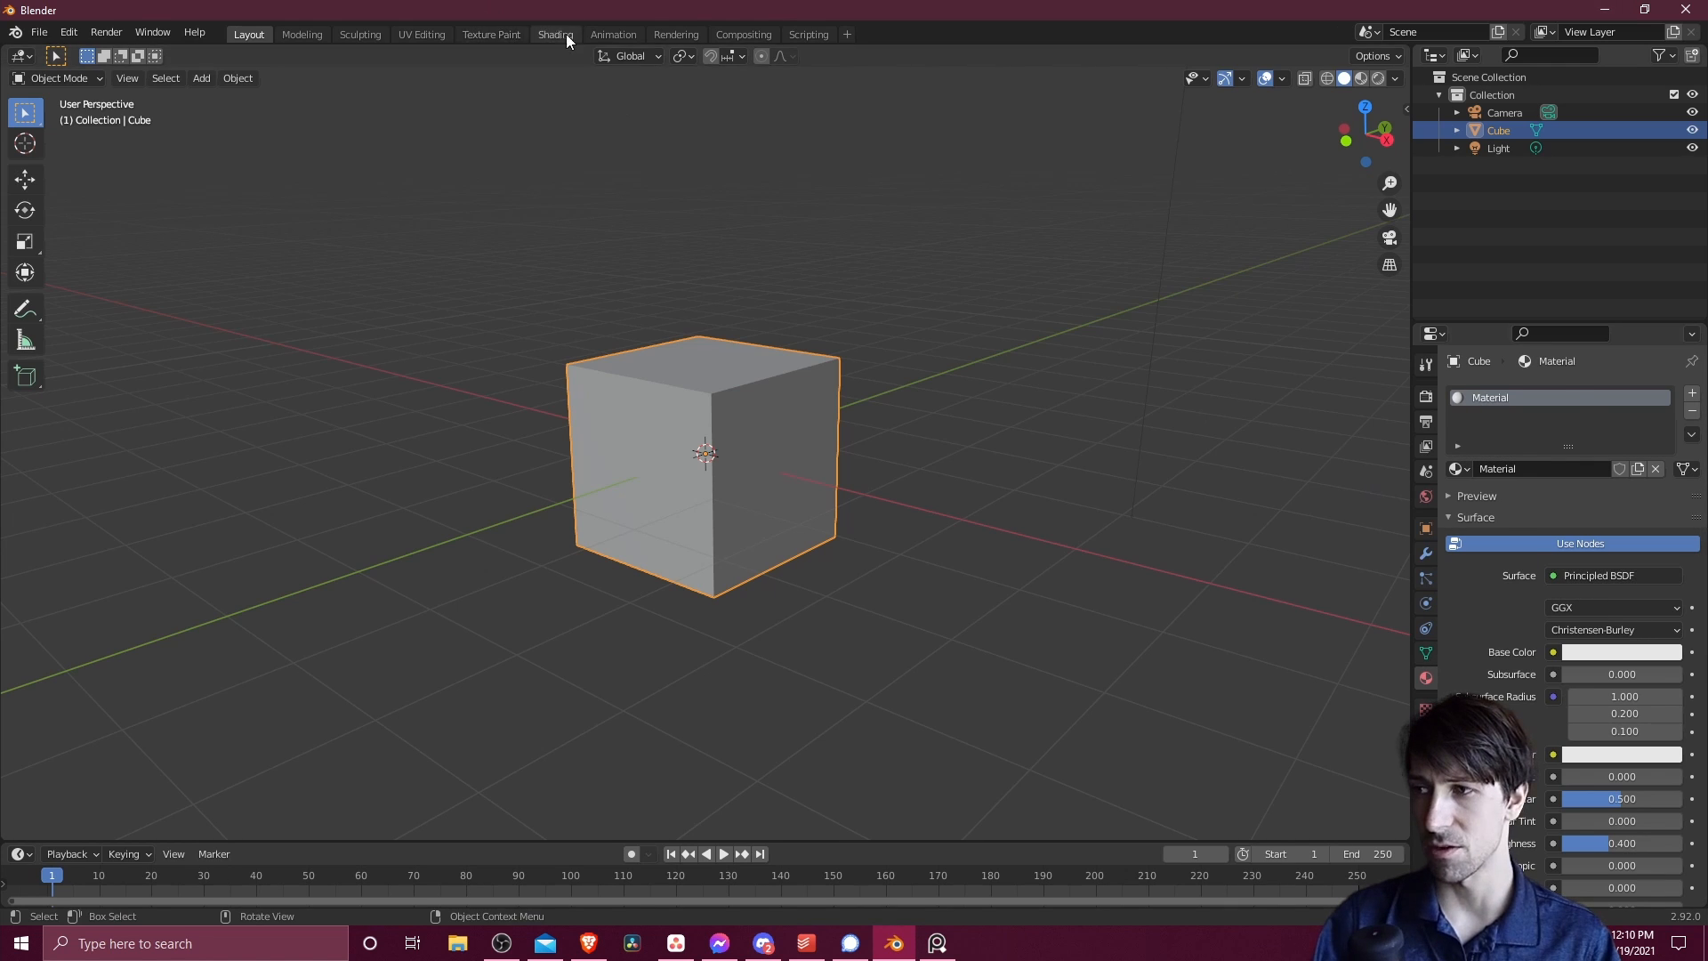
Switch to the Shading workspace and add an Image Texture node via node search
{"action": "left_click", "coordinate": [555, 33]}
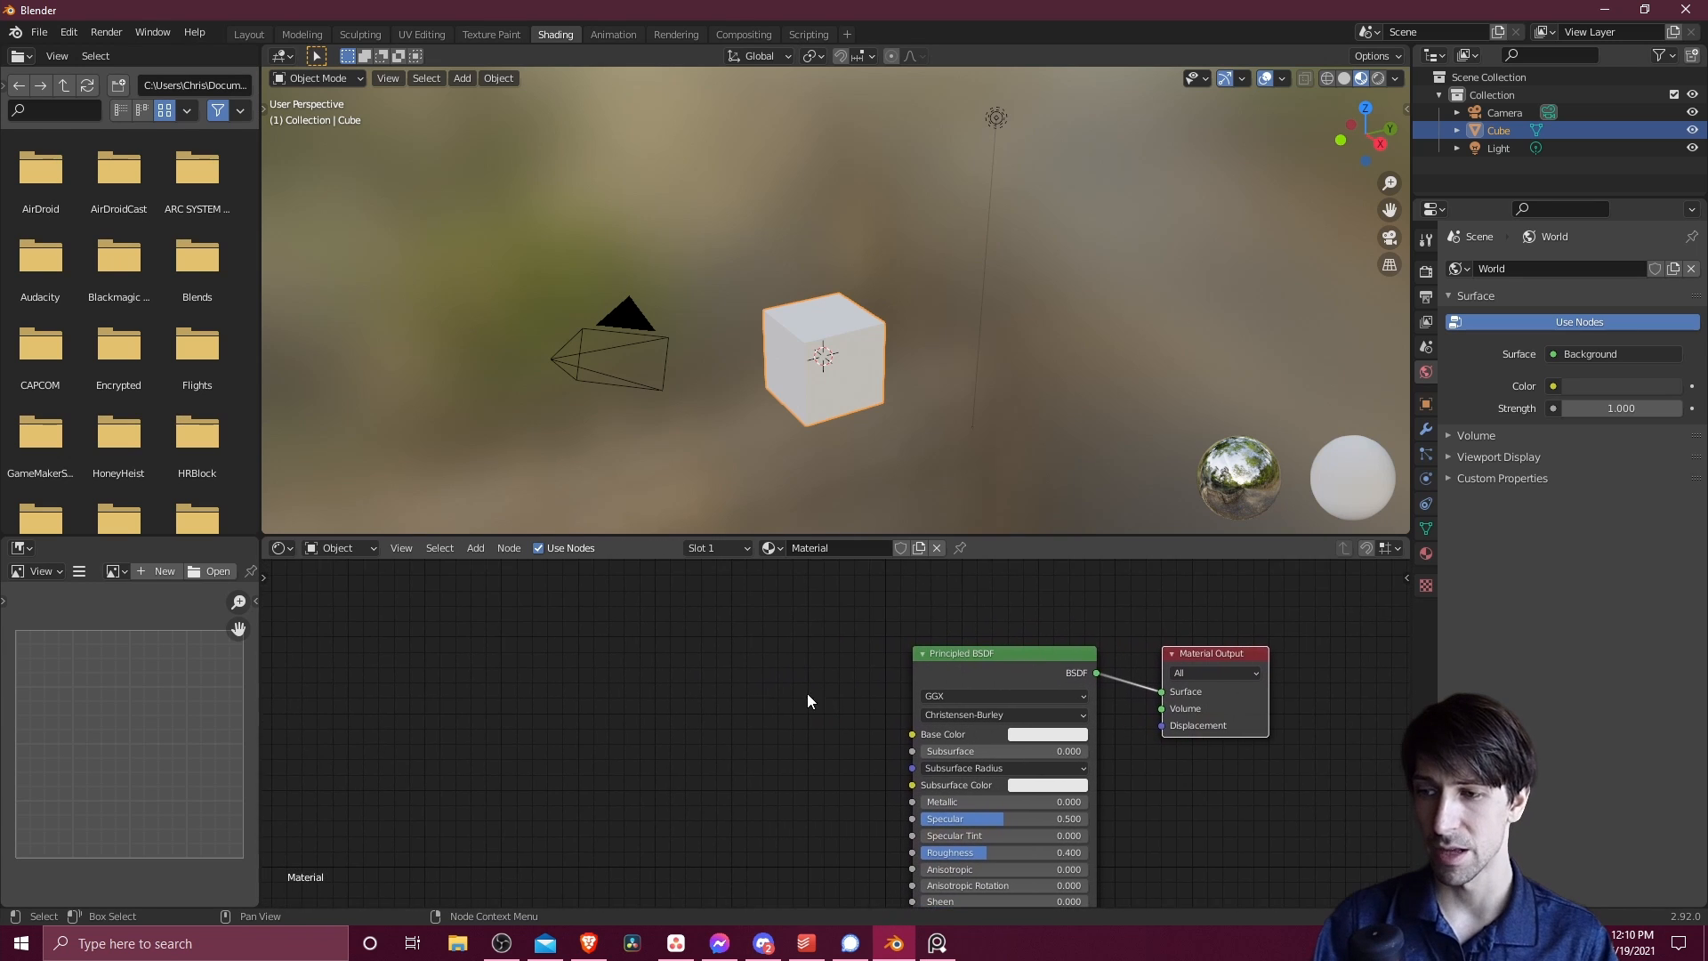
{"action": "mouse_move", "coordinate": [667, 729]}
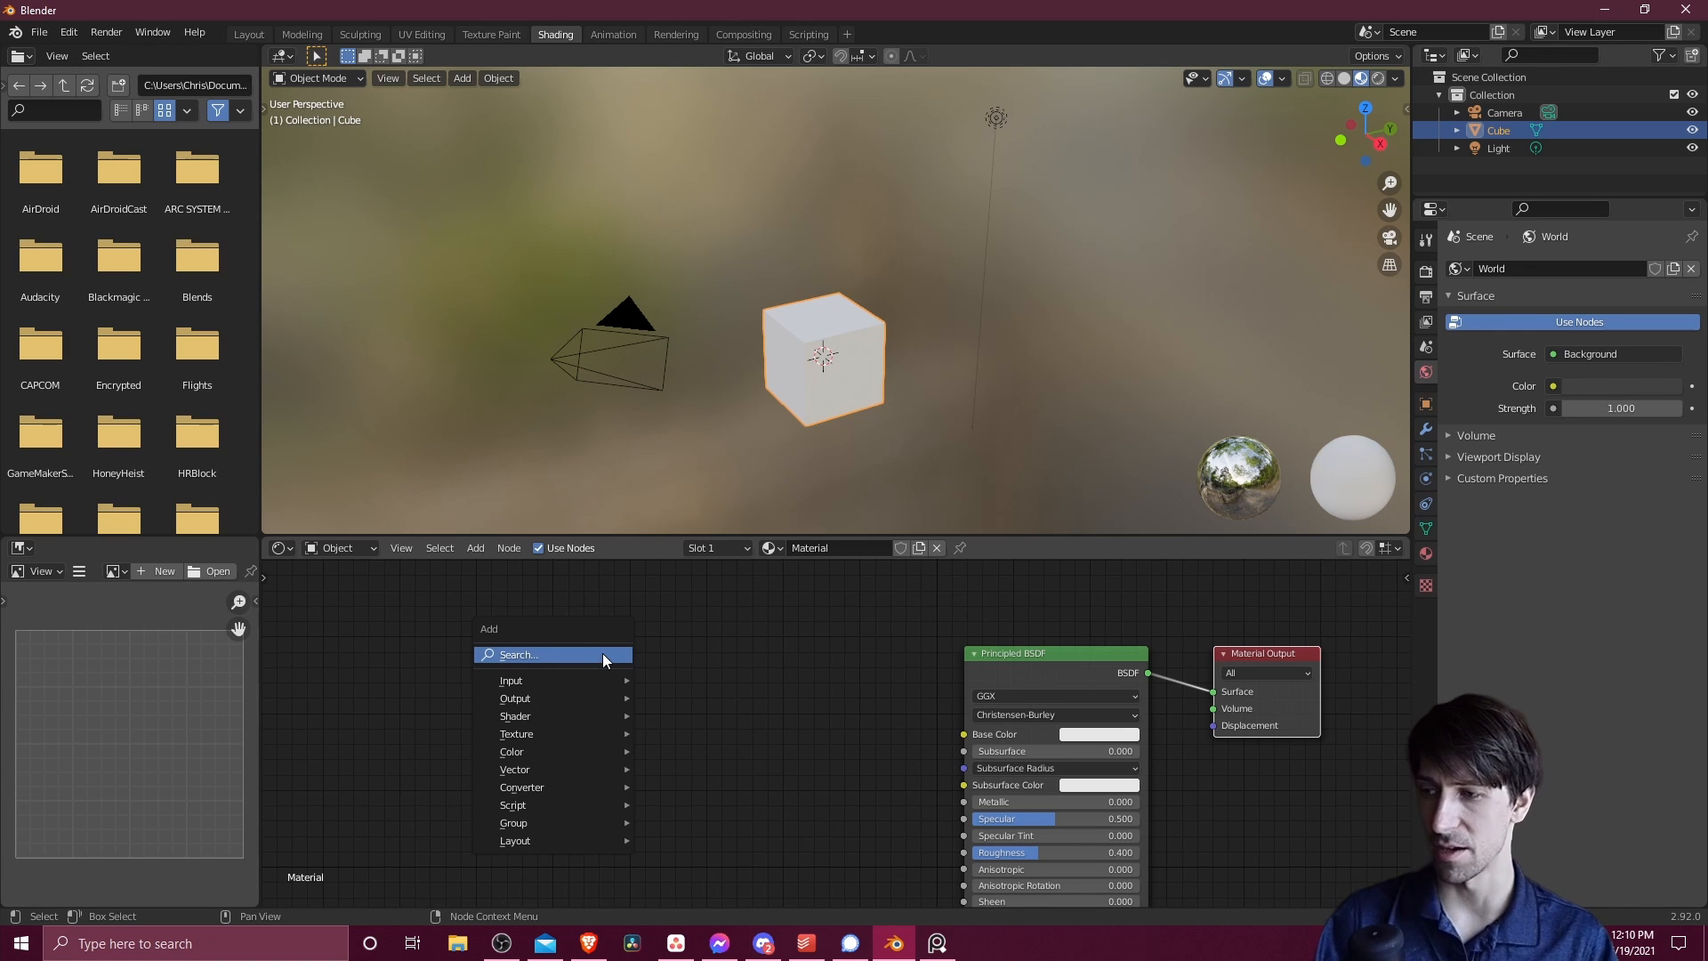
{"action": "left_click", "coordinate": [519, 654]}
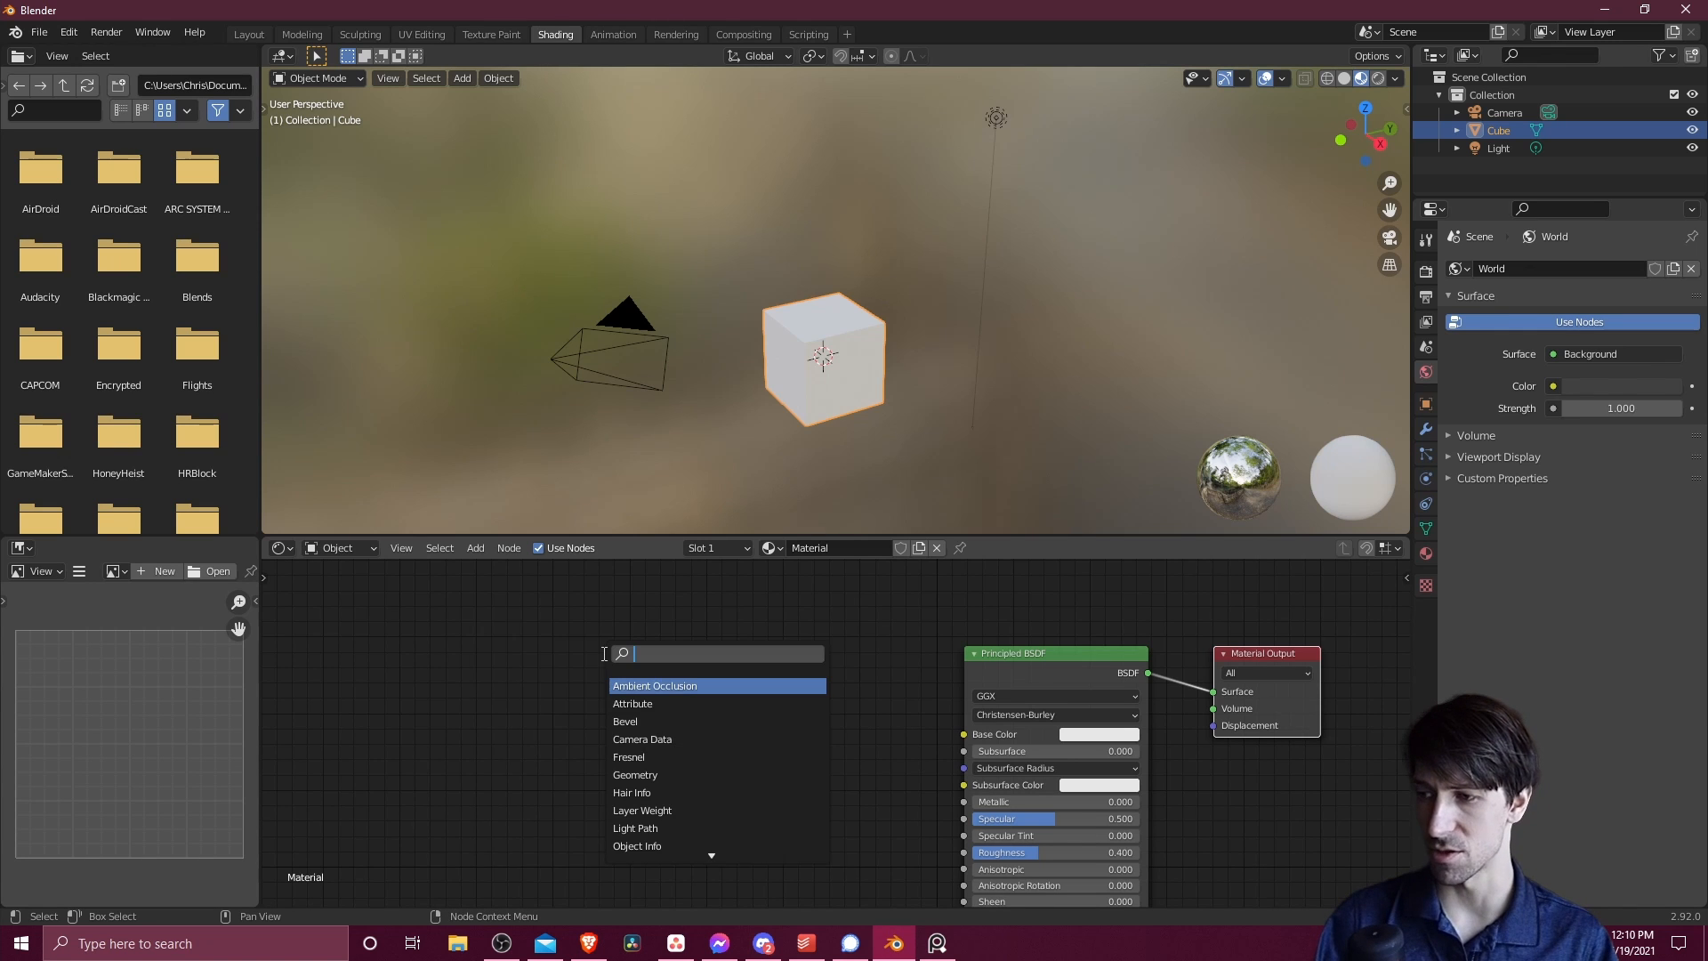
{"action": "type", "text": "image"}
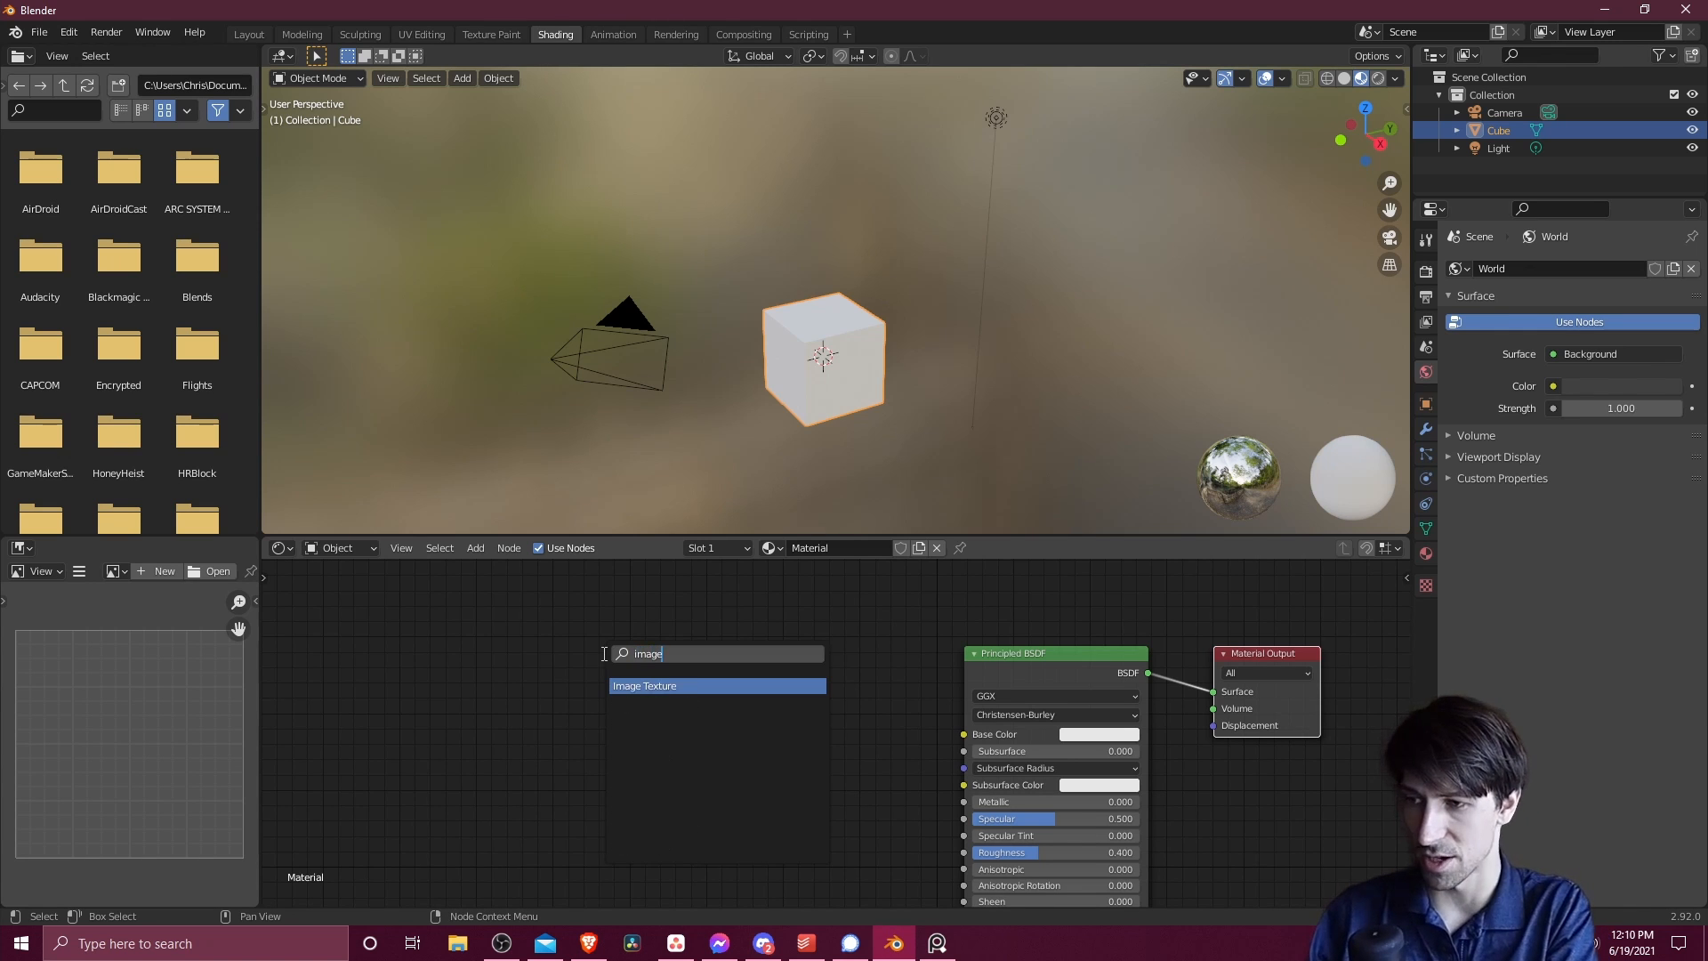
{"action": "left_click", "coordinate": [644, 685]}
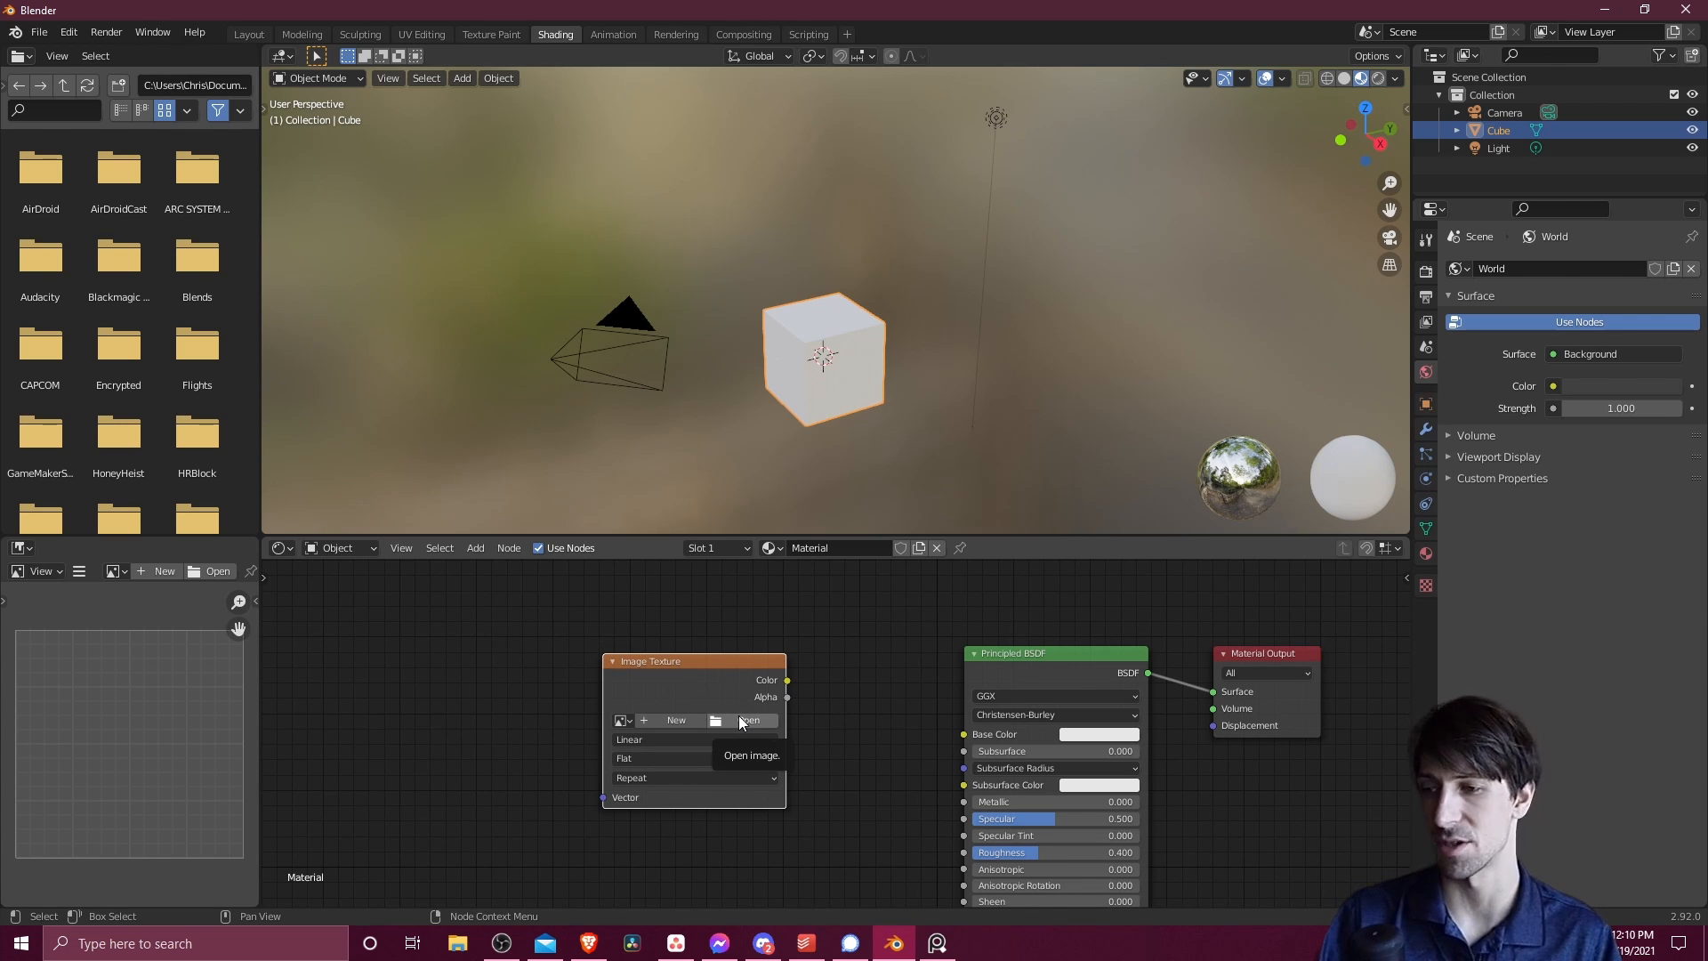
Load Desktop OrnamentalPattern.png into the Image Texture and link Color to Base Color
{"action": "left_click", "coordinate": [749, 719]}
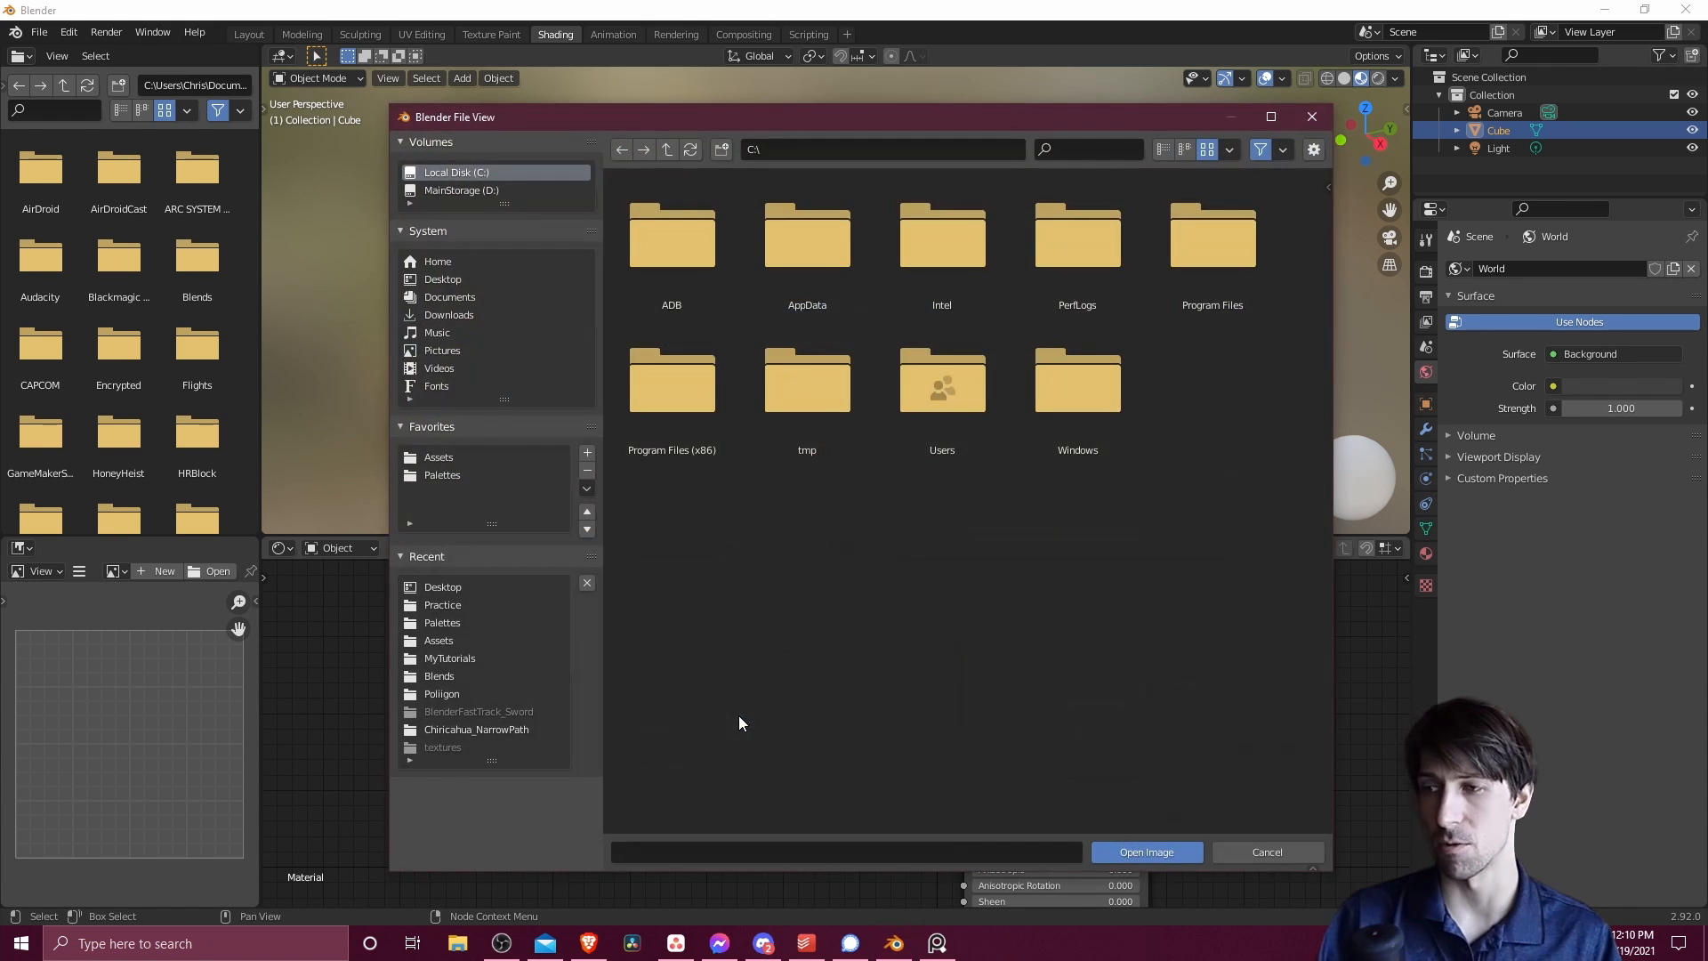
{"action": "left_click", "coordinate": [443, 278]}
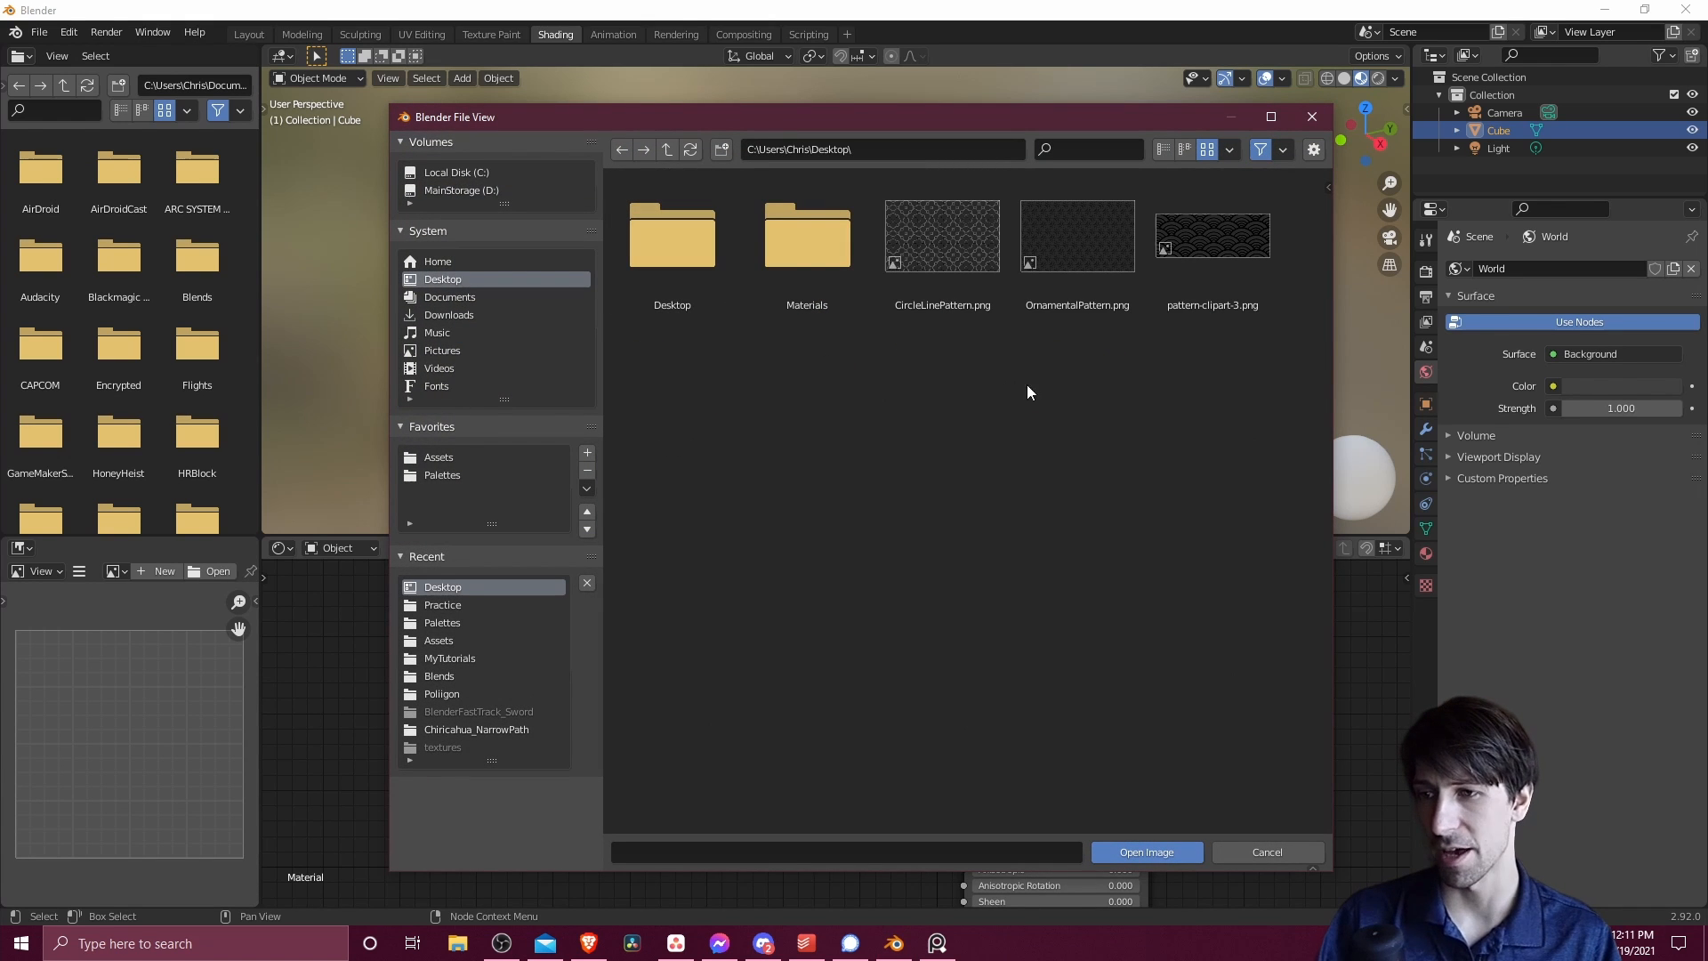
{"action": "left_click", "coordinate": [1212, 236]}
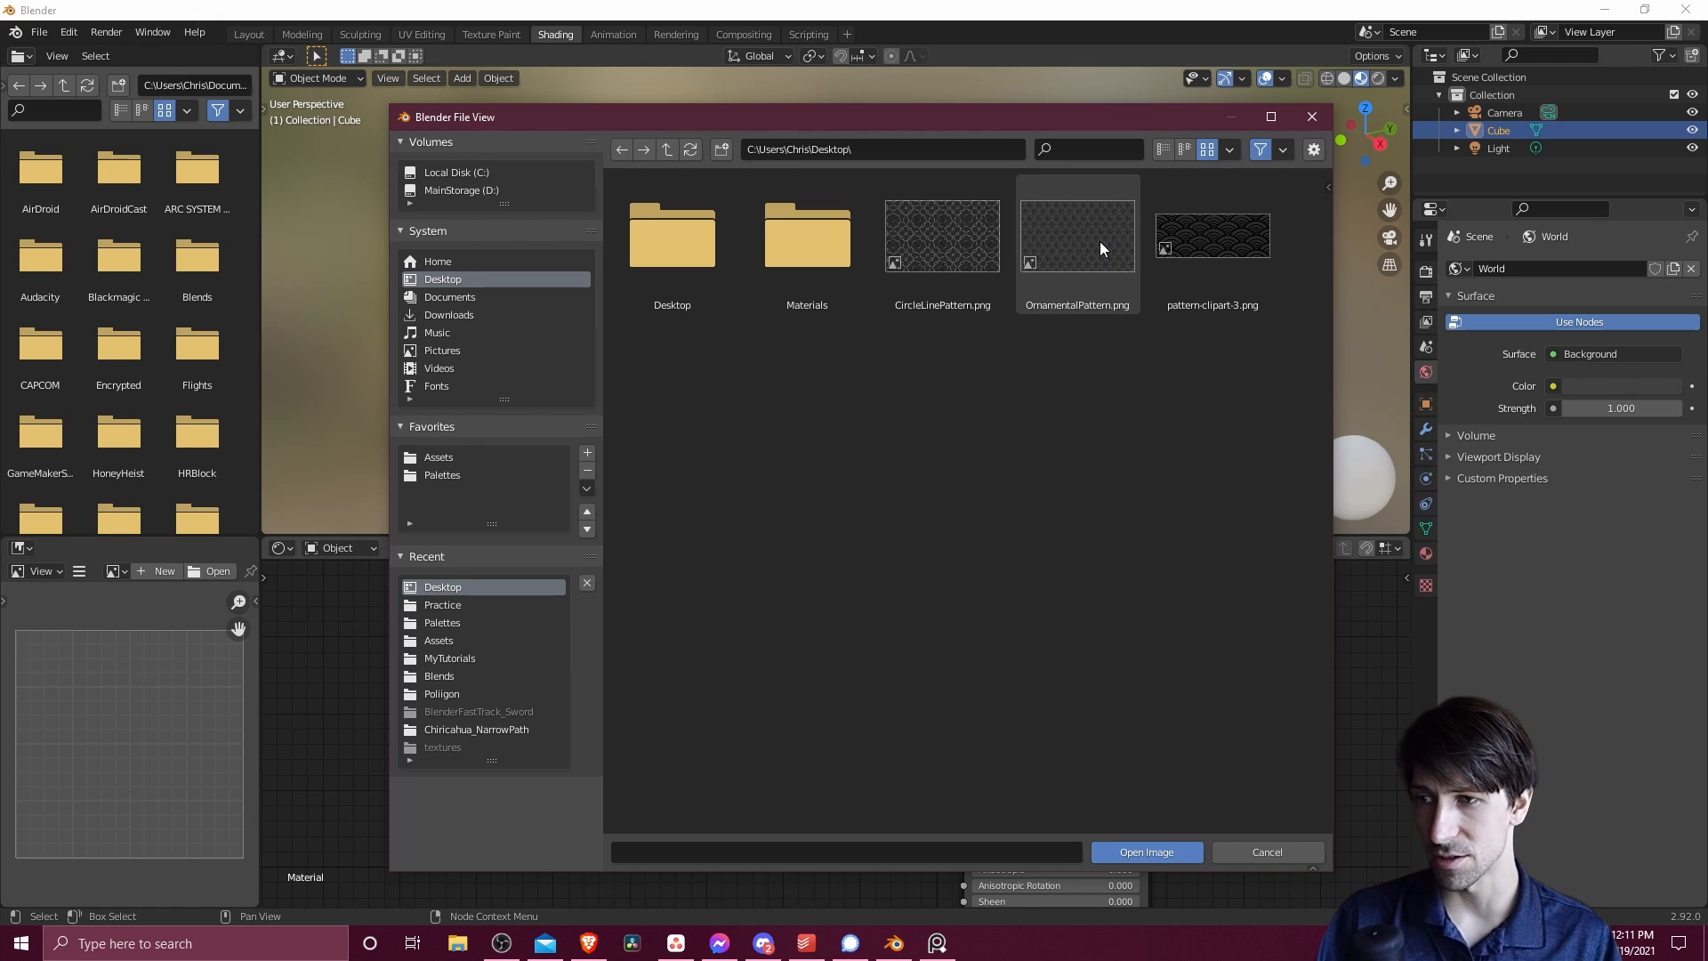
{"action": "left_click", "coordinate": [1144, 852]}
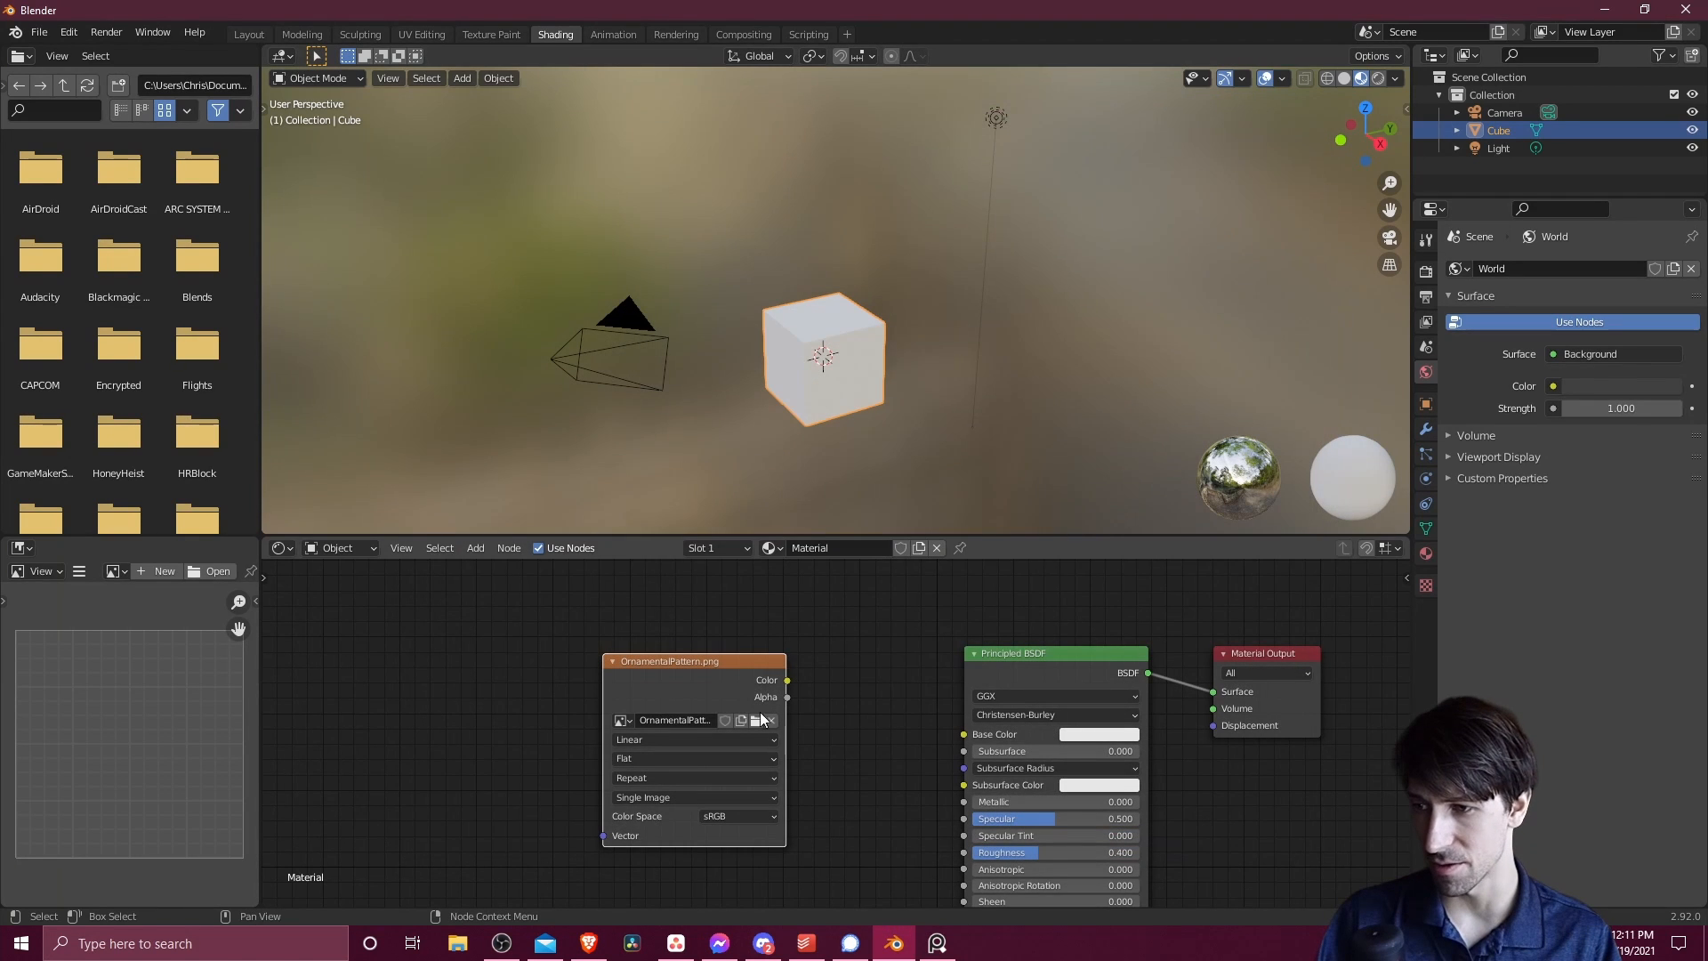
{"action": "left_click_drag", "start_coordinate": [822, 360], "coordinate": [866, 407]}
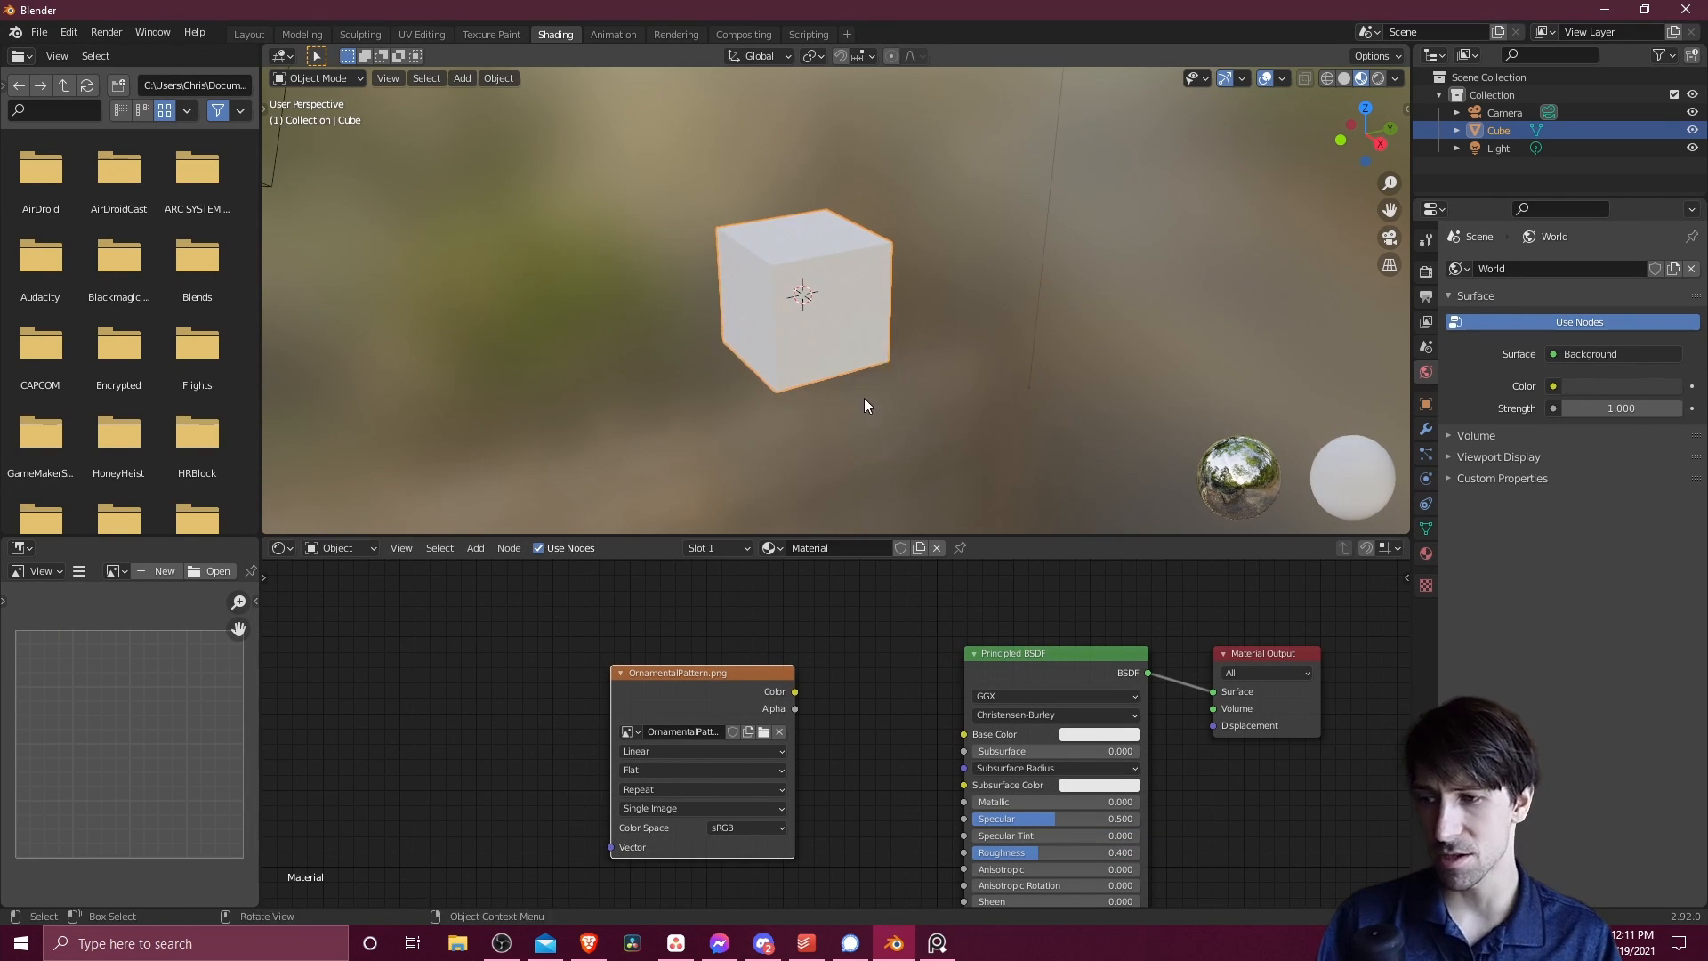
{"action": "left_click_drag", "start_coordinate": [794, 690], "coordinate": [962, 734]}
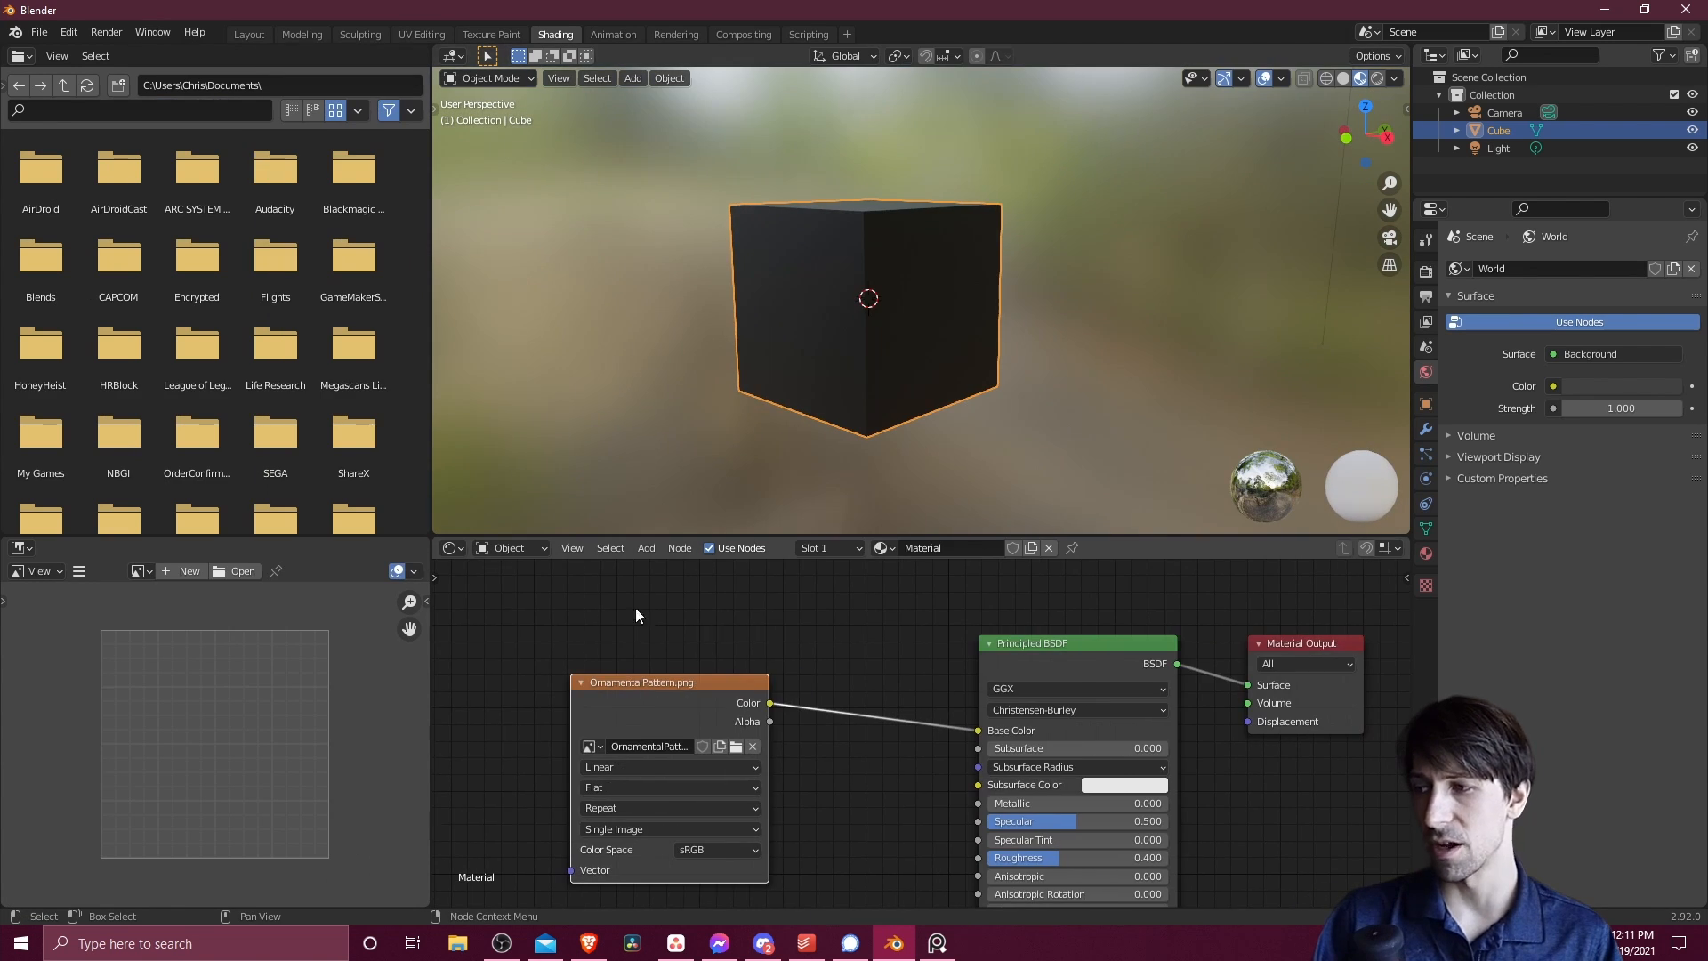
Display OrnamentalPattern.png in the Image Editor and shift the pattern texture node left
{"action": "left_click", "coordinate": [140, 571]}
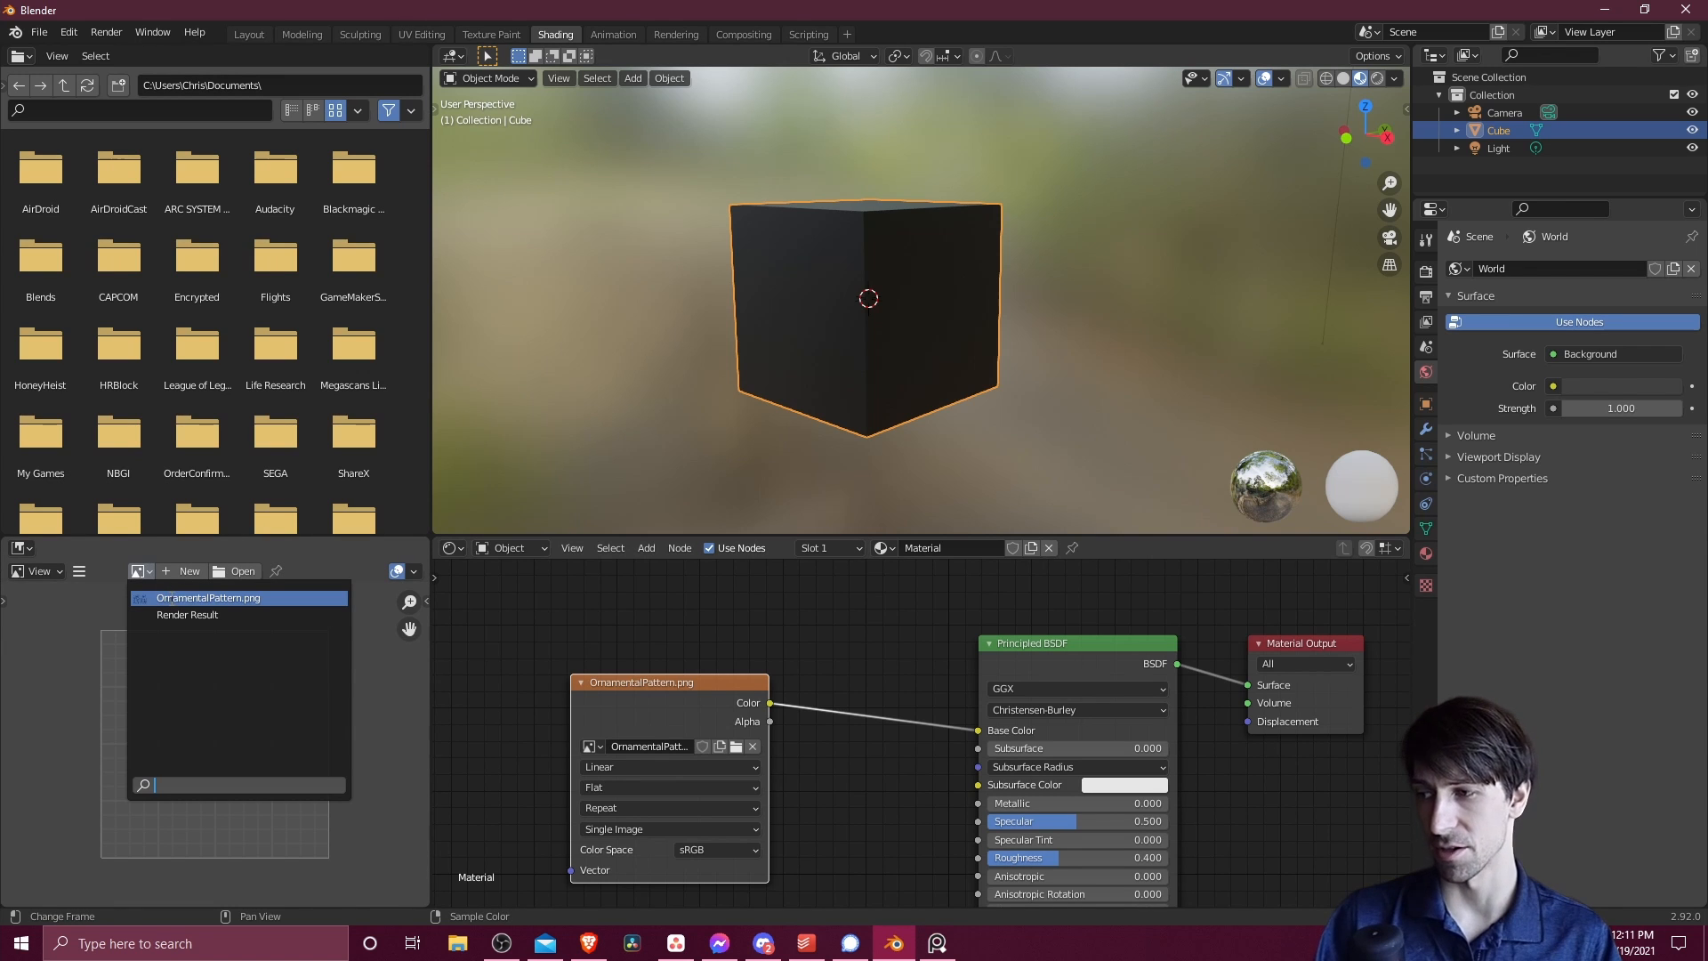
{"action": "left_click", "coordinate": [208, 597]}
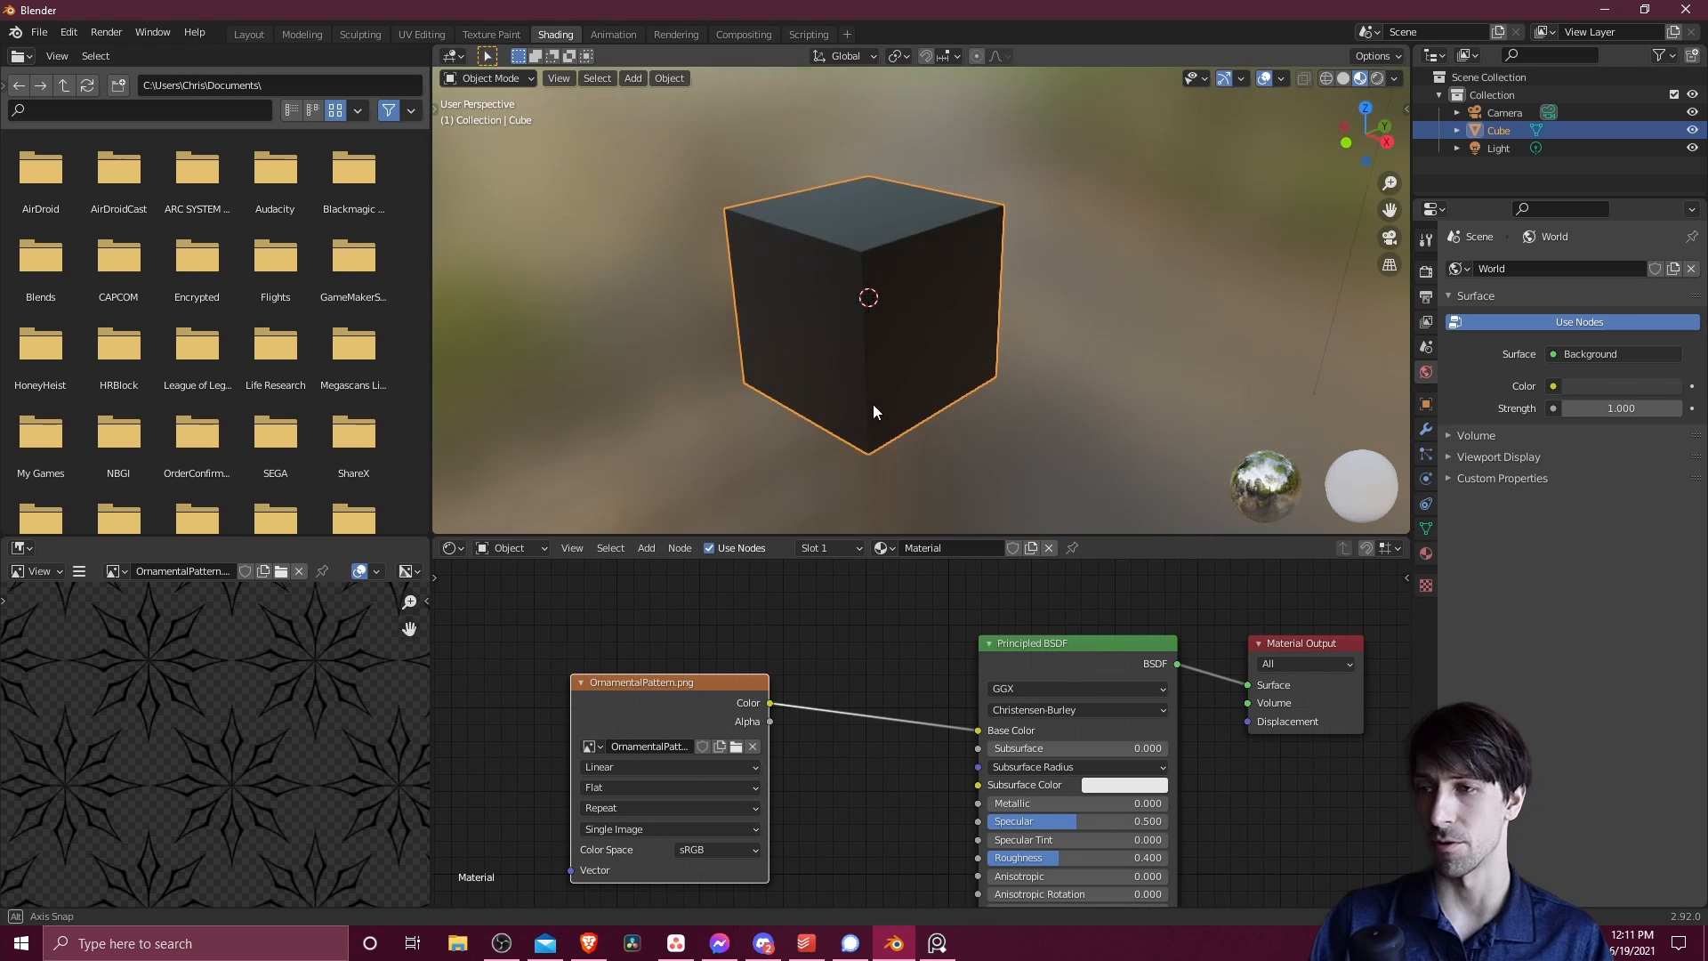
{"action": "left_click_drag", "start_coordinate": [872, 412], "coordinate": [898, 365]}
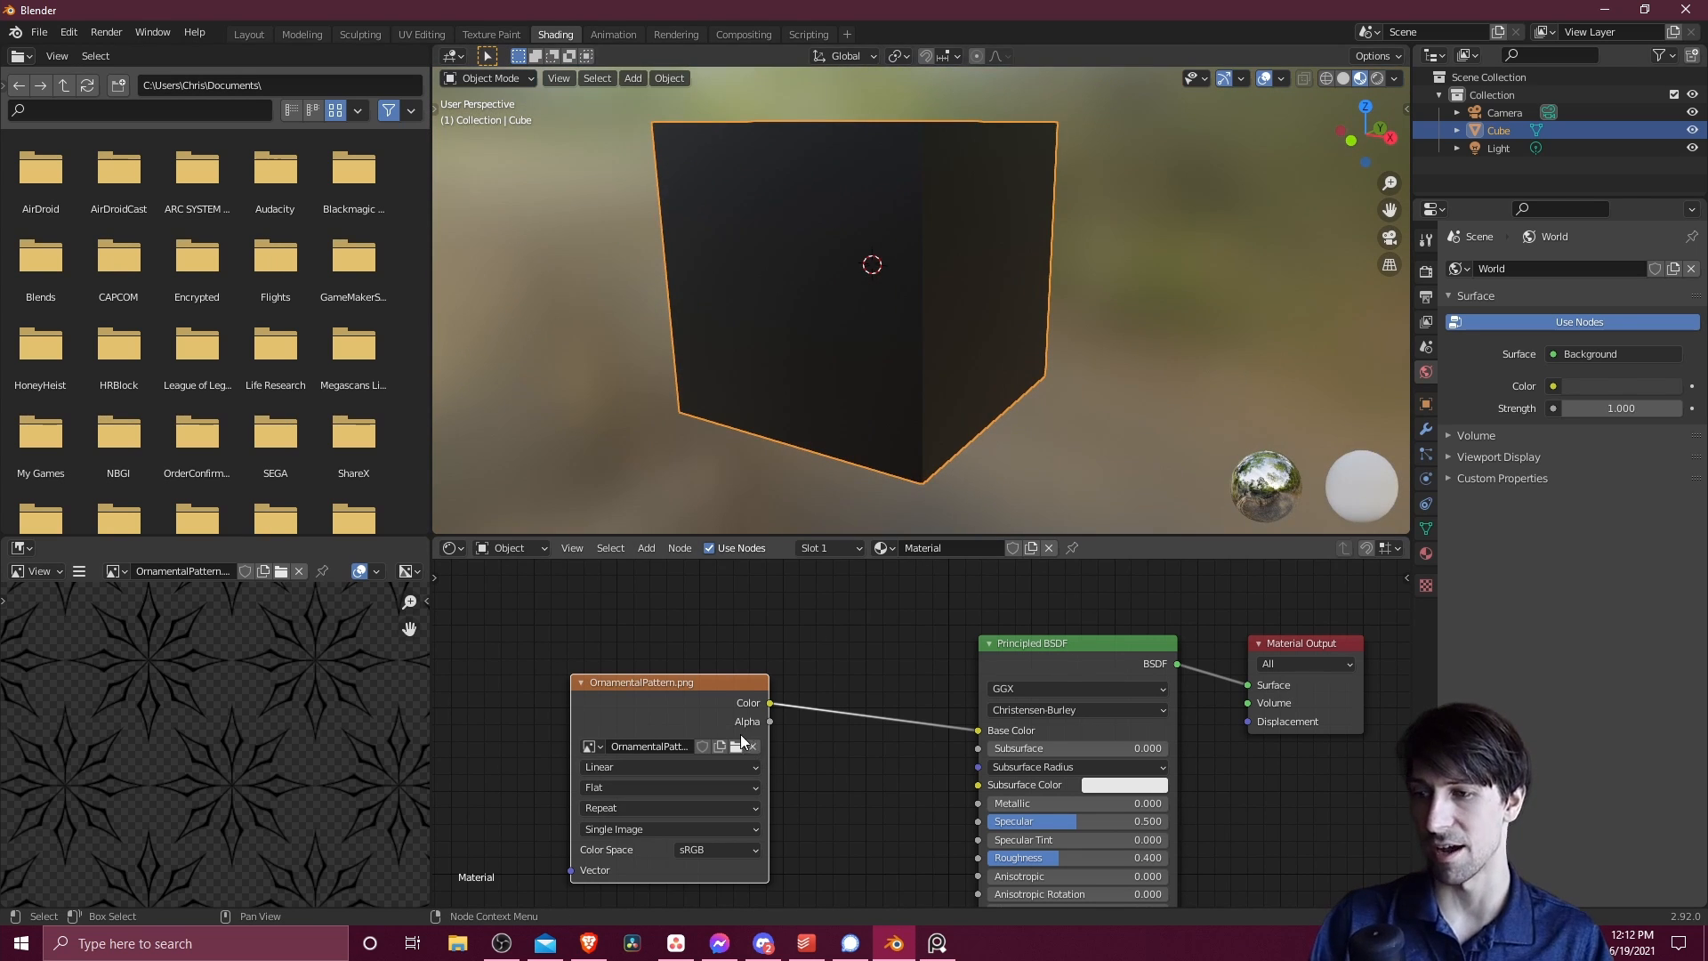
{"action": "left_click_drag", "start_coordinate": [641, 682], "coordinate": [588, 670]}
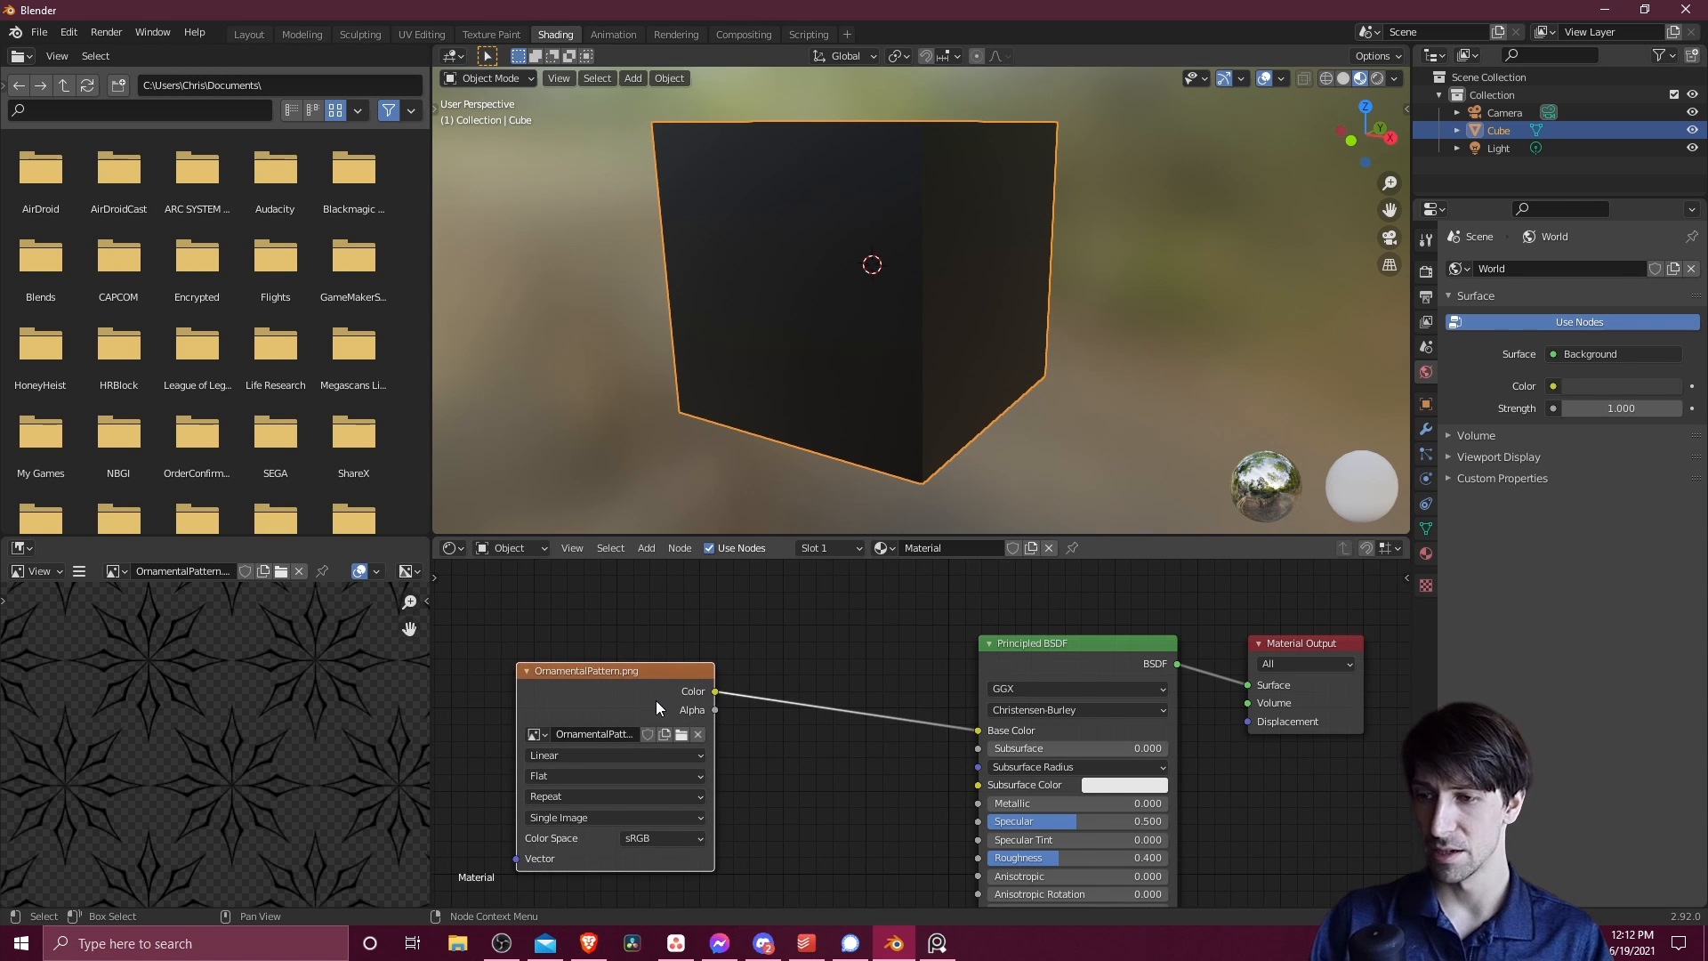
{"action": "mouse_move", "coordinate": [717, 720]}
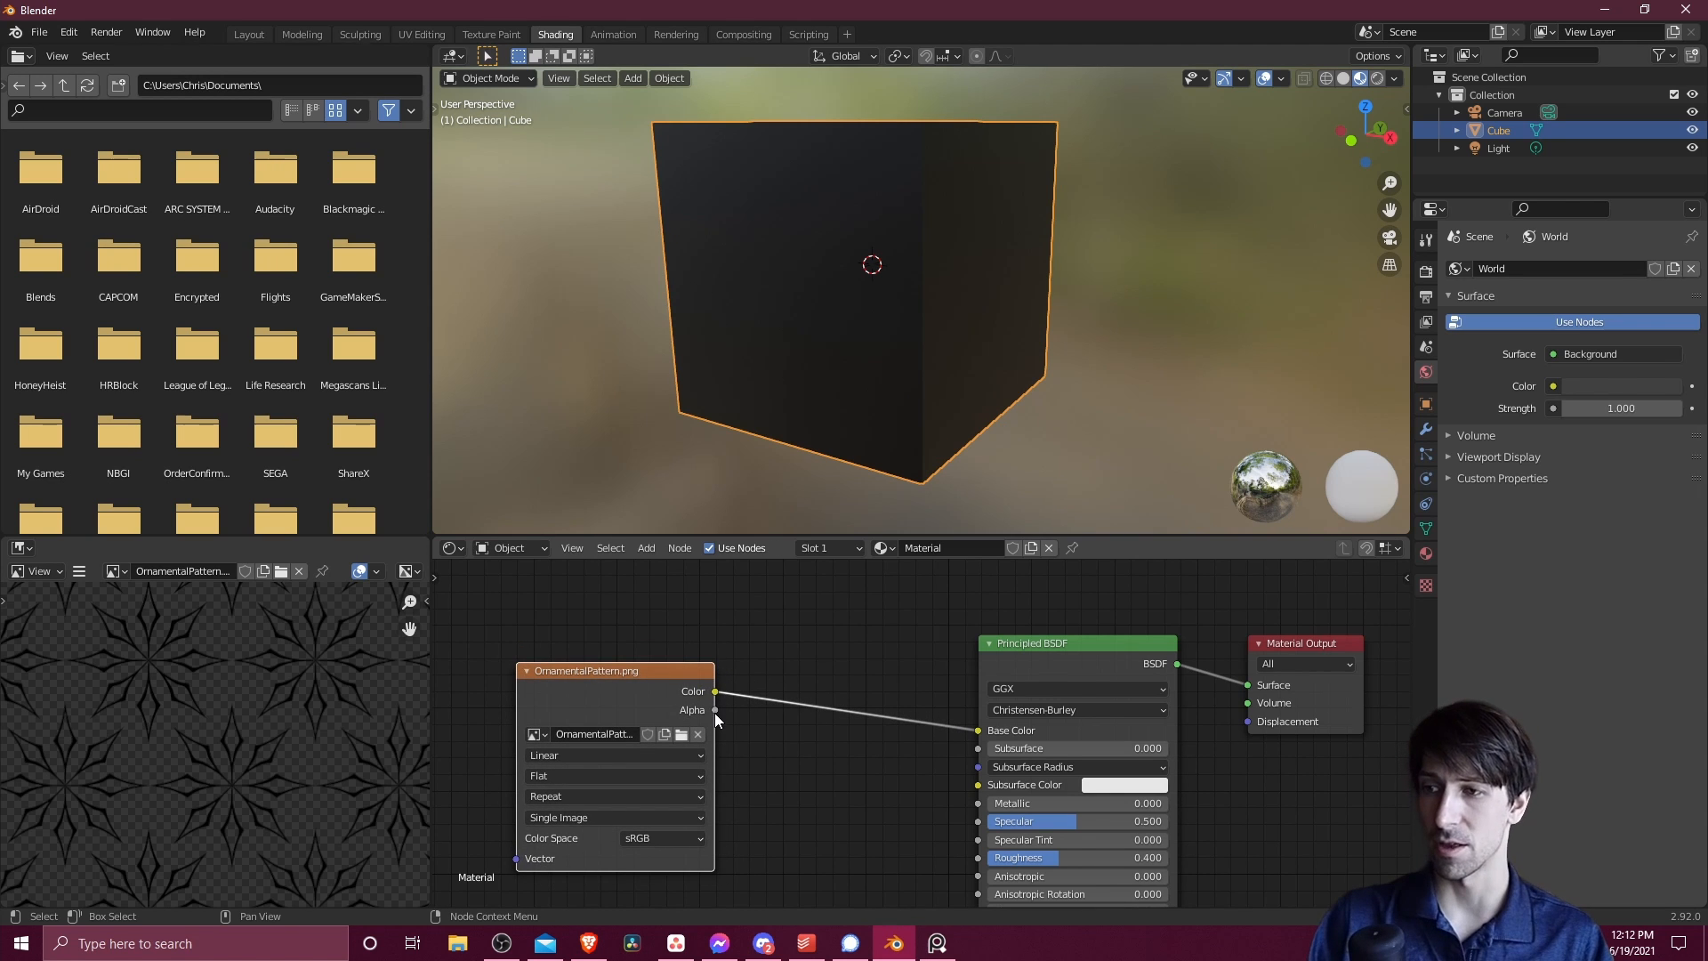
{"action": "mouse_move", "coordinate": [791, 705]}
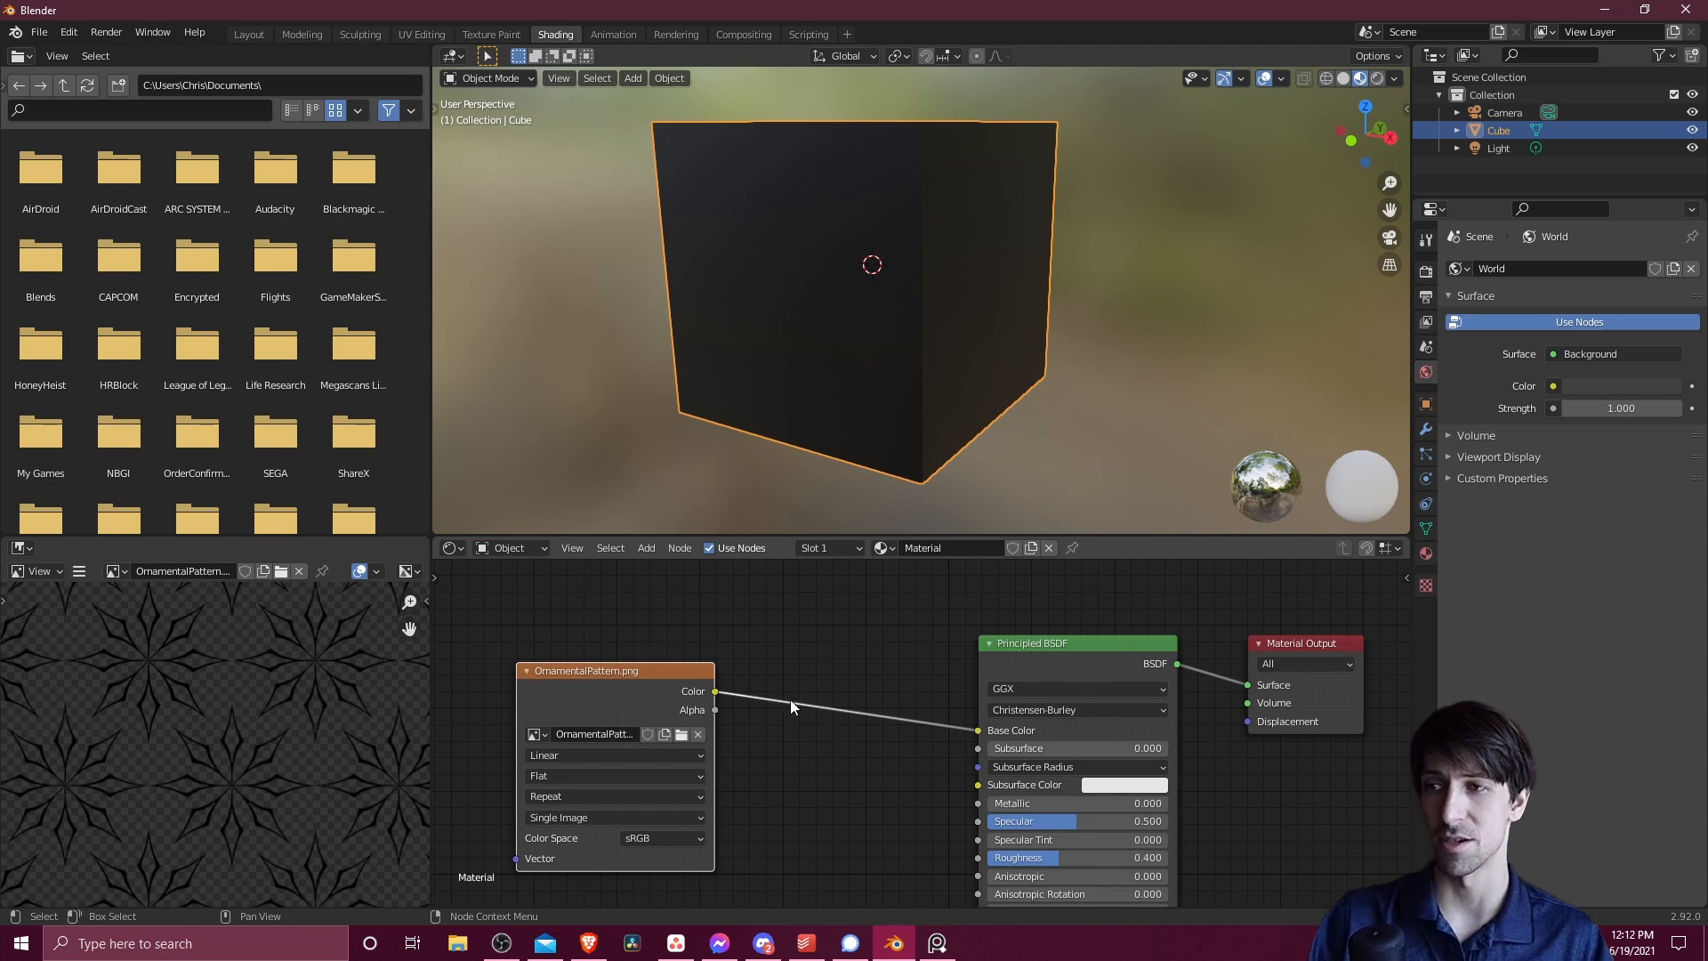
{"action": "mouse_move", "coordinate": [810, 645]}
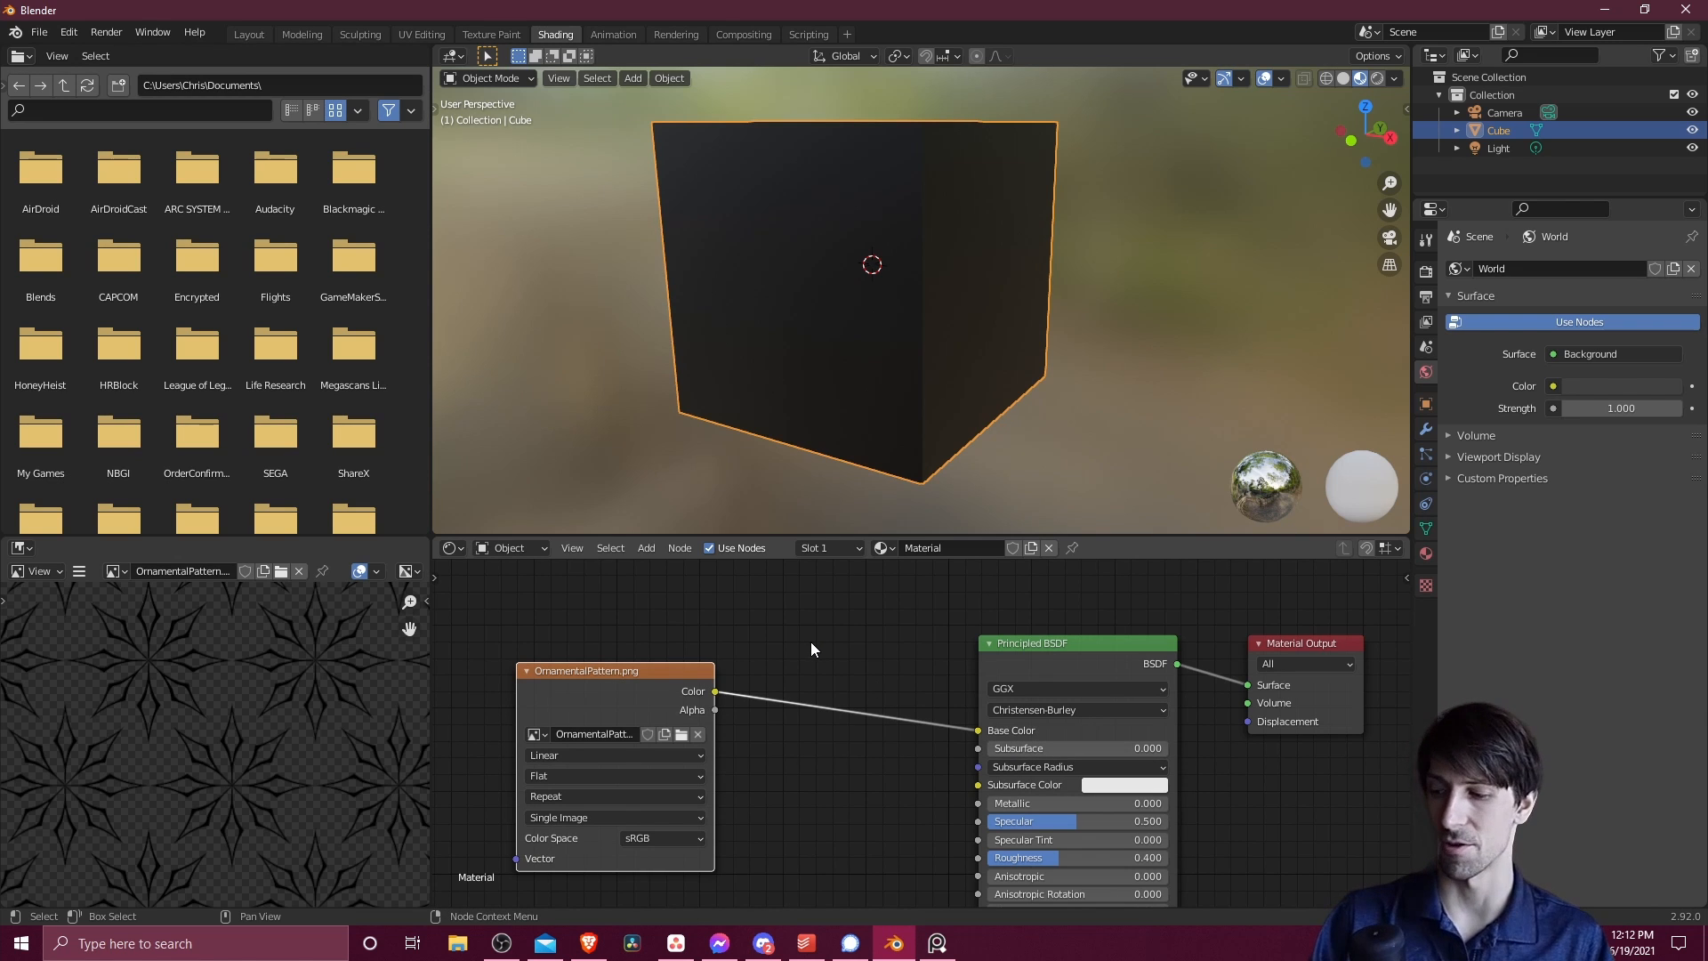
Search 'mix' and add a MixRGB node between the pattern texture and Base Color
{"action": "left_click", "coordinate": [646, 547]}
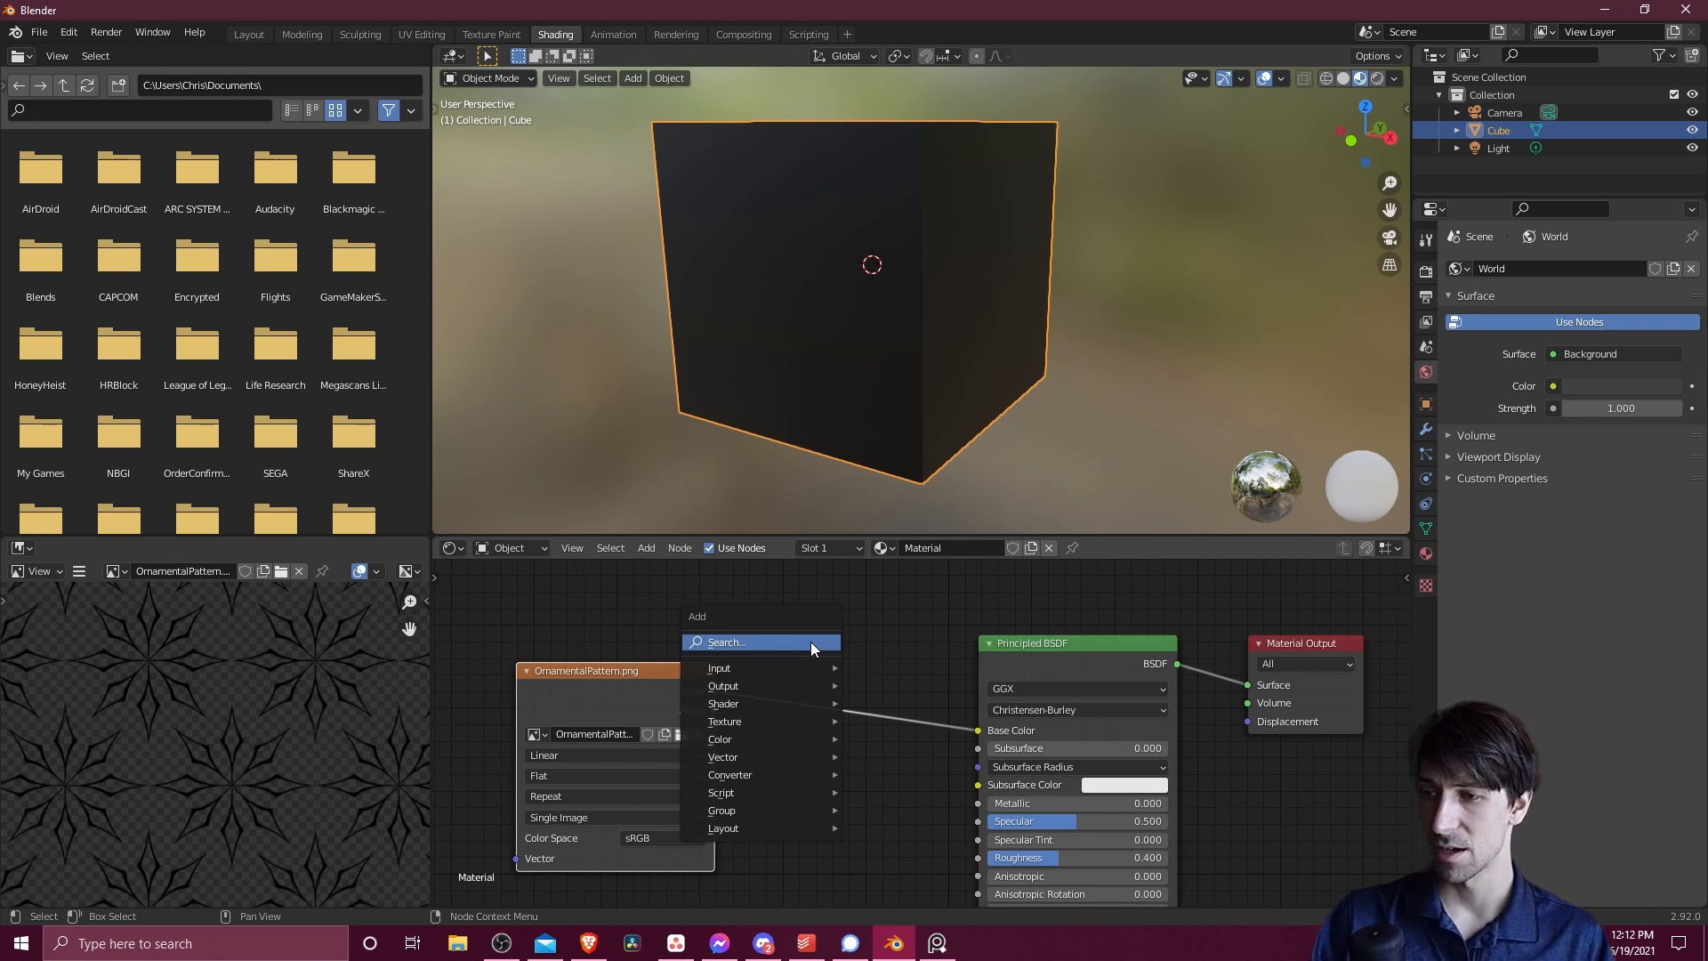
{"action": "type", "text": "mix"}
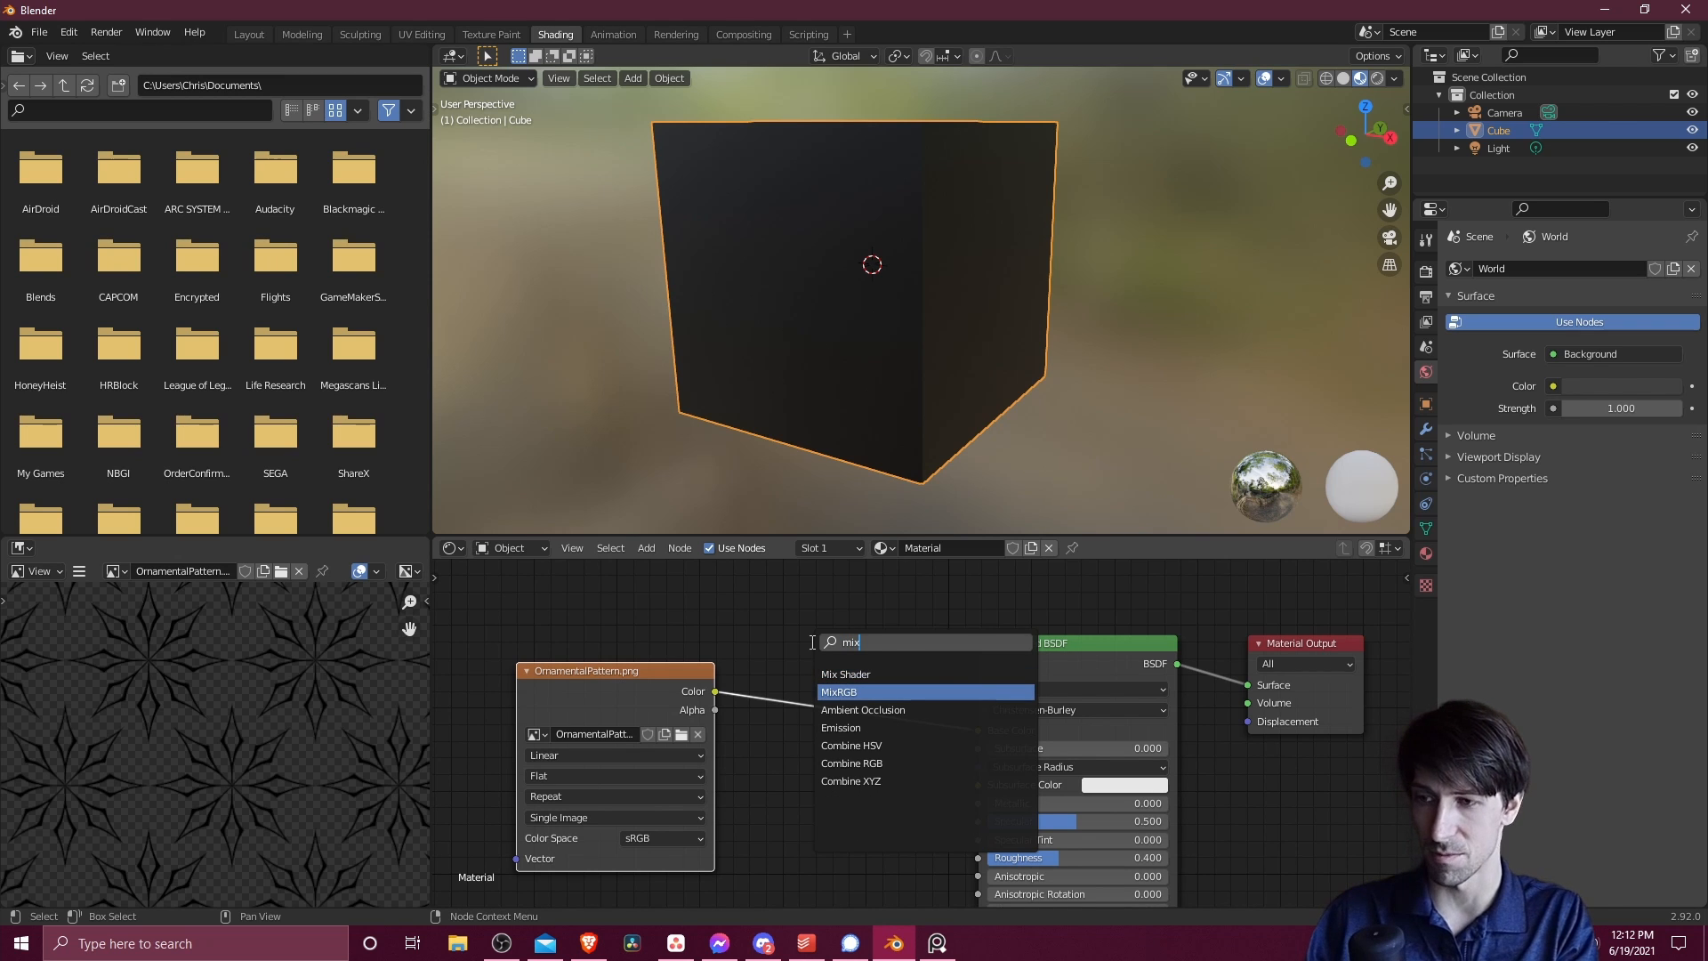
{"action": "left_click", "coordinate": [838, 692]}
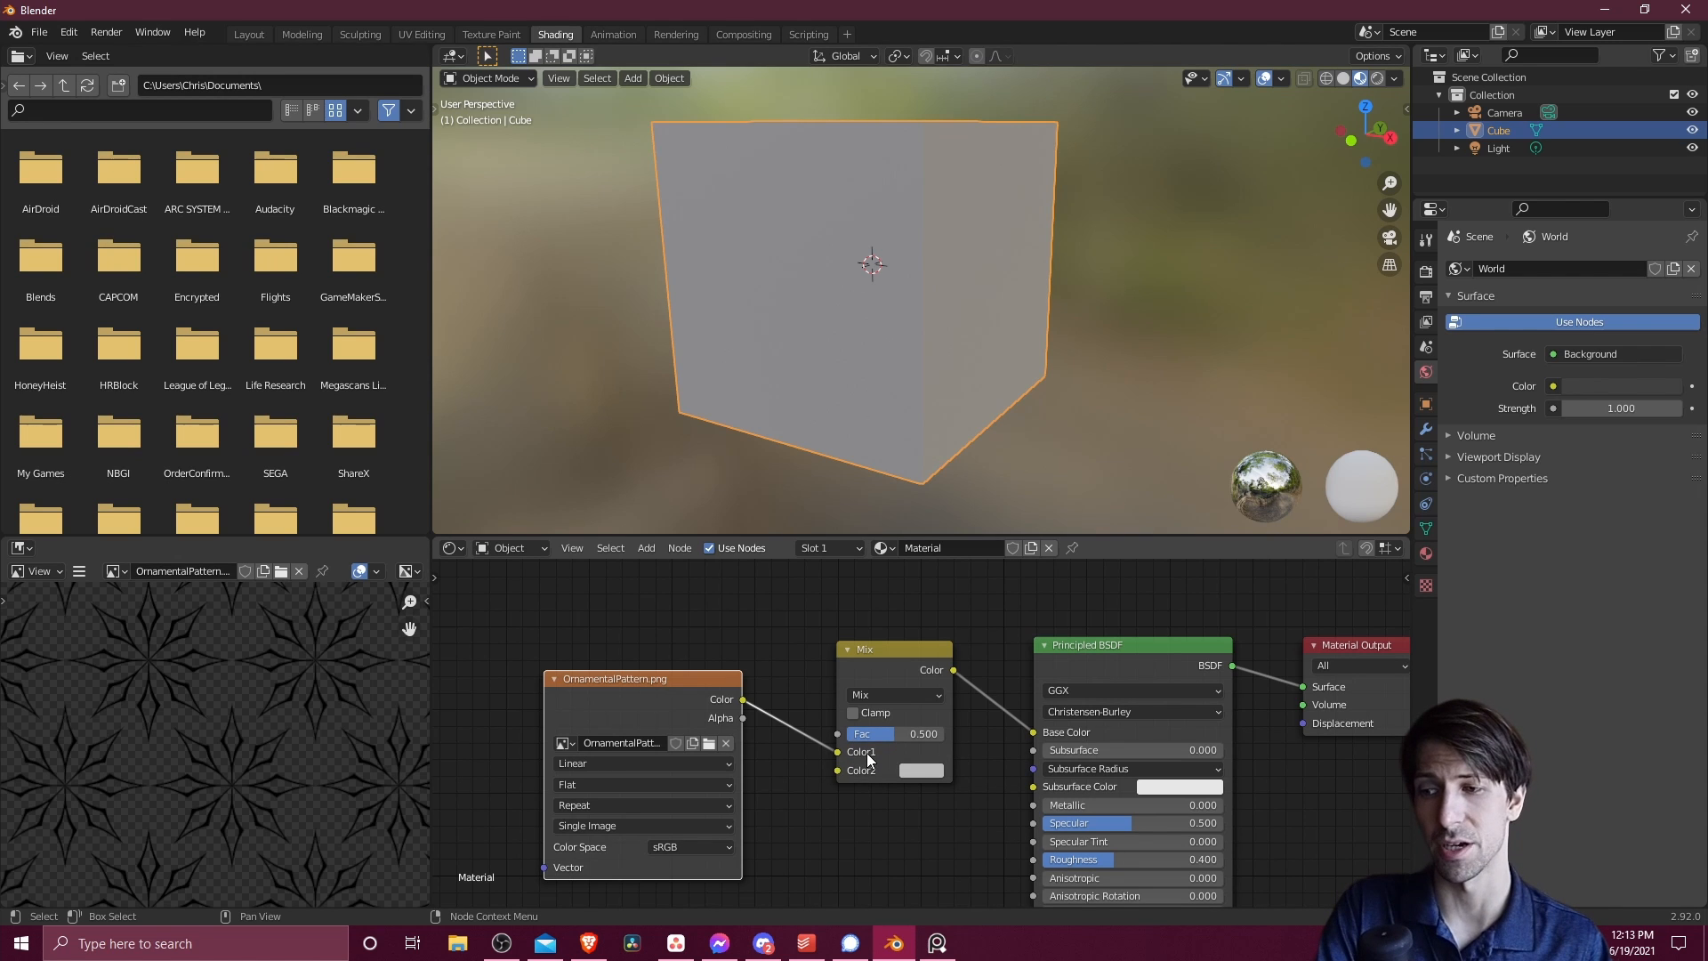
{"action": "mouse_move", "coordinate": [869, 780]}
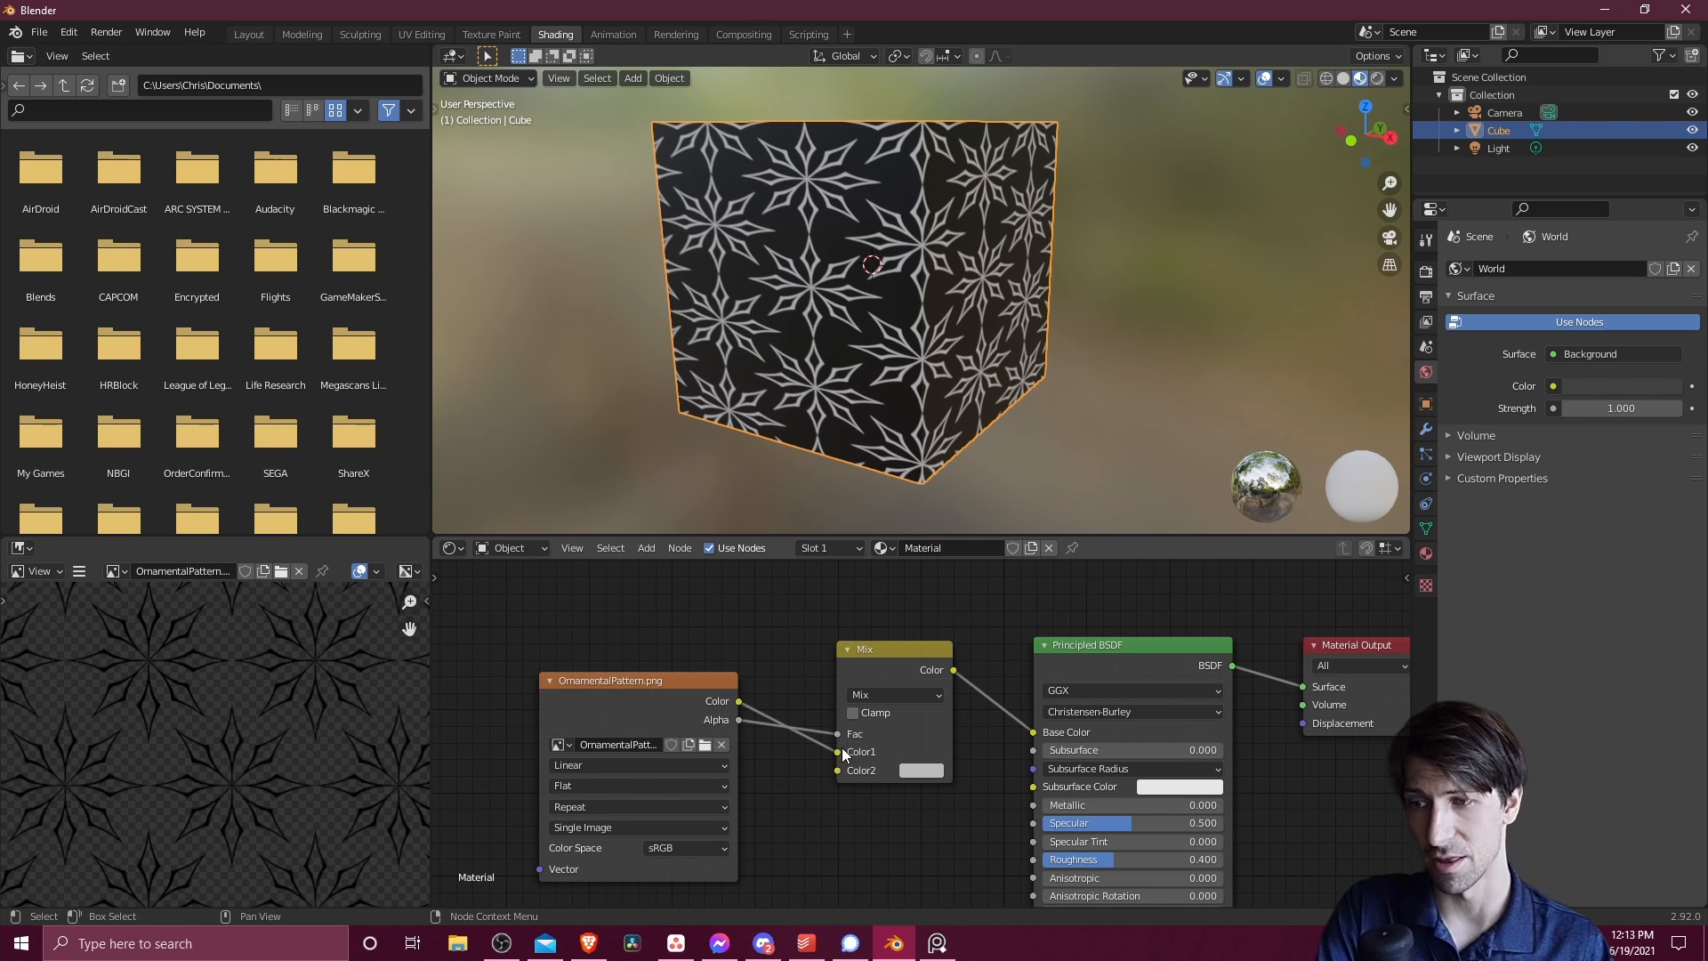
{"action": "mouse_move", "coordinate": [815, 772]}
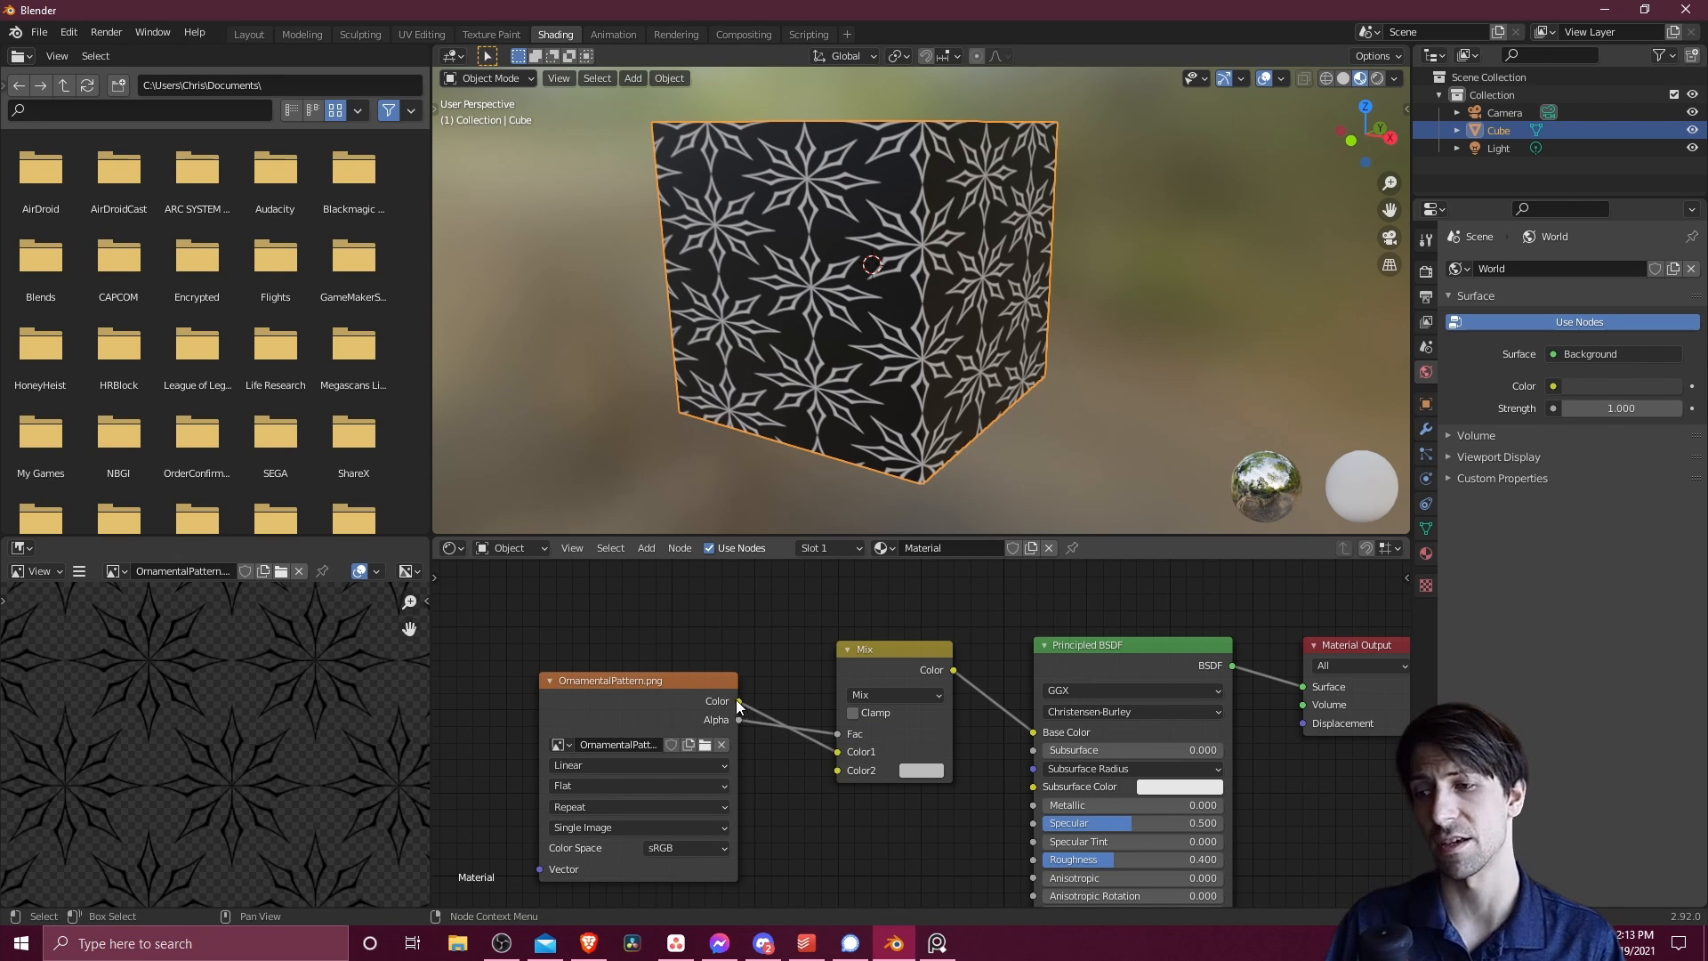
{"action": "mouse_move", "coordinate": [849, 776]}
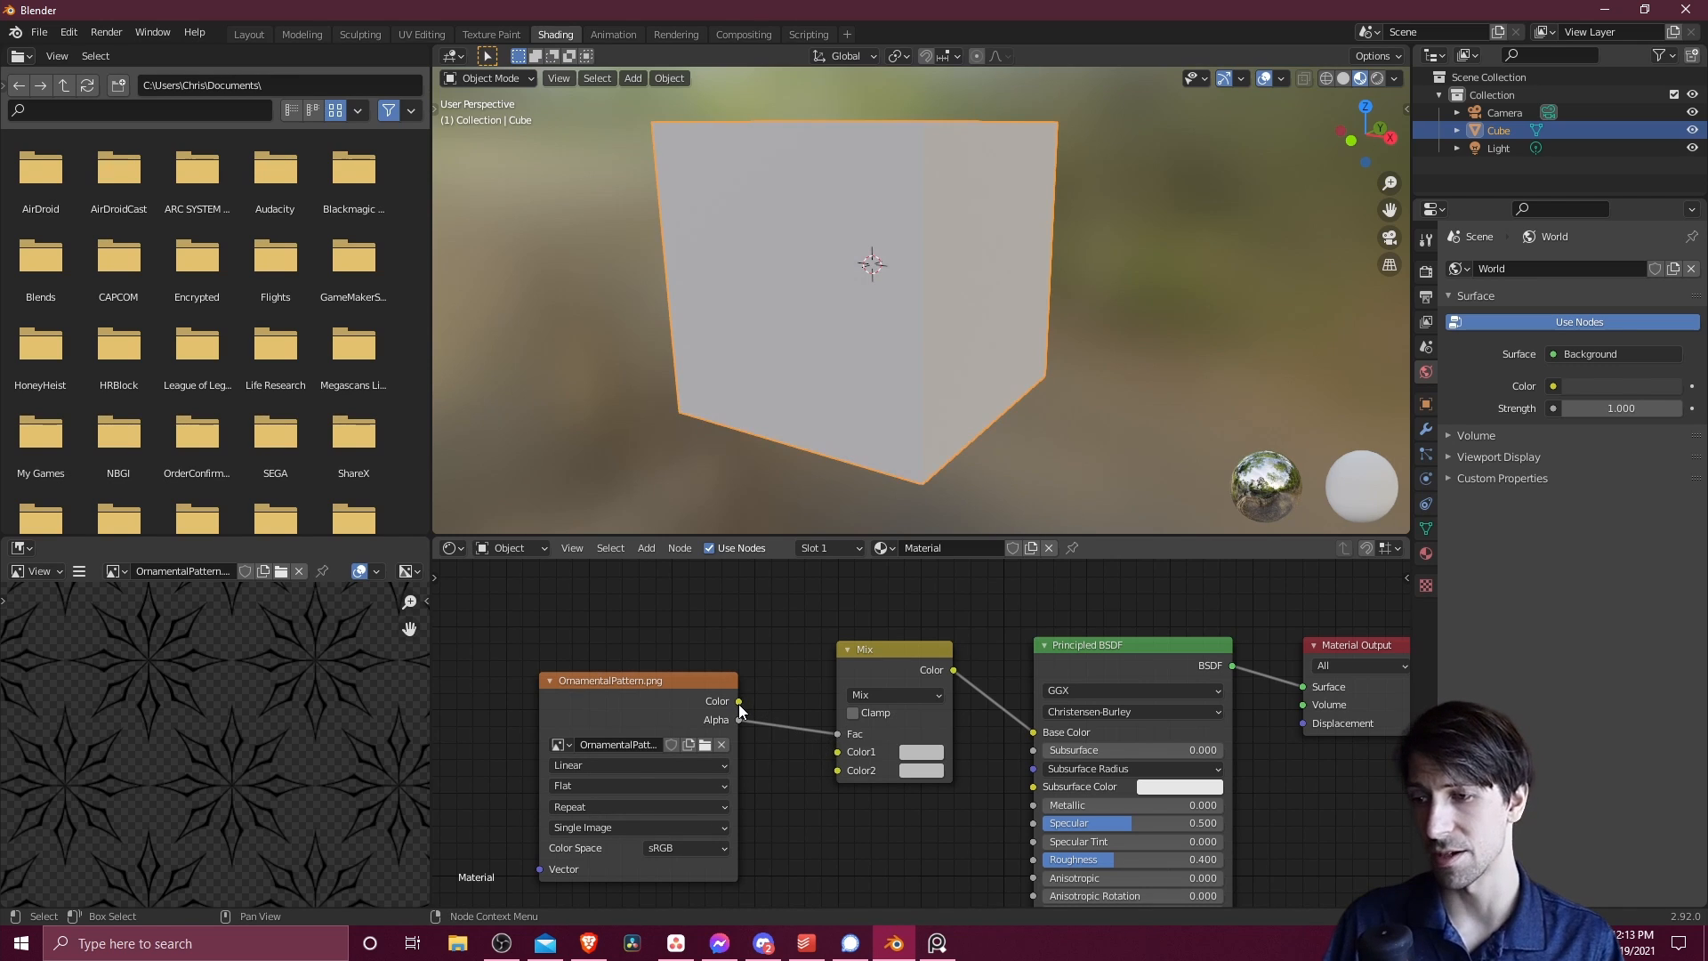
Connect the pattern image's Color output to the Mix node's Color2 input
{"action": "left_click_drag", "start_coordinate": [738, 701], "coordinate": [836, 771]}
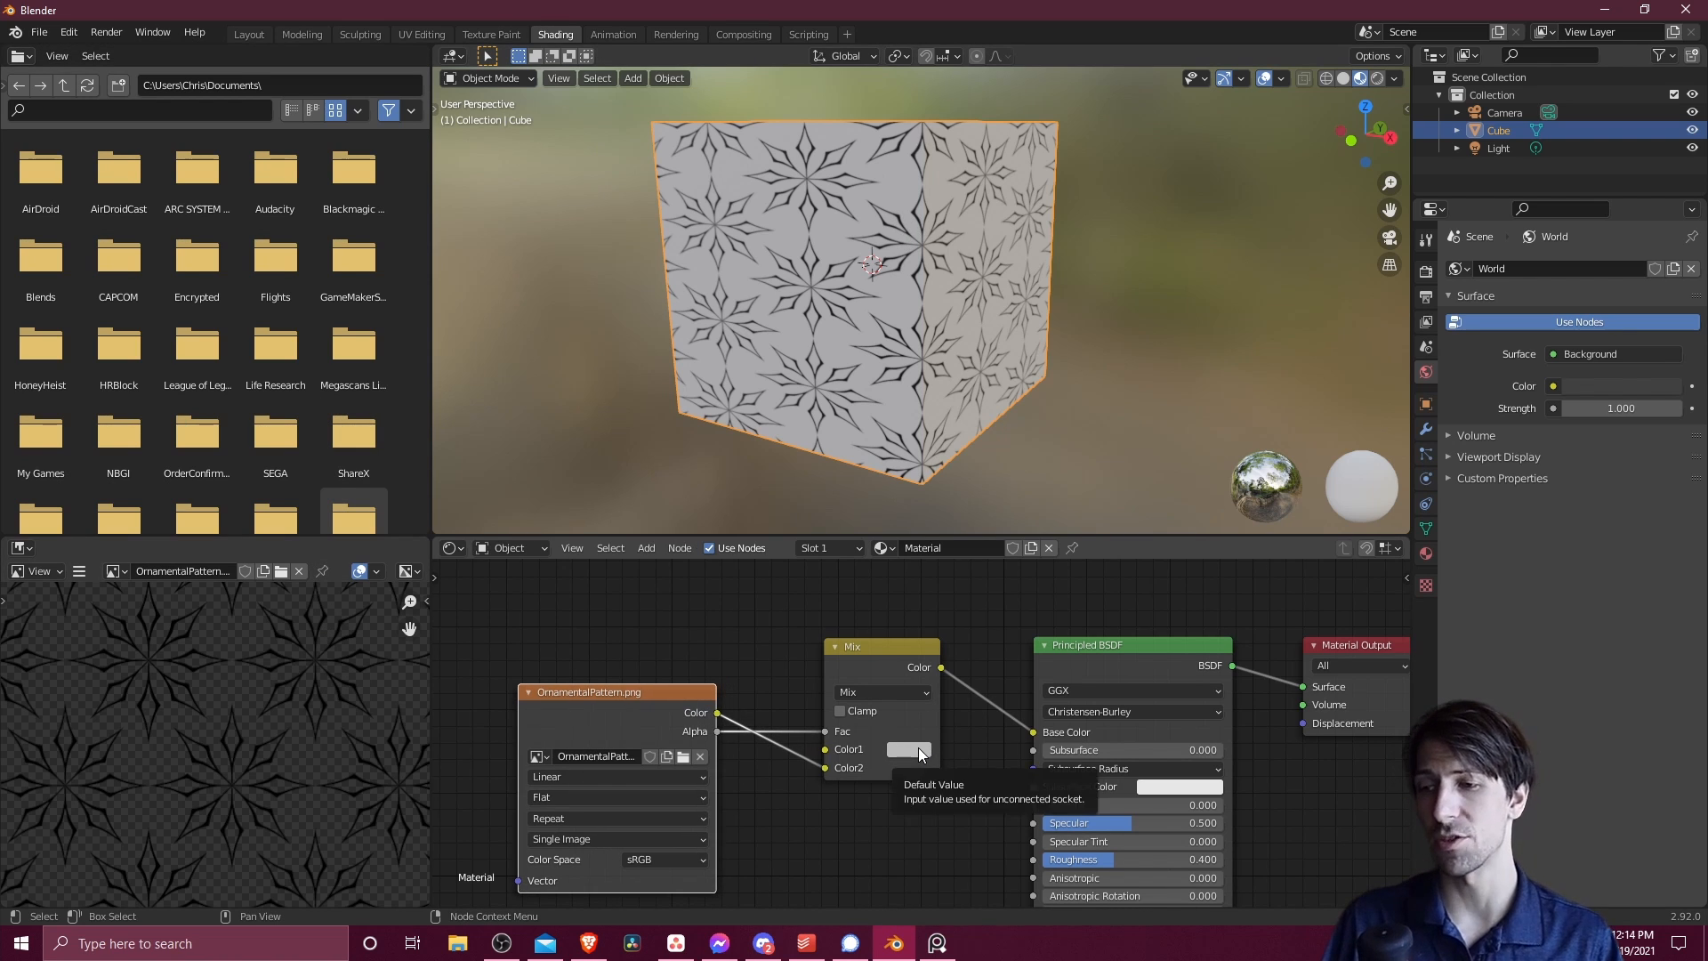
{"action": "left_click", "coordinate": [907, 749]}
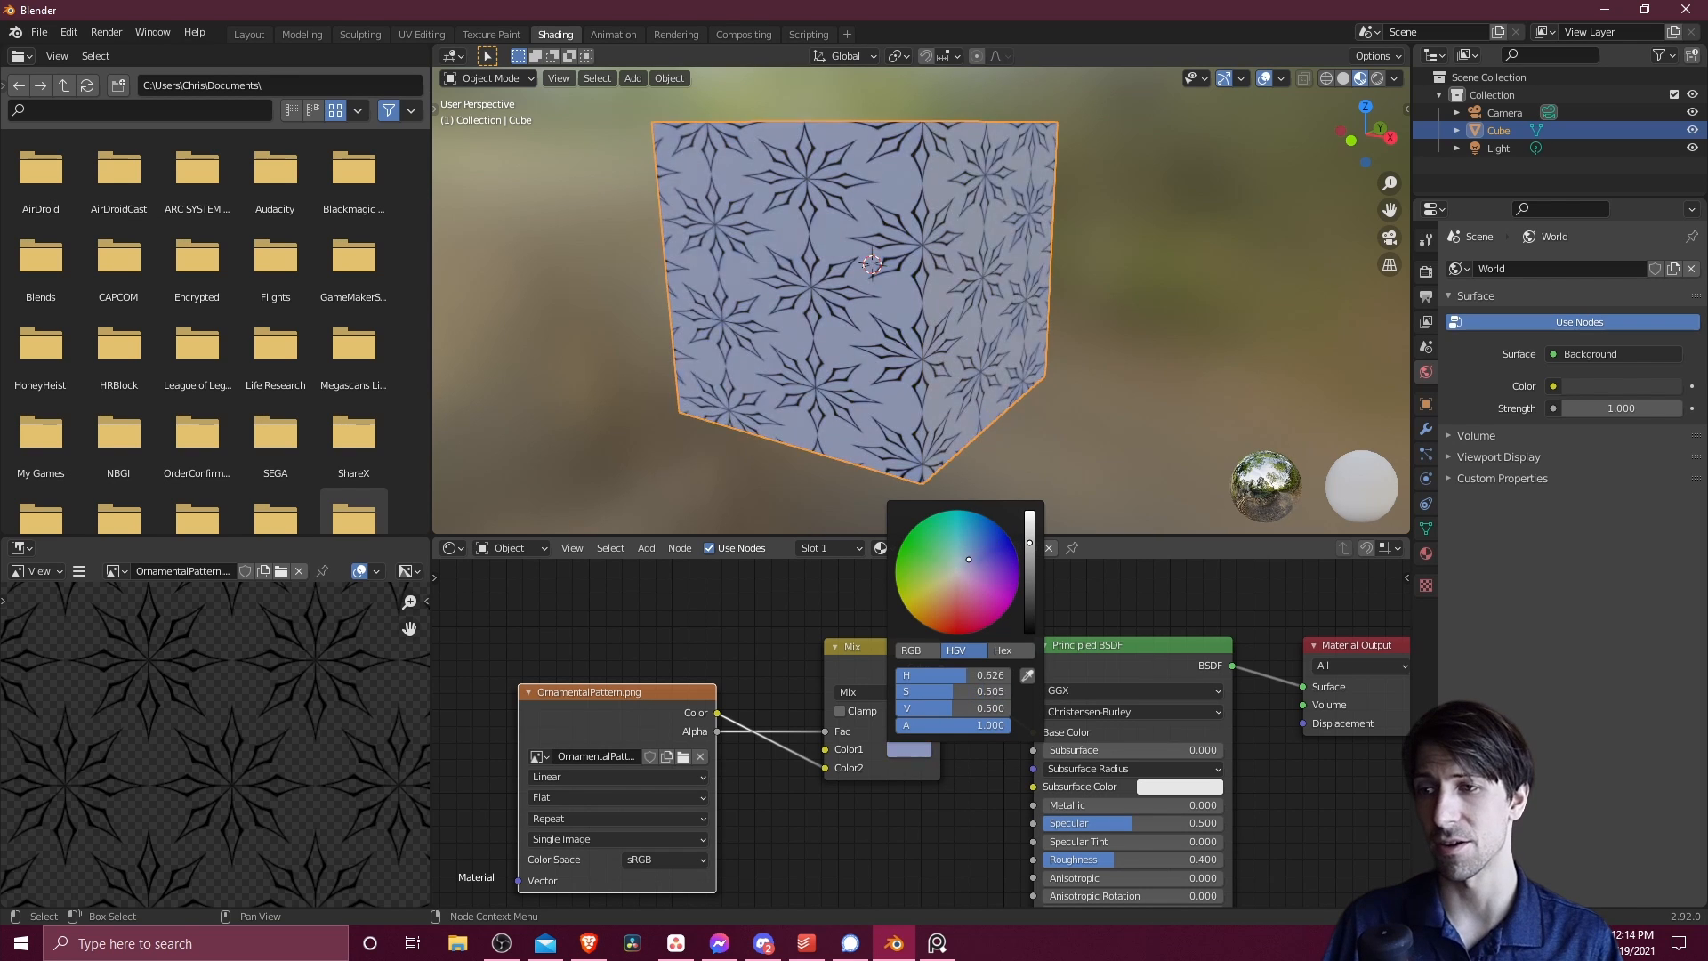
{"action": "left_click_drag", "start_coordinate": [967, 559], "coordinate": [961, 561]}
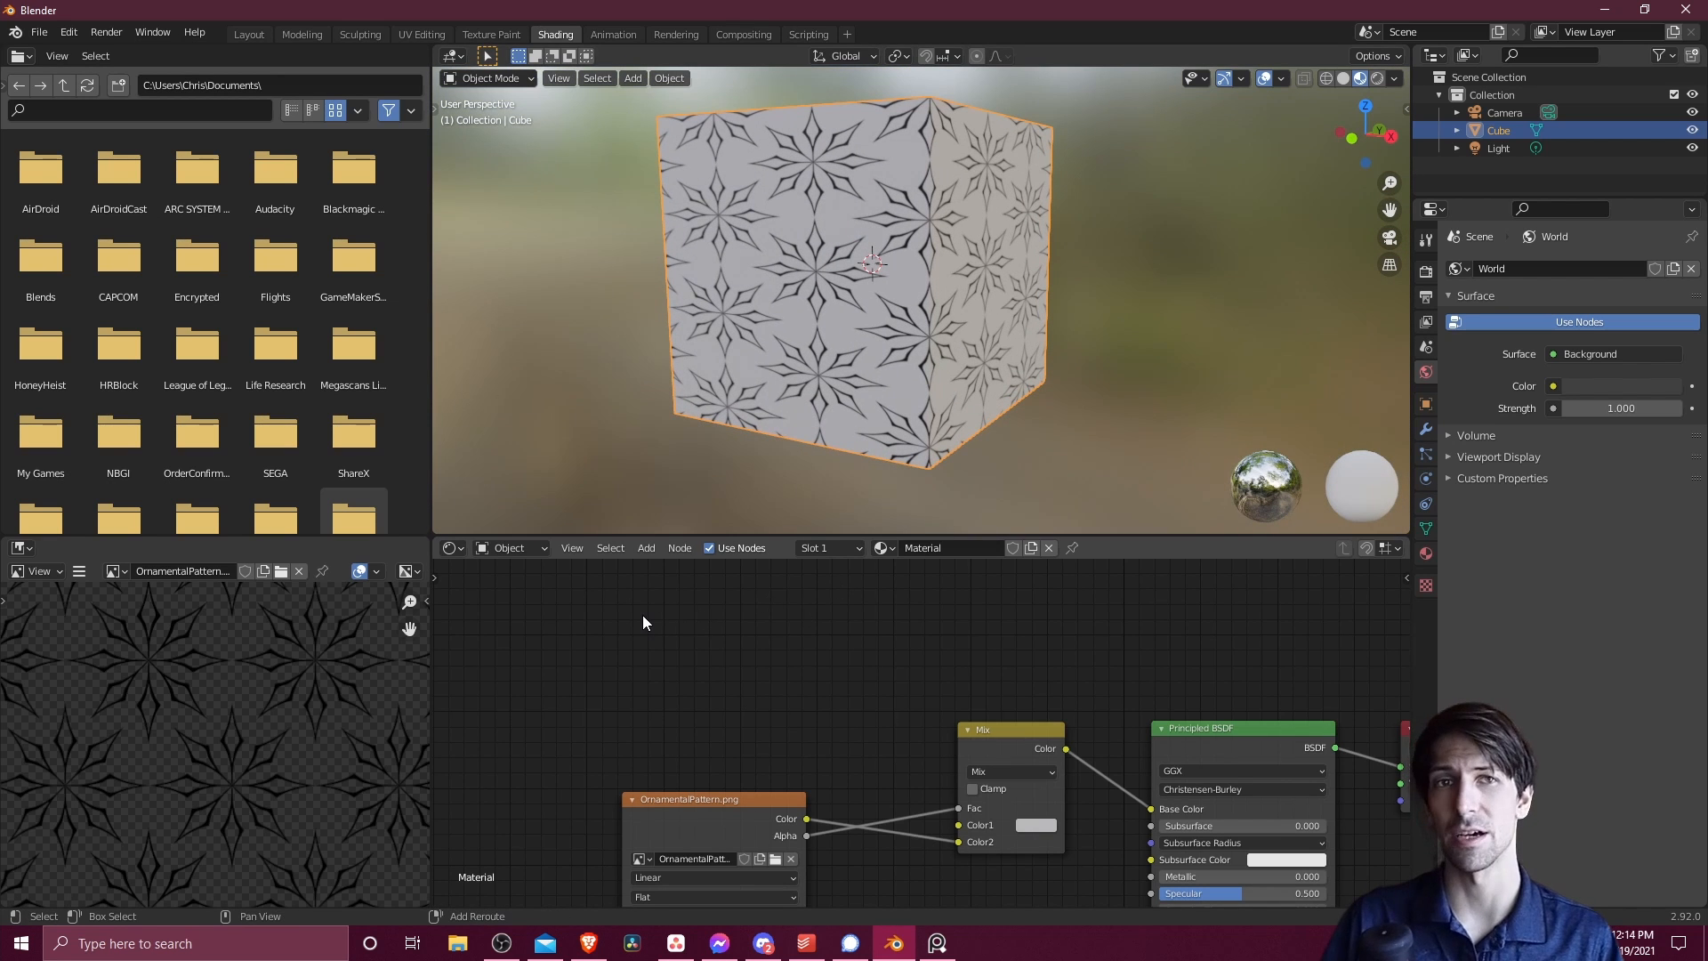
Add a second Image Texture holding pear36-8x.png and connect it to Mix Color1
{"action": "left_click", "coordinate": [644, 622]}
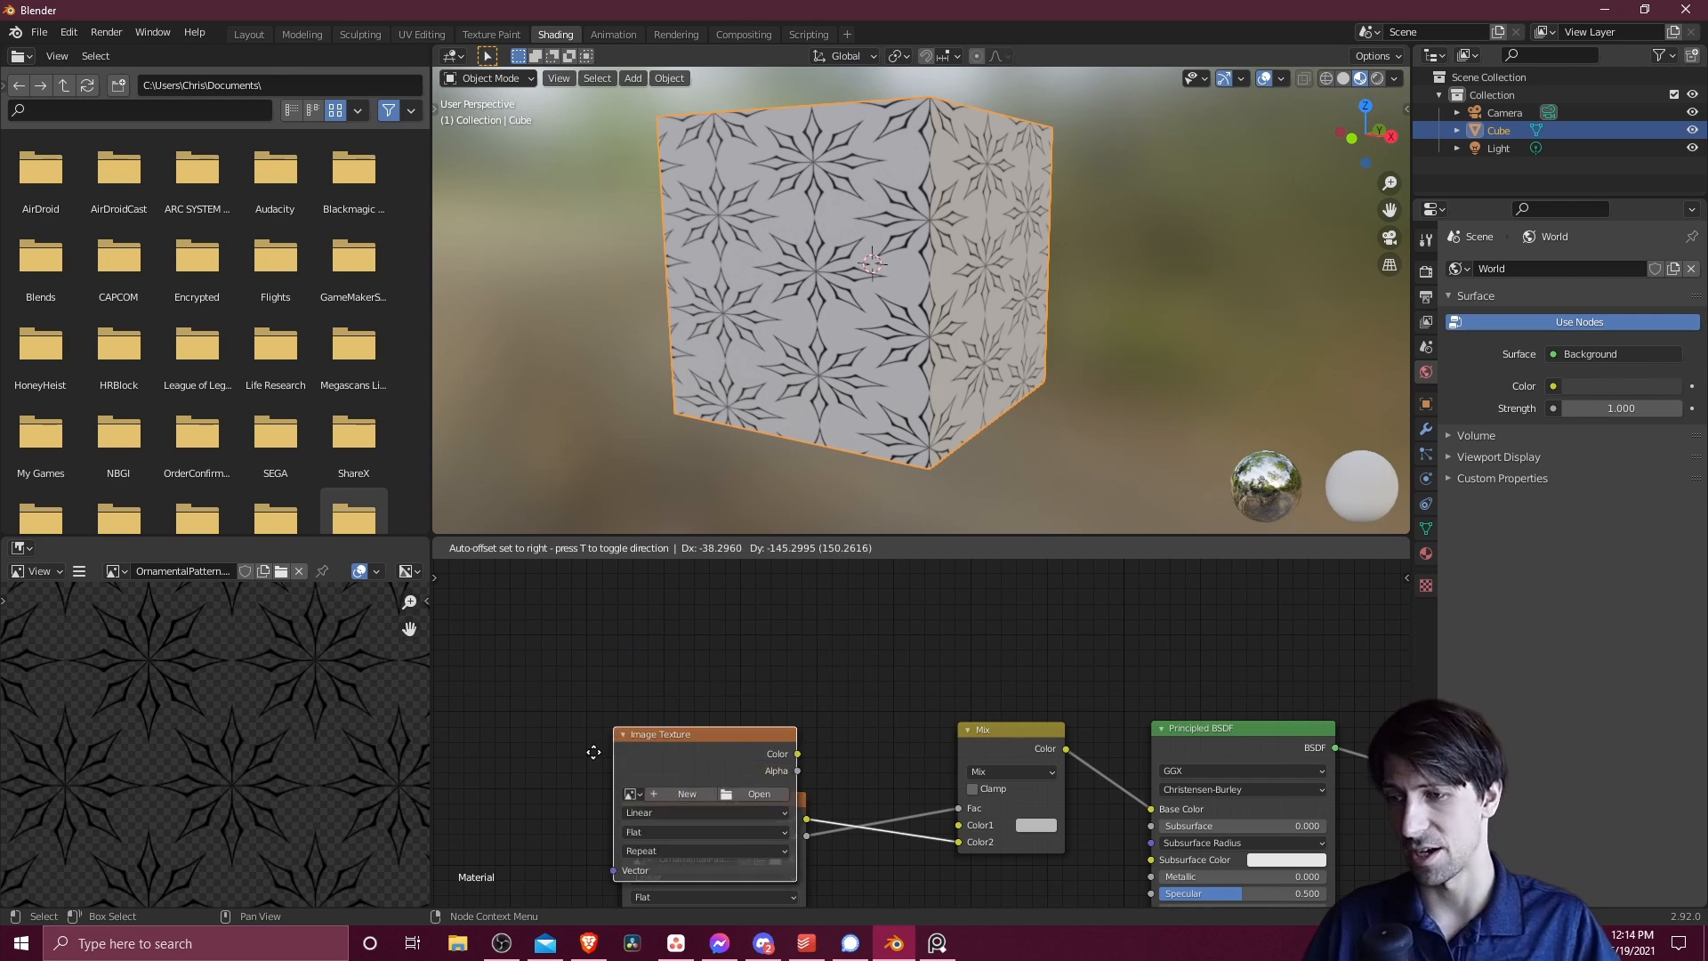
{"action": "left_click", "coordinate": [759, 793]}
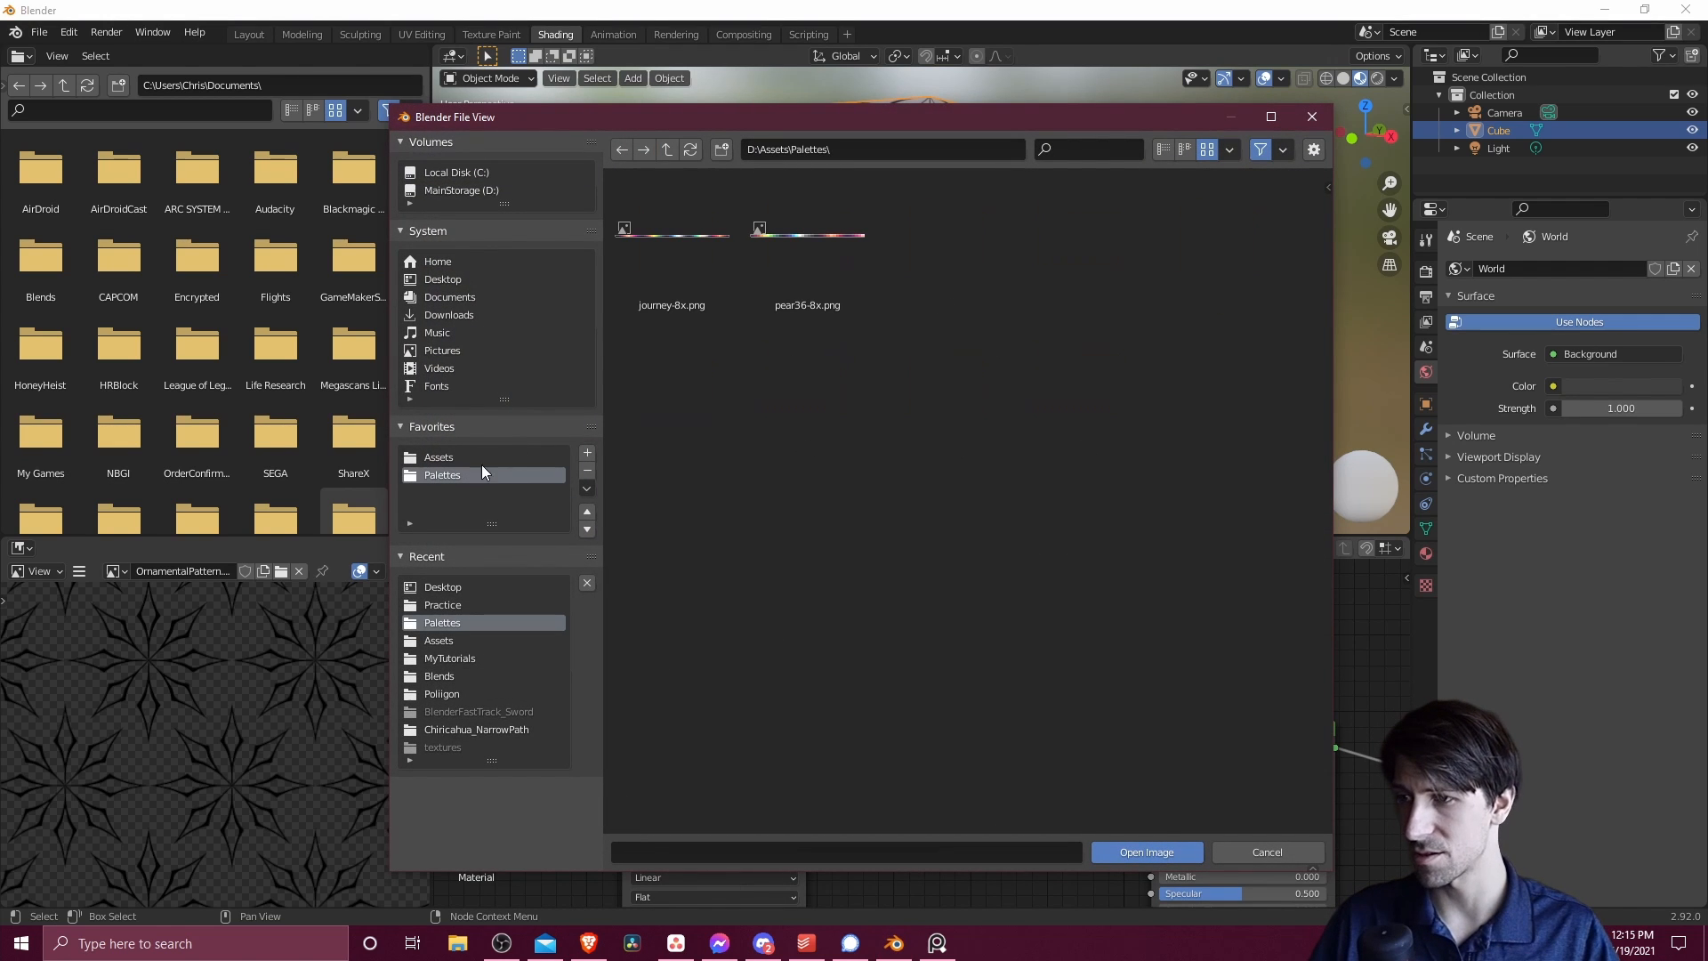
{"action": "left_click", "coordinate": [806, 234]}
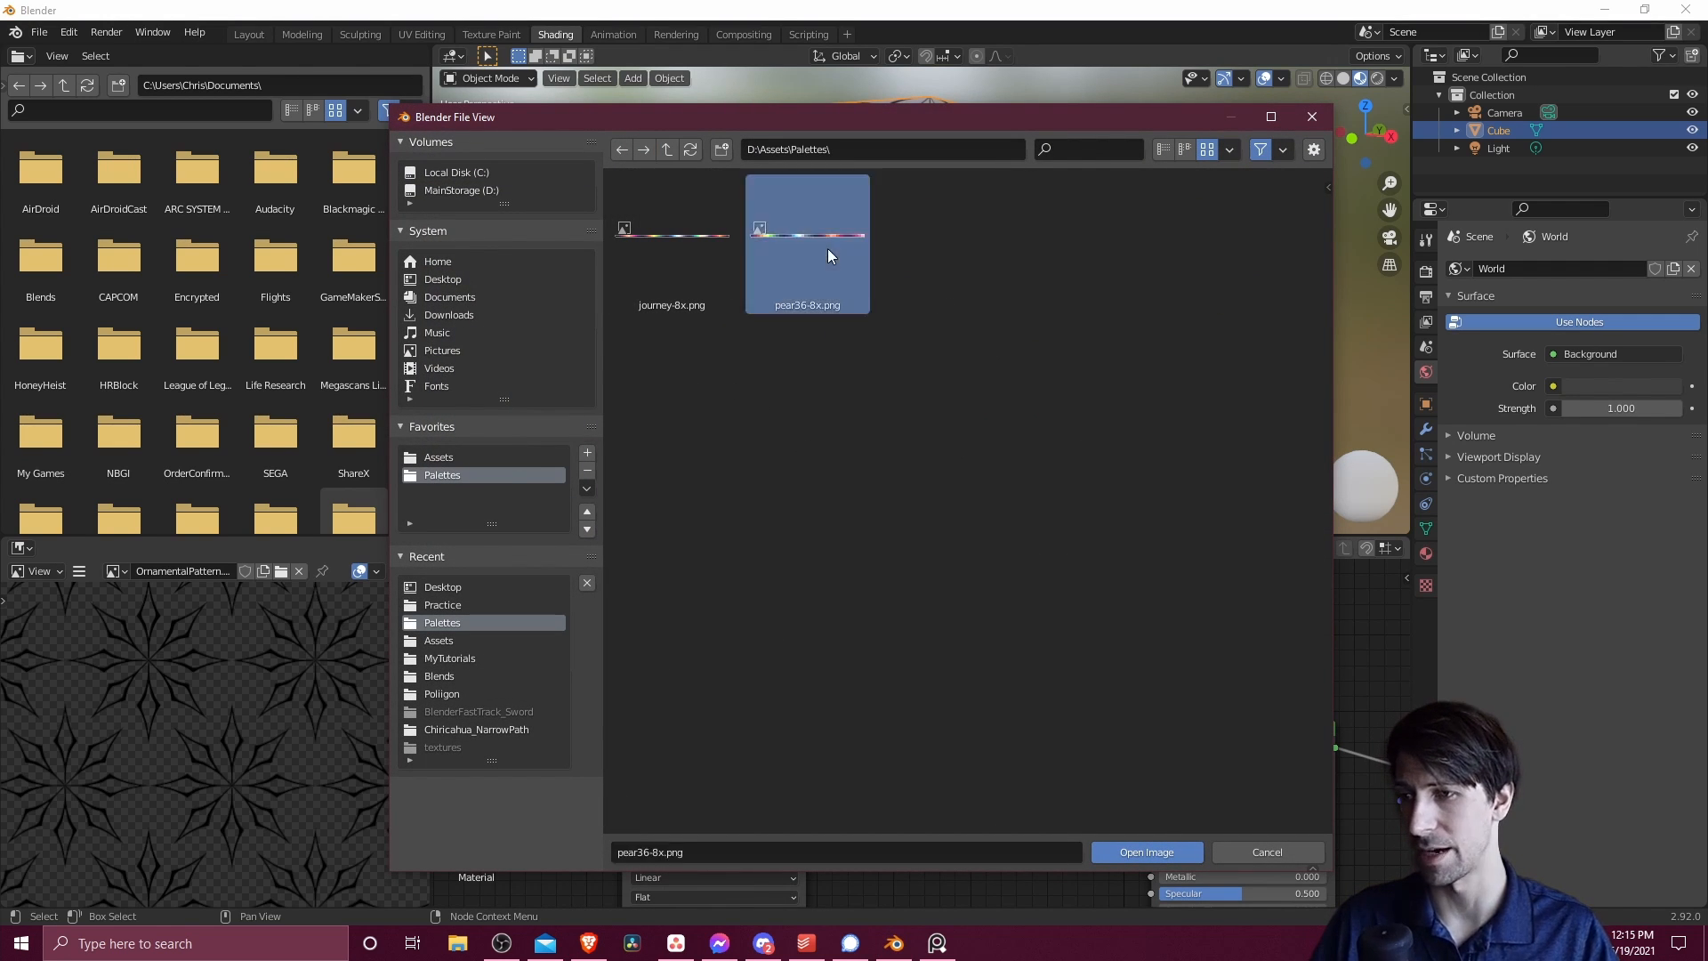
{"action": "left_click", "coordinate": [1145, 852]}
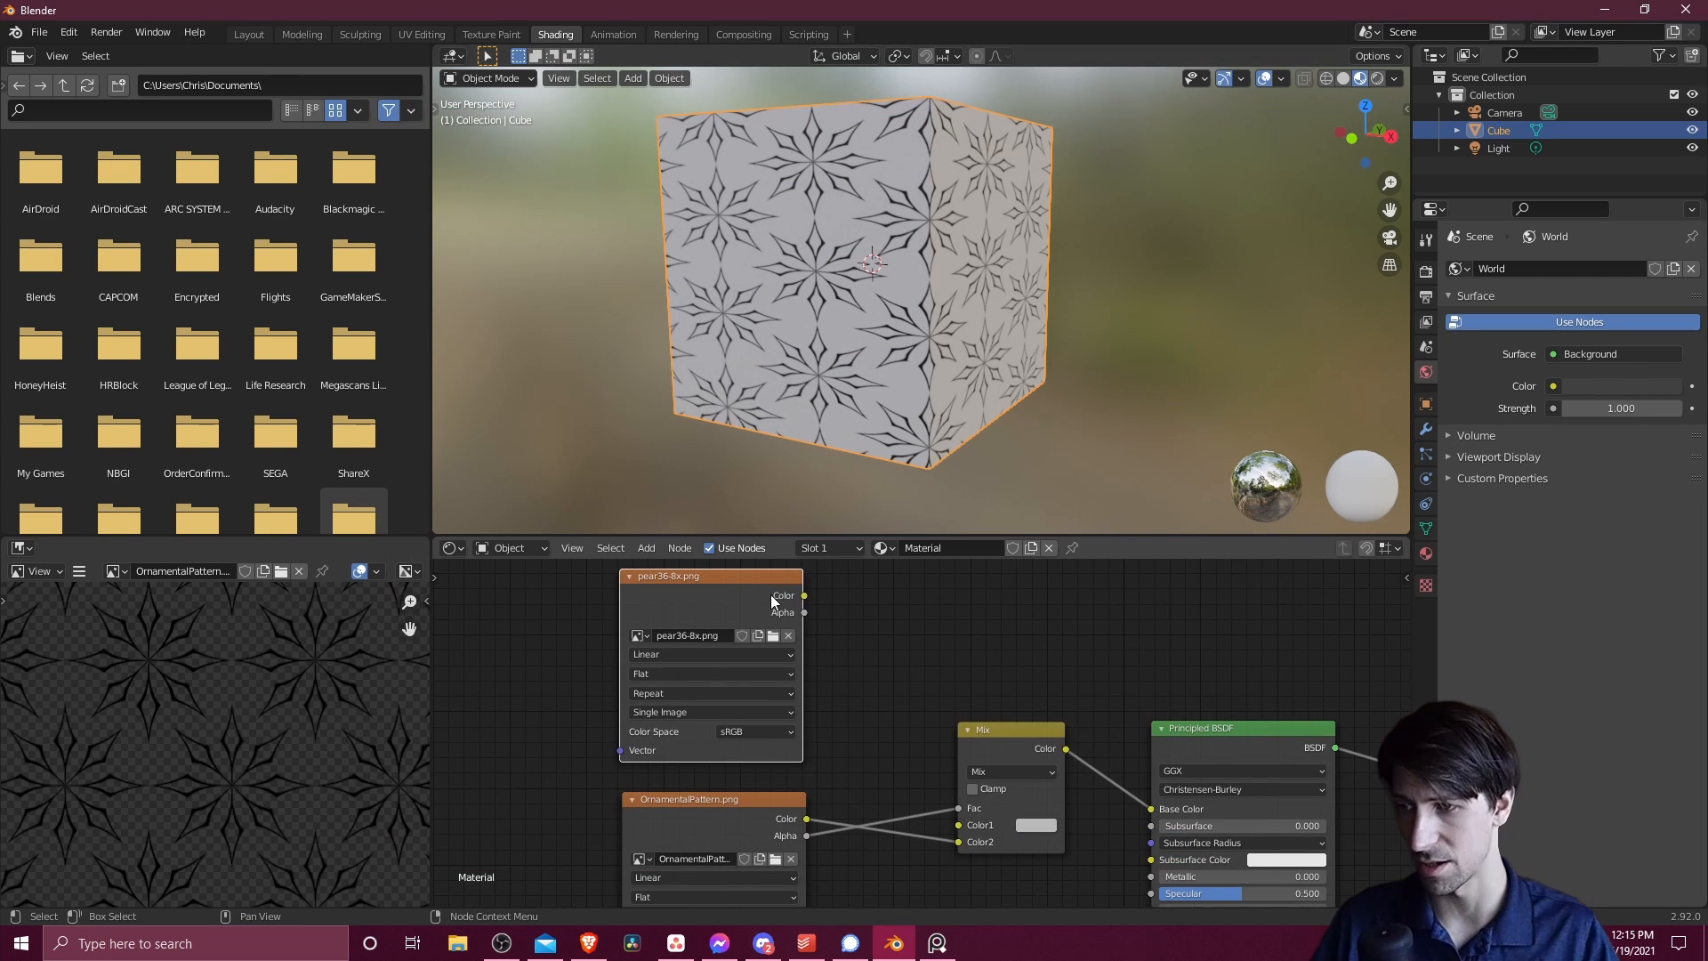
{"action": "left_click_drag", "start_coordinate": [804, 596], "coordinate": [959, 824]}
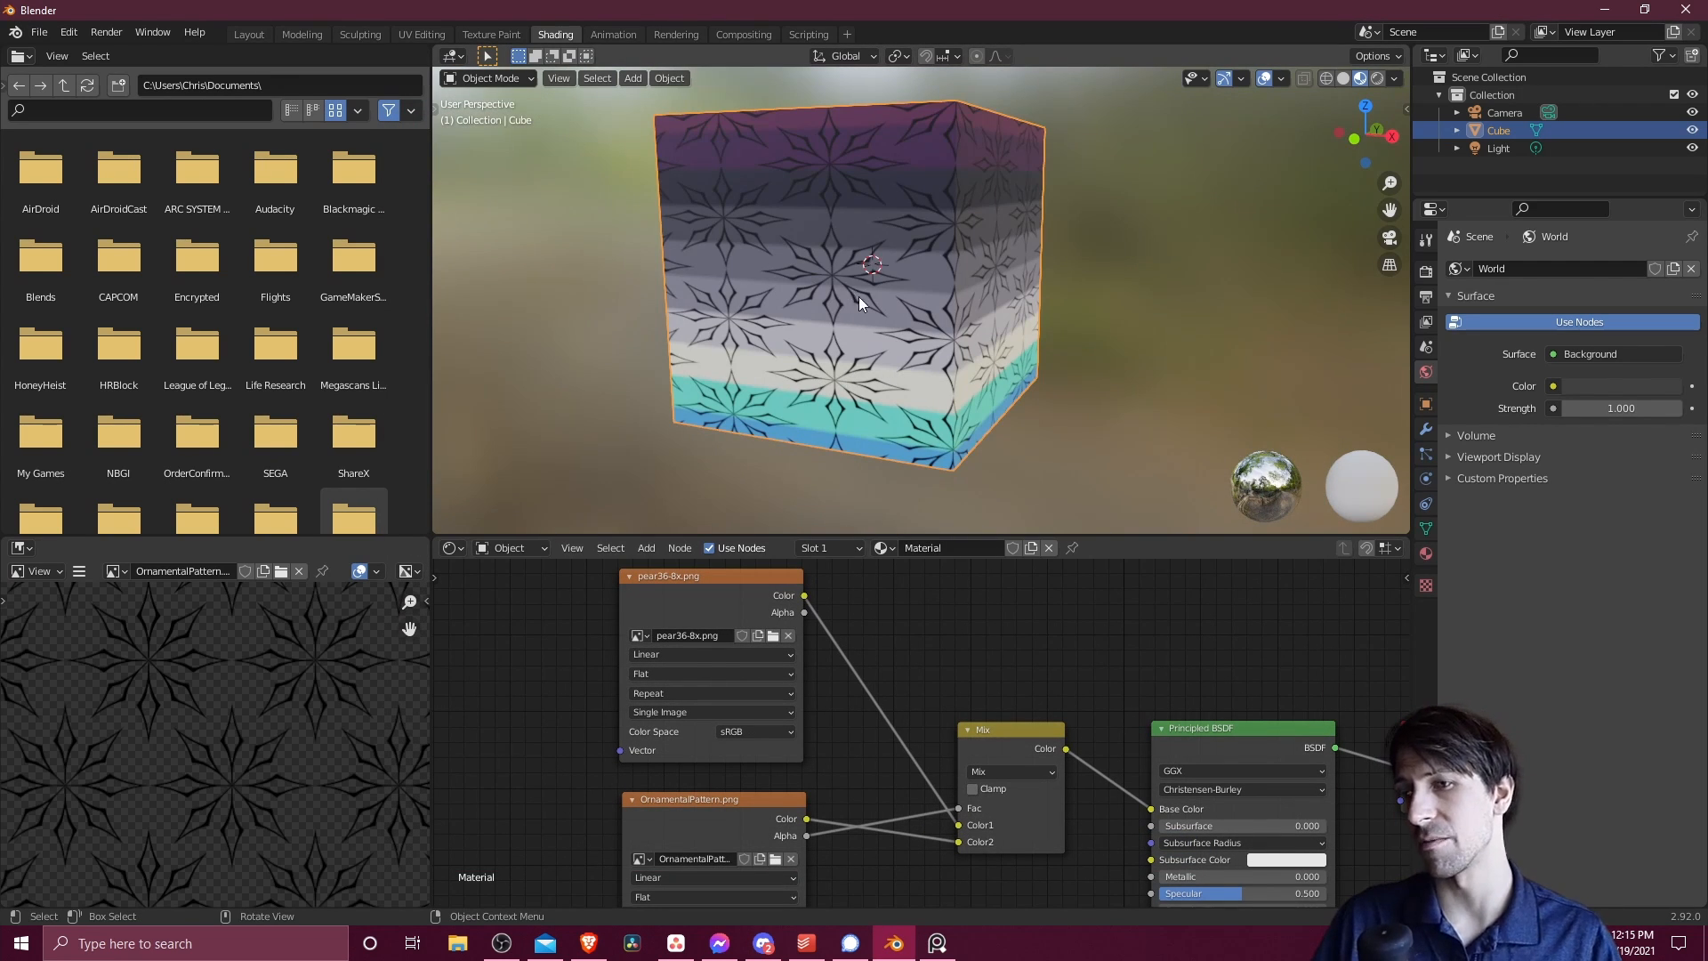
{"action": "mouse_move", "coordinate": [864, 309]}
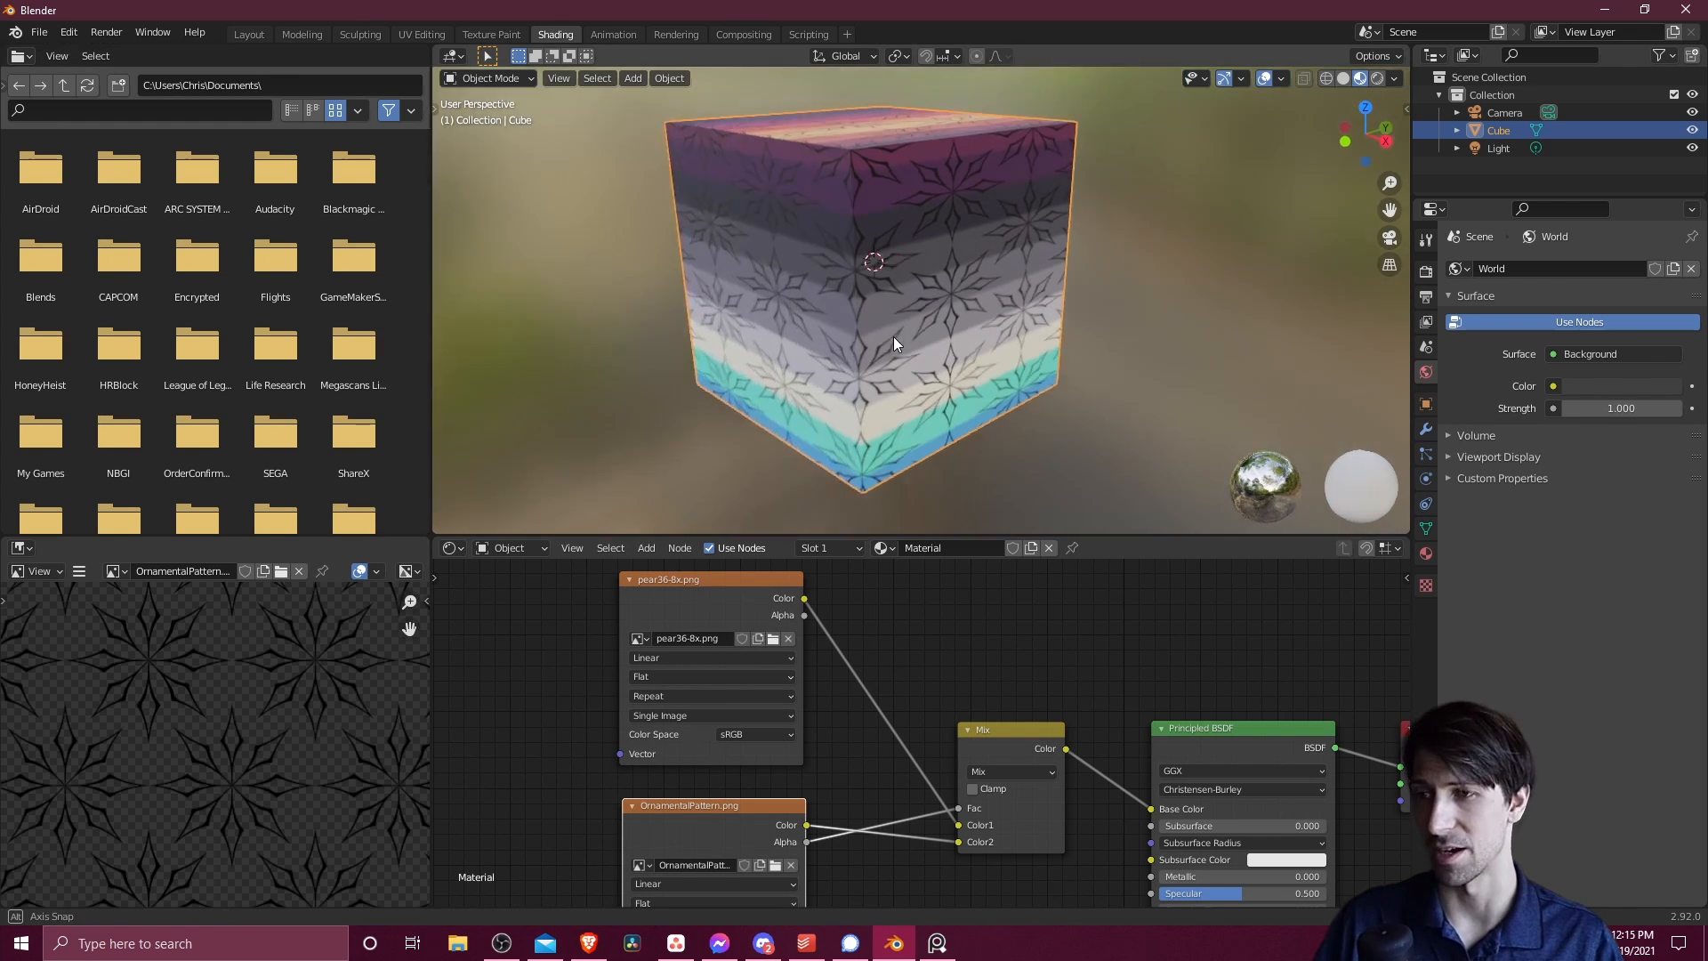
In UV Editing, enter Edit Mode and show pear36-8x.png behind the cube's UVs
{"action": "left_click", "coordinate": [421, 34]}
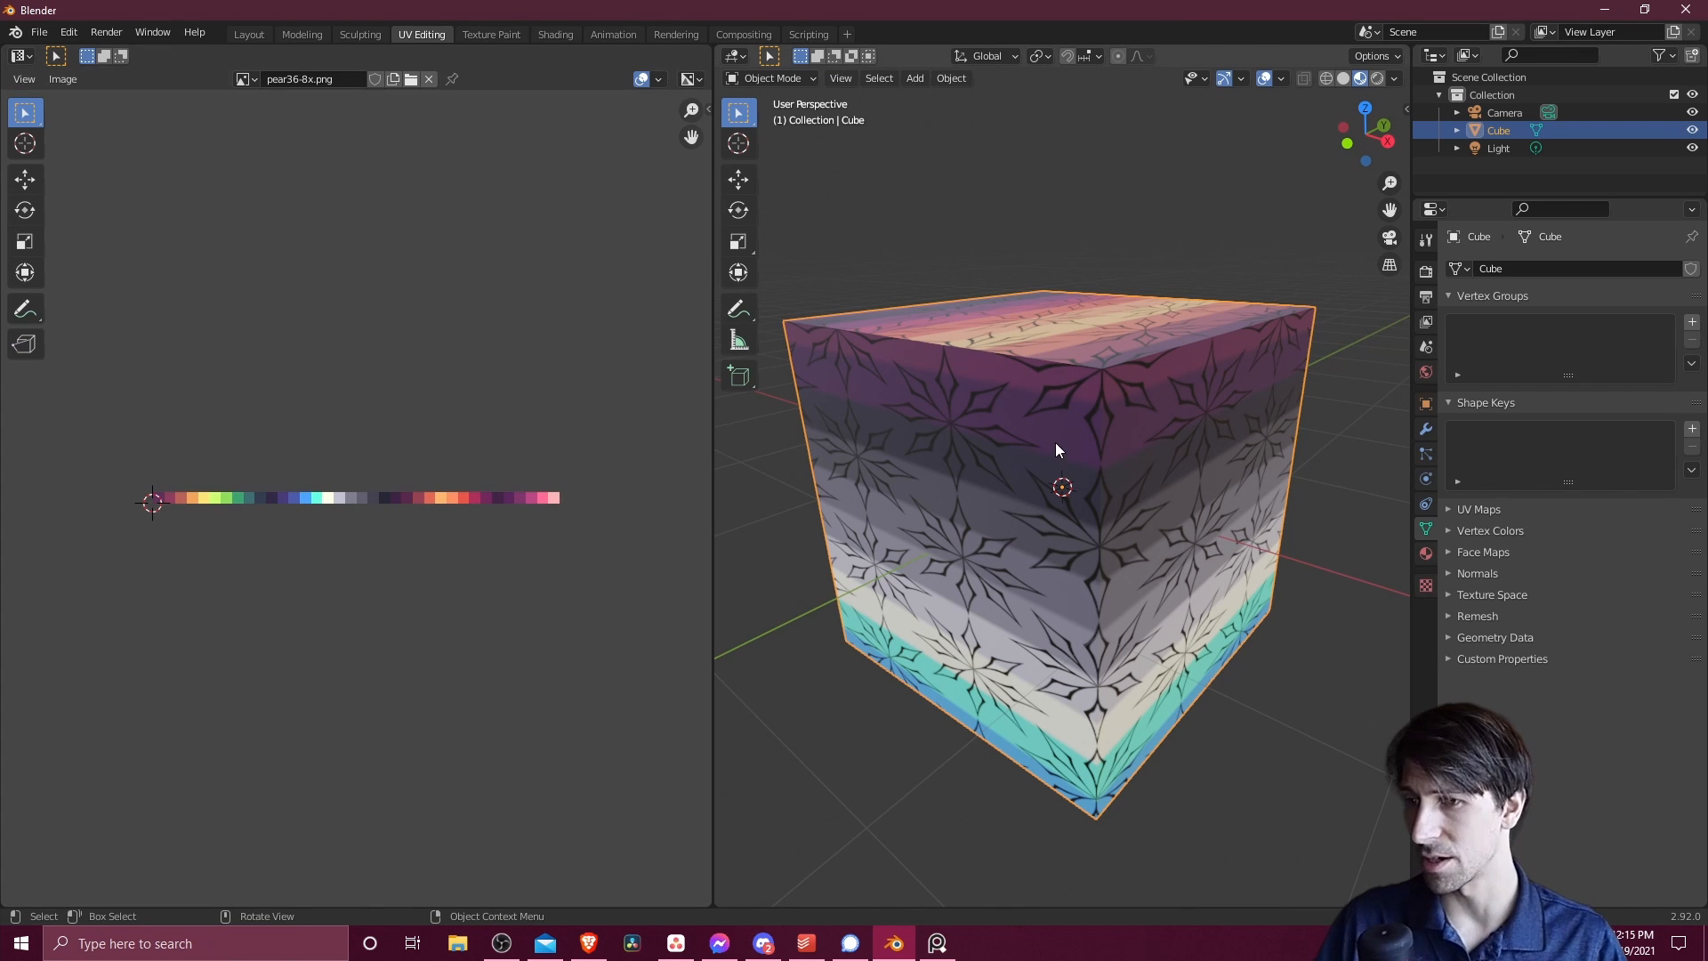
{"action": "key", "text": "Tab"}
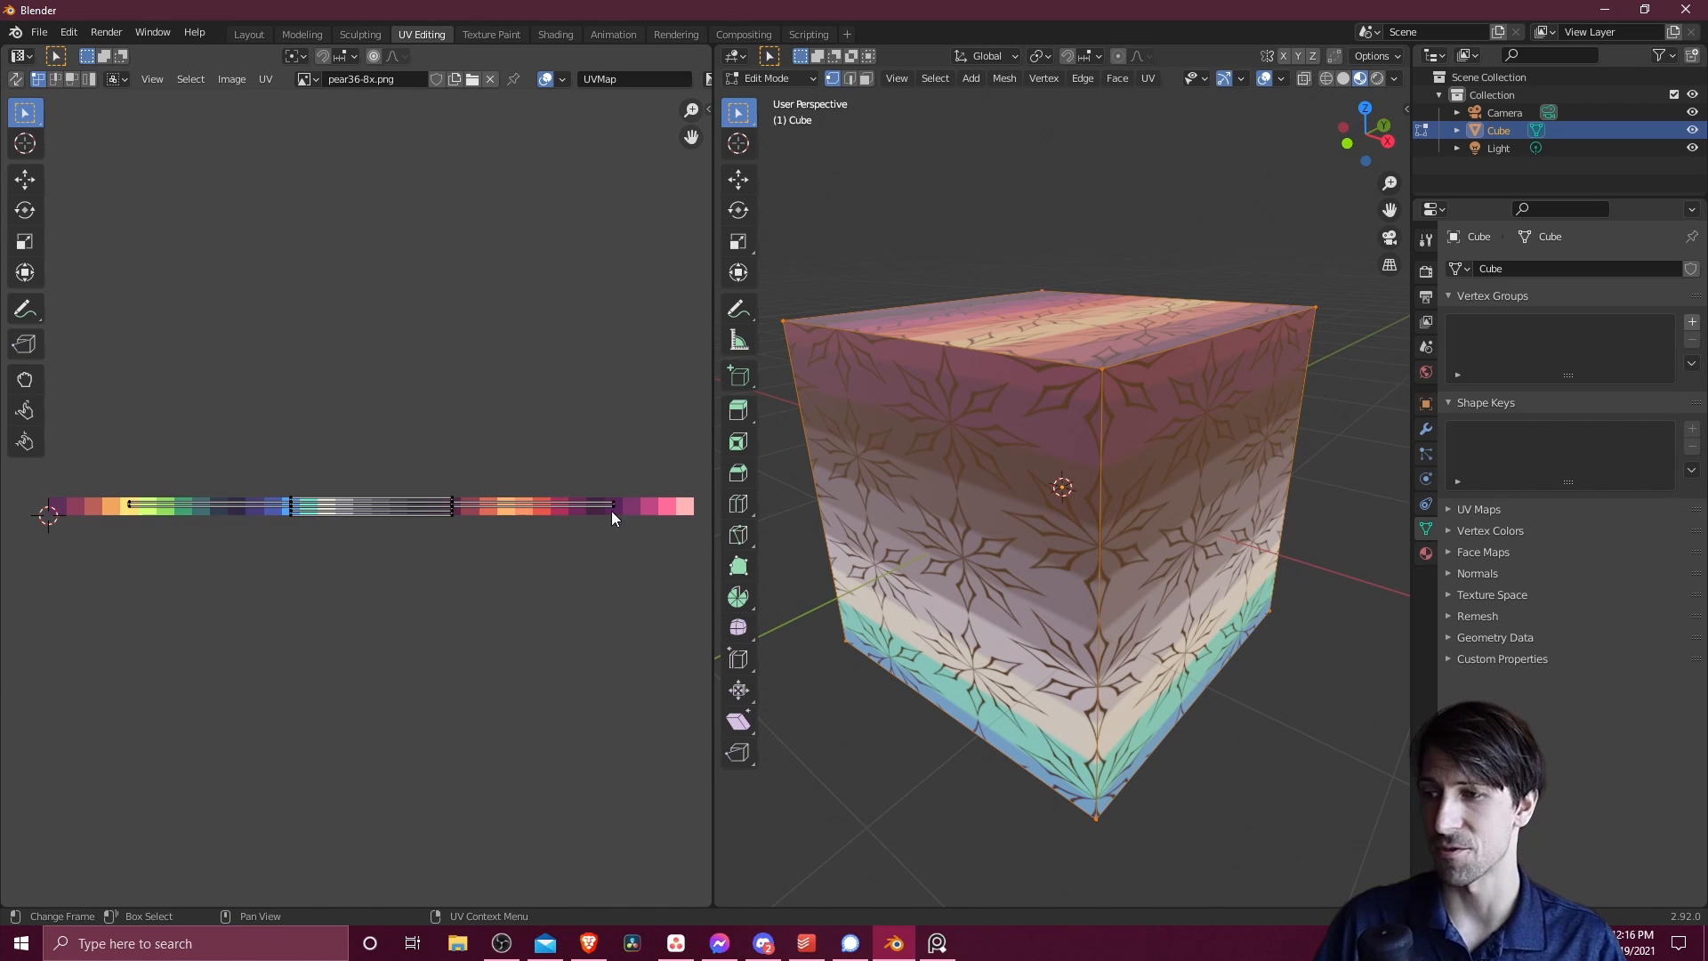
{"action": "mouse_move", "coordinate": [665, 518]}
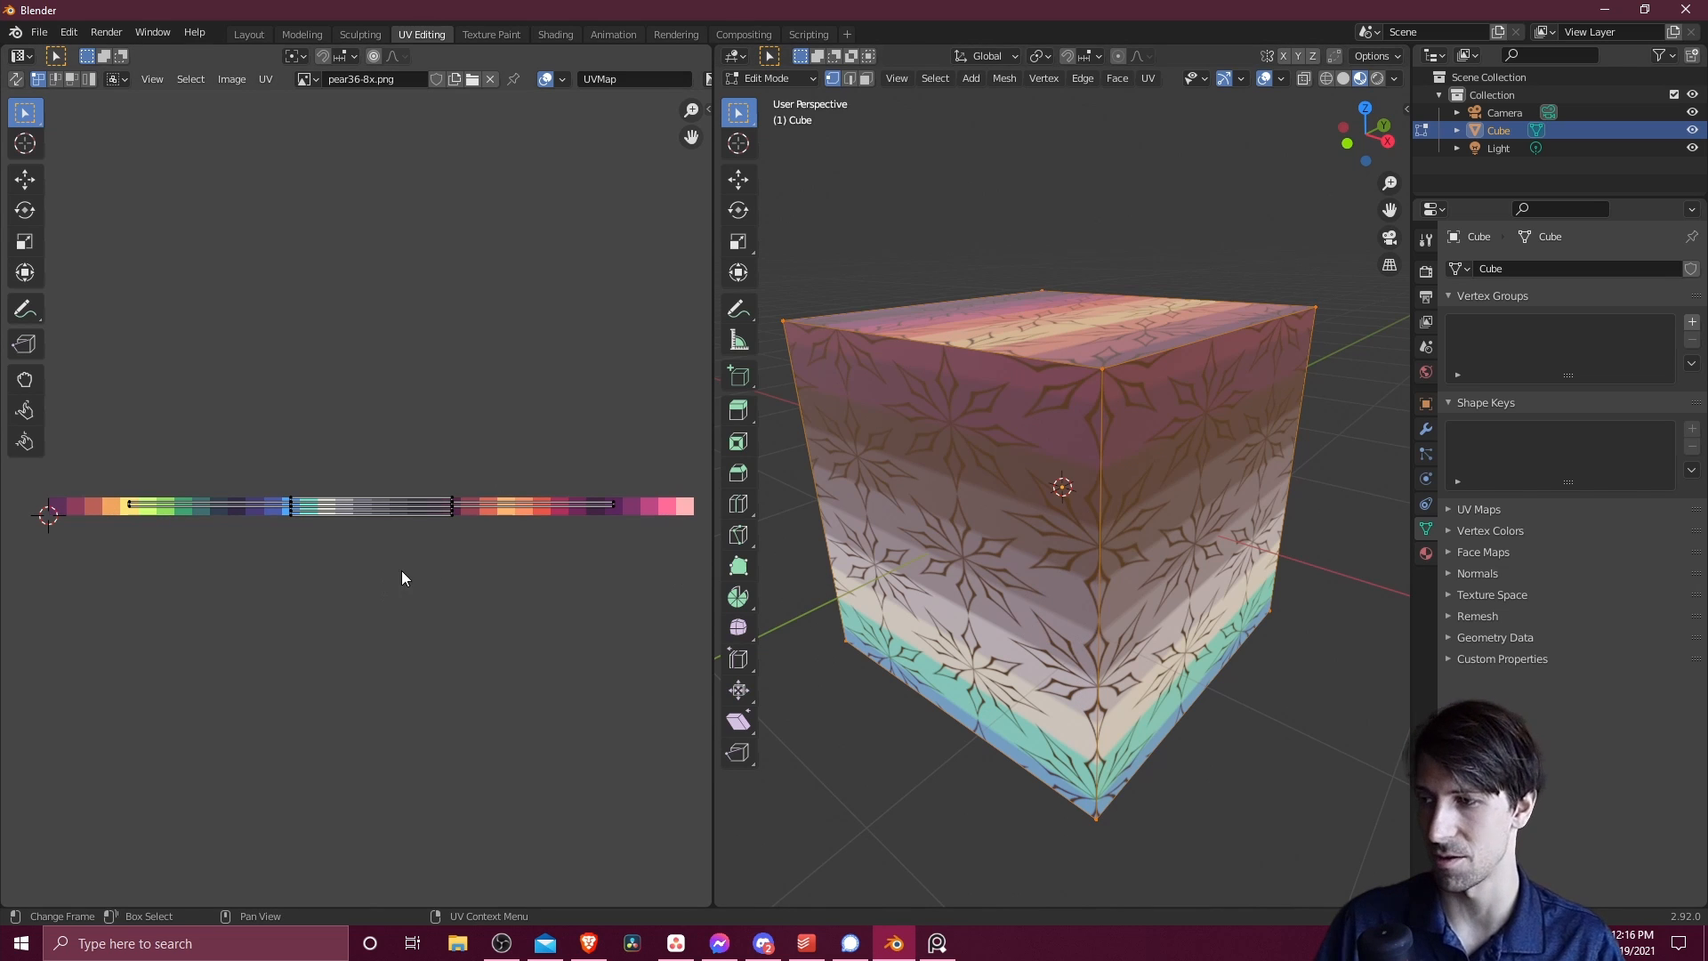
{"action": "left_click", "coordinate": [304, 78]}
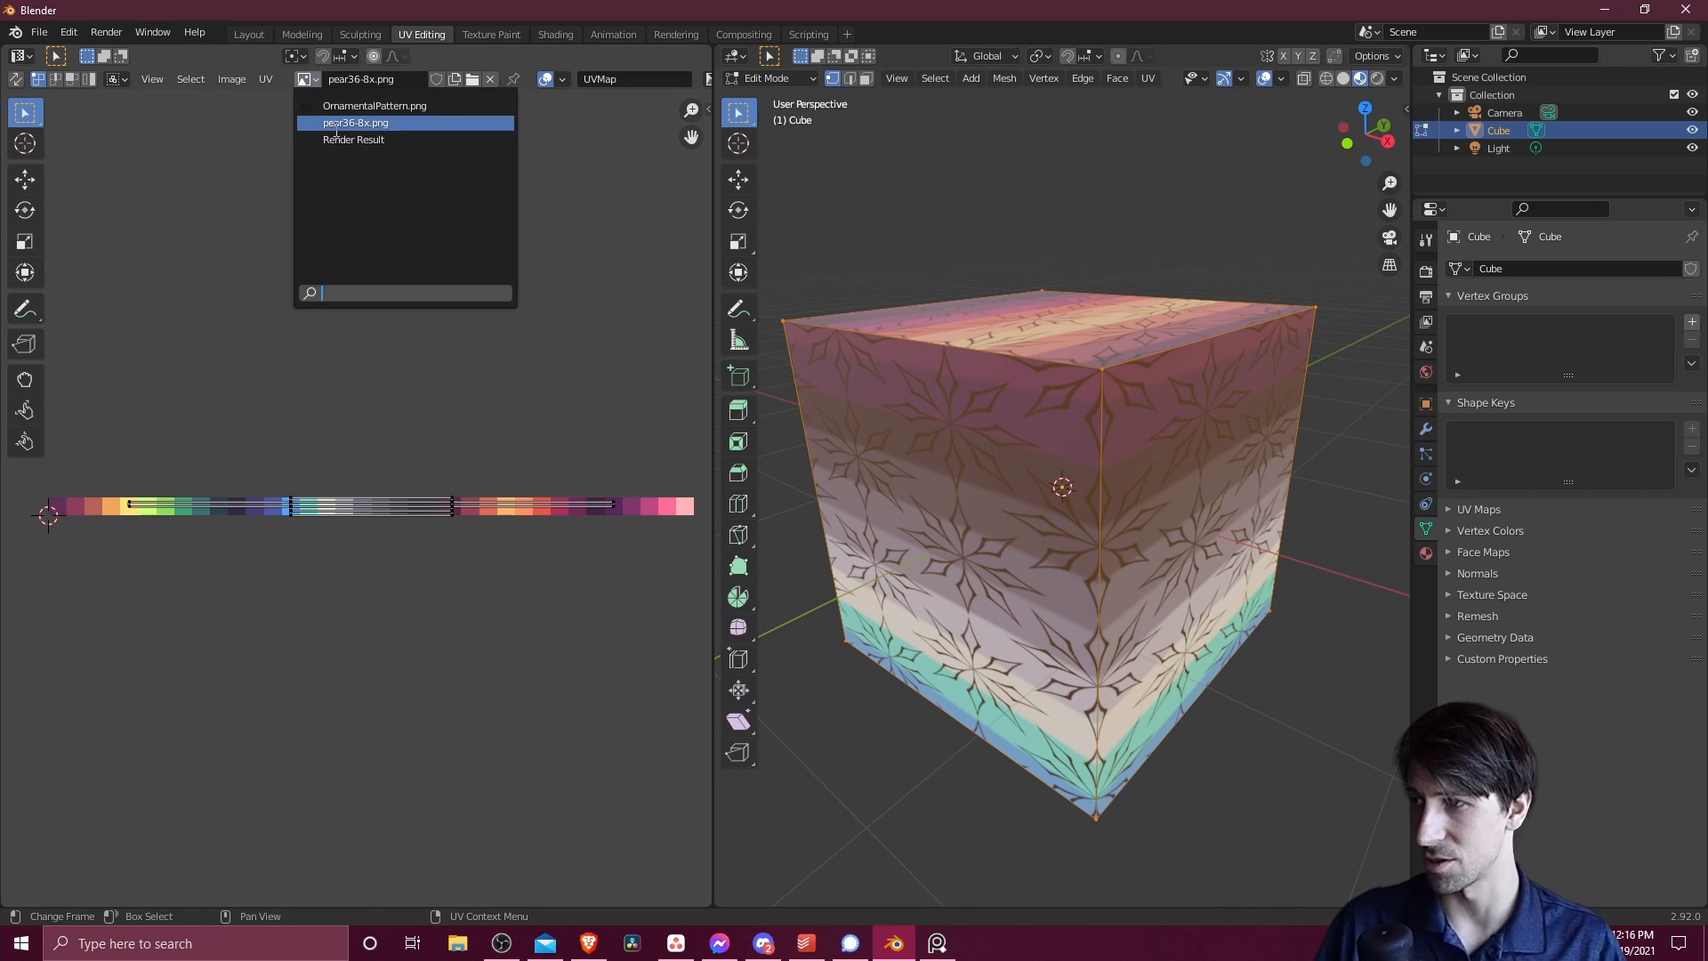
{"action": "left_click", "coordinate": [373, 106]}
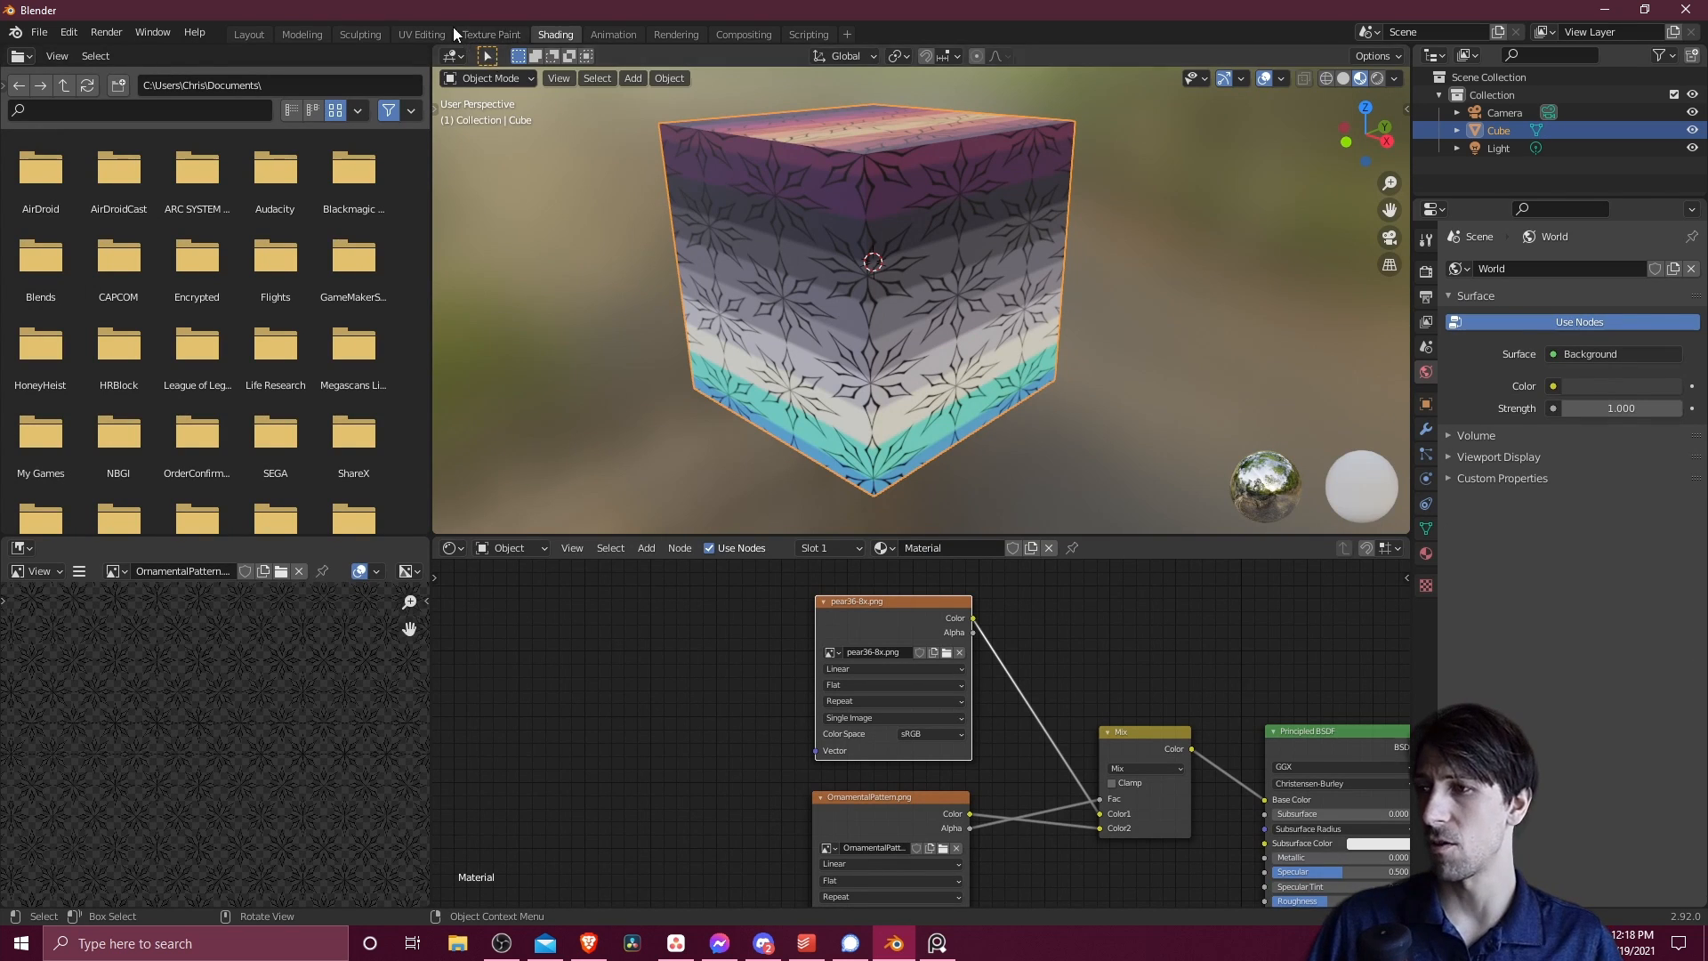
{"action": "left_click", "coordinate": [420, 34]}
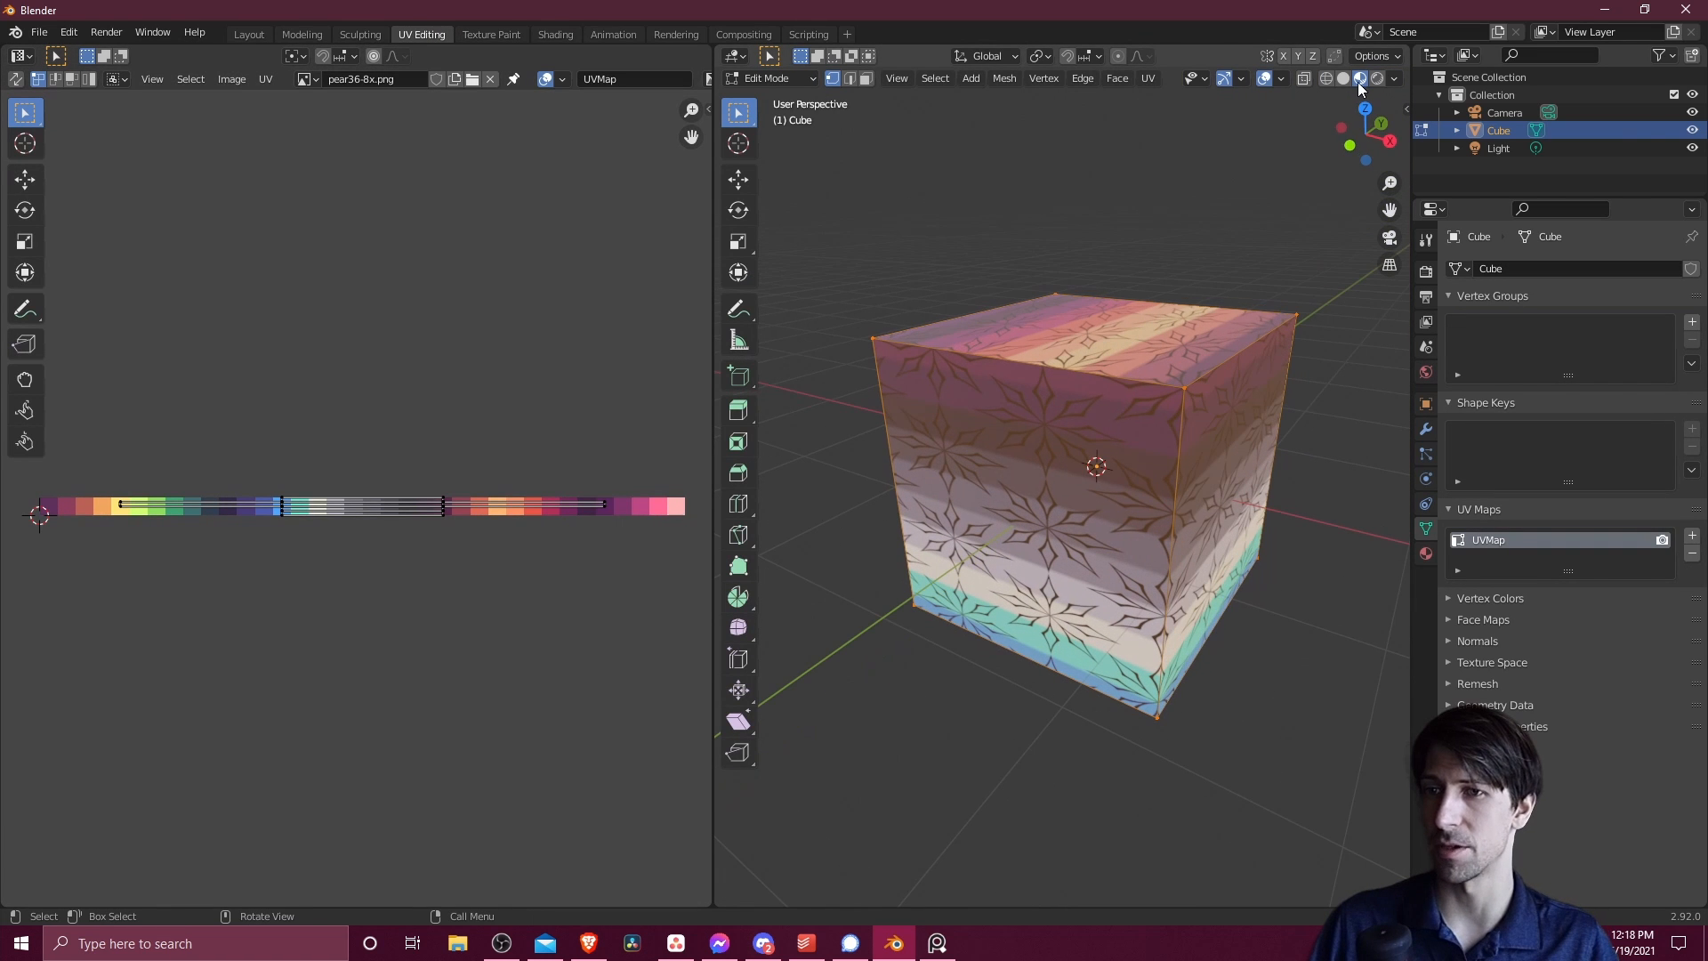
{"action": "mouse_move", "coordinate": [1359, 78]}
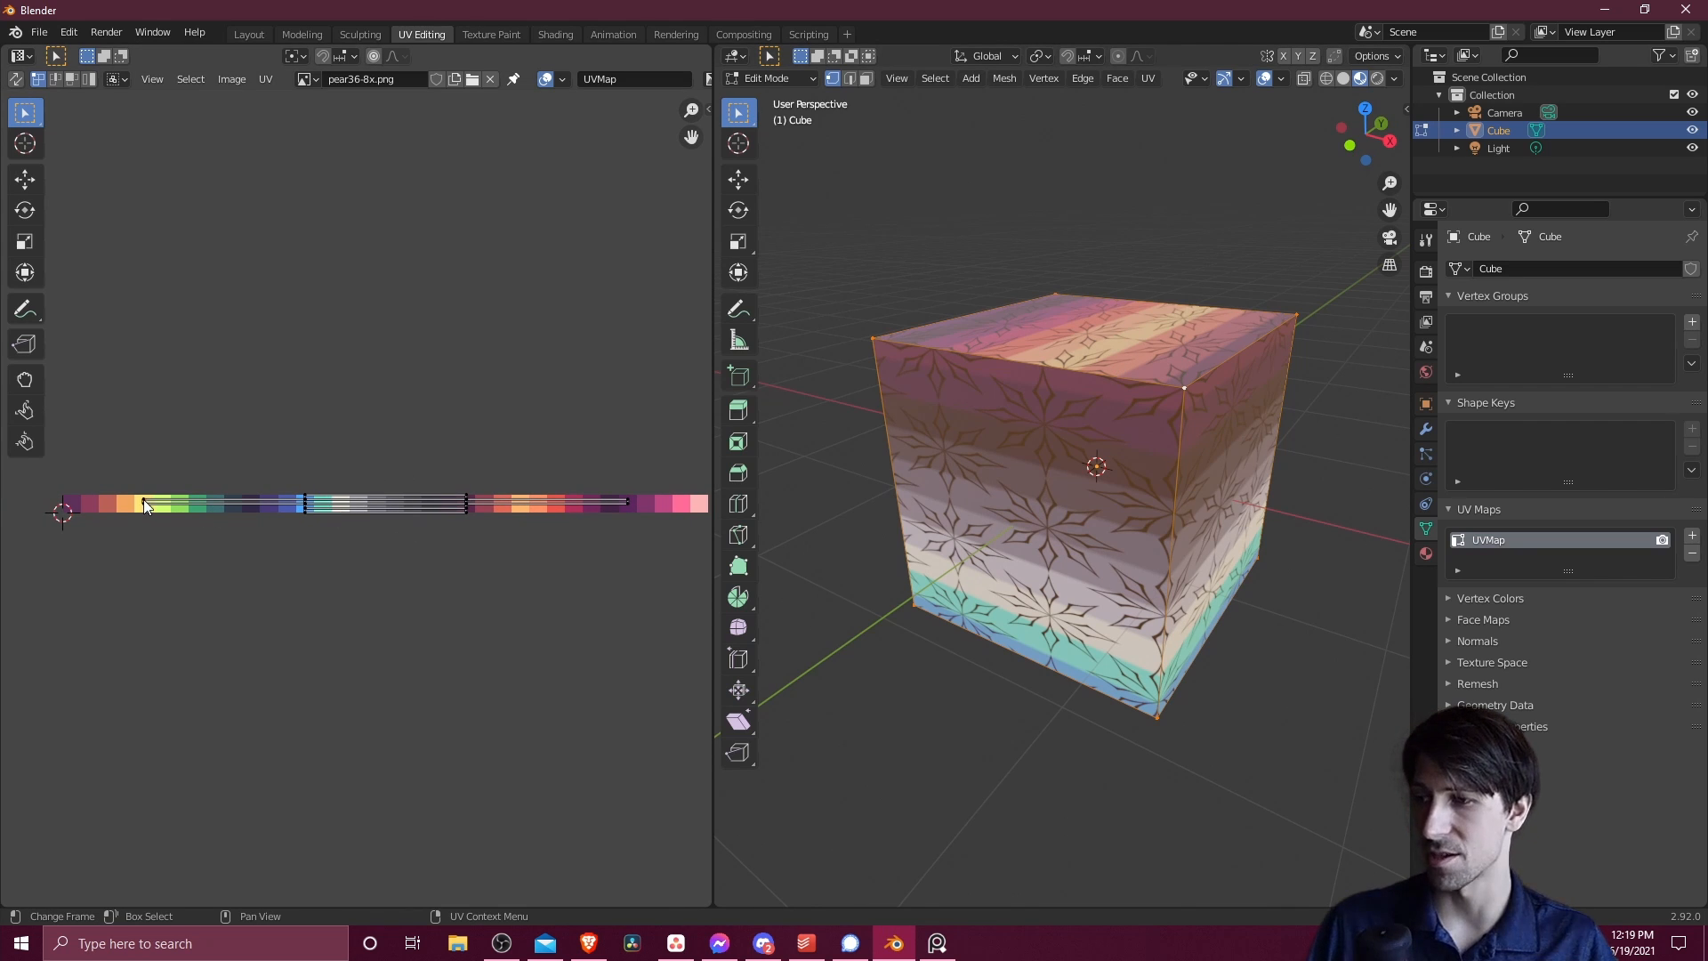
{"action": "mouse_move", "coordinate": [605, 515]}
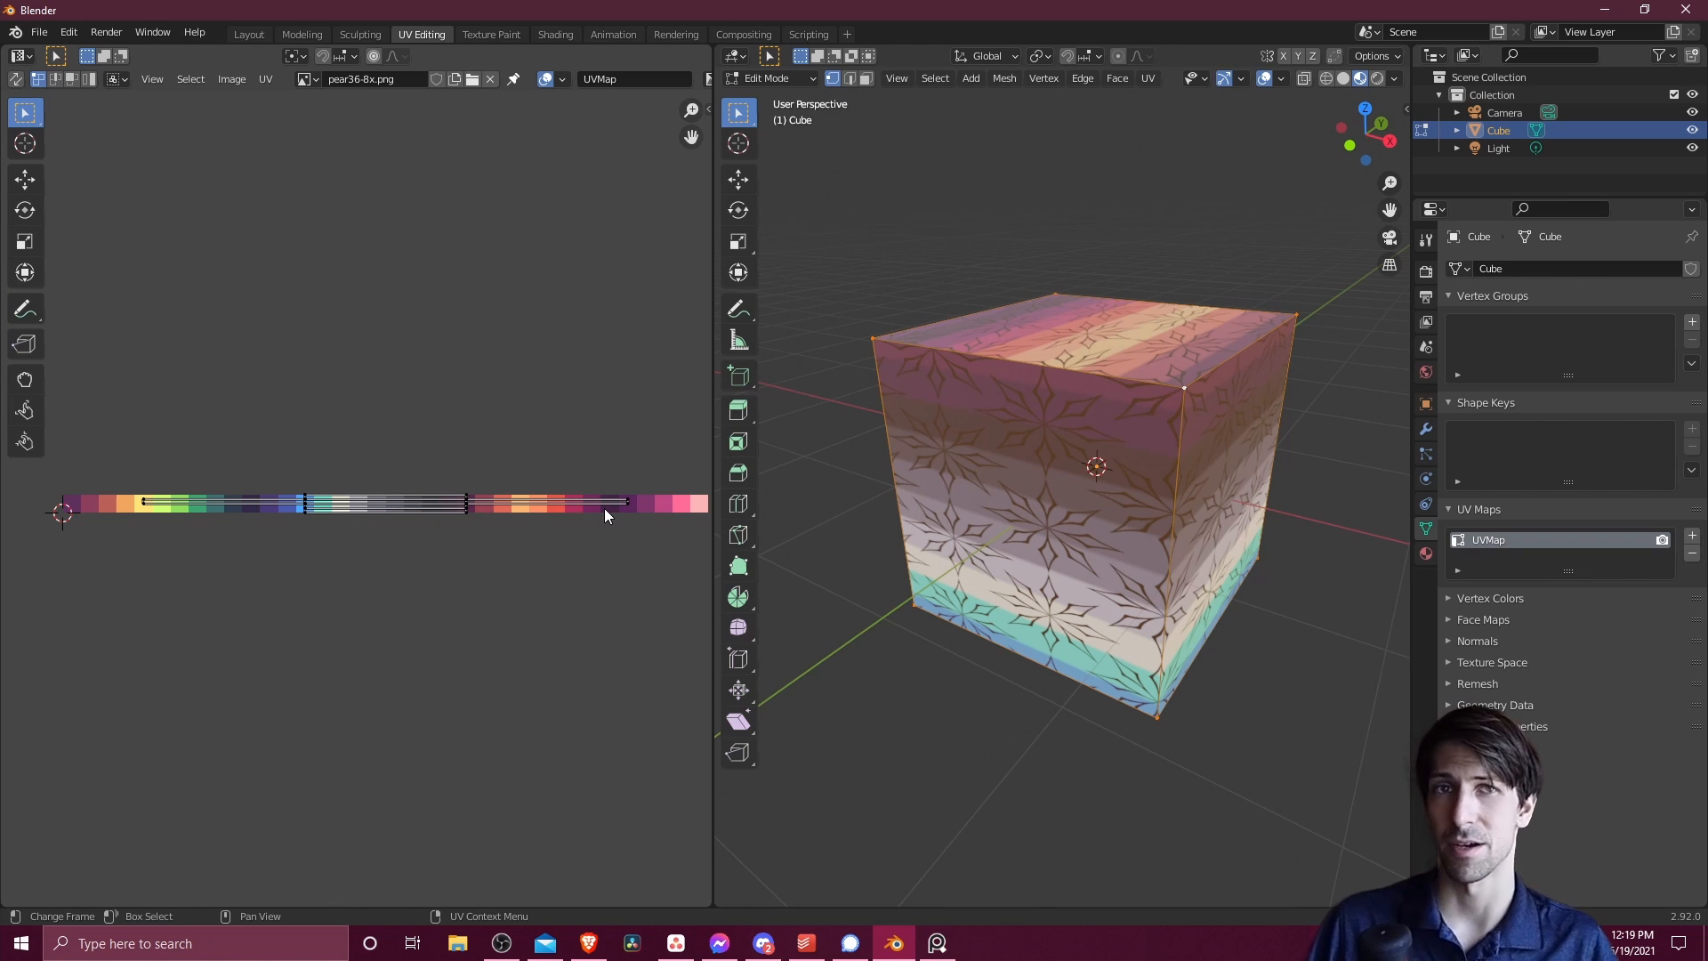
{"action": "mouse_move", "coordinate": [607, 520]}
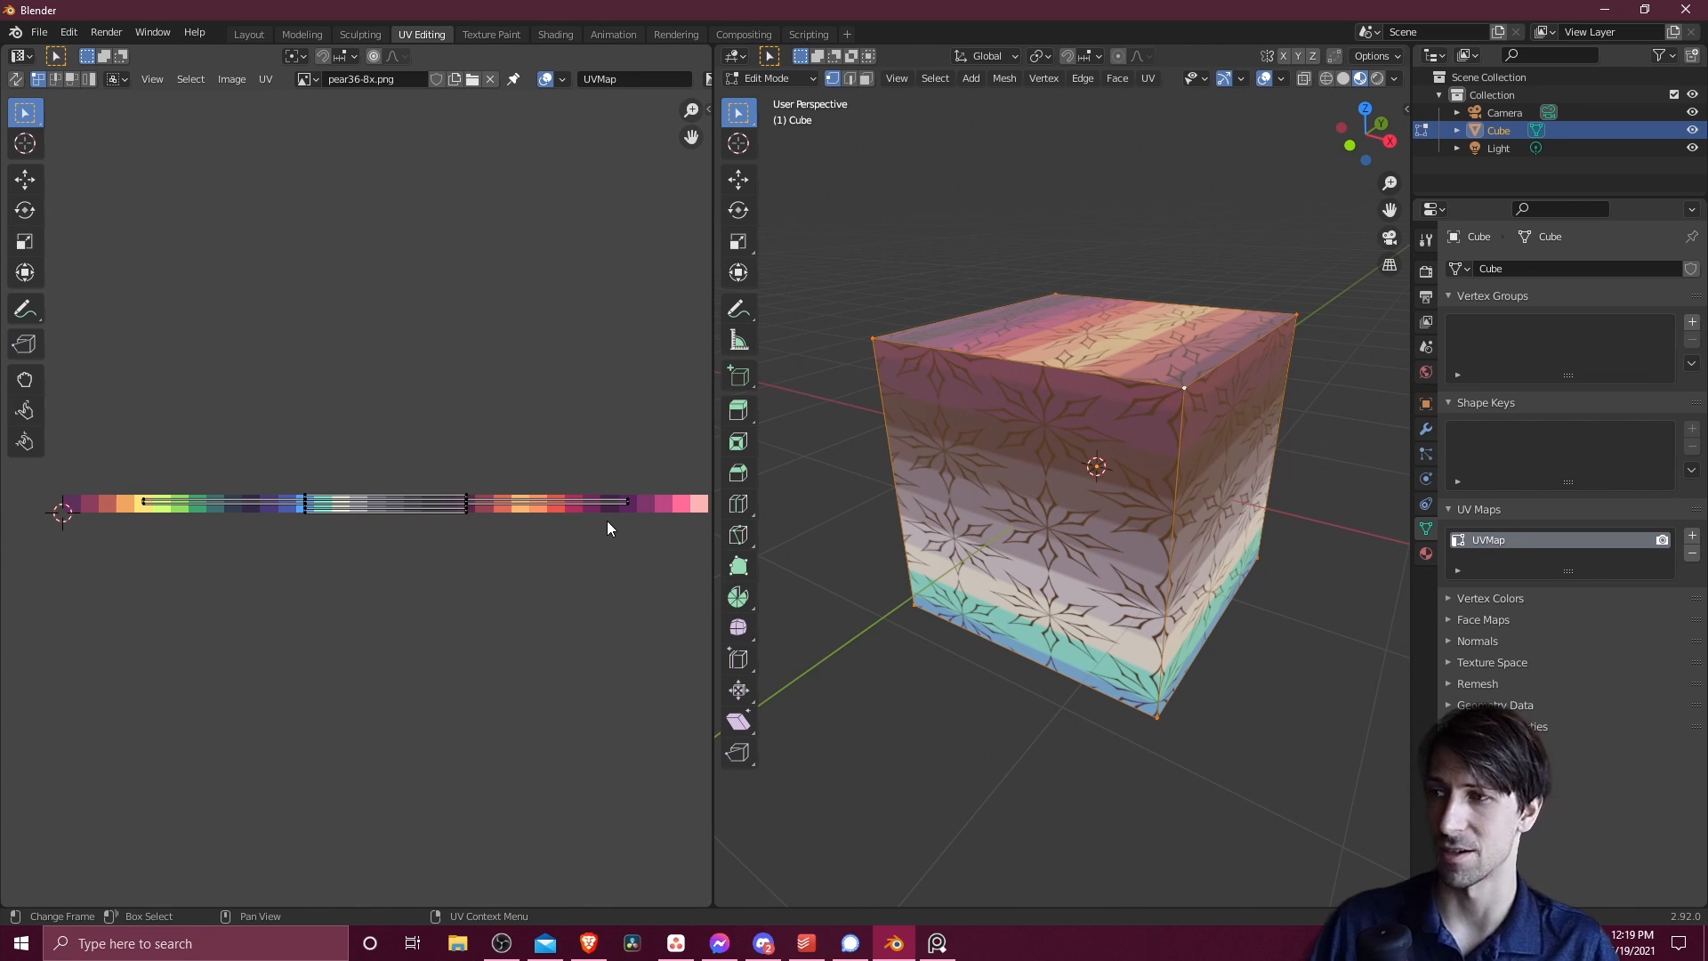
Add a UV Map node set to UVMap and a Mapping node for the pattern texture
{"action": "left_click", "coordinate": [555, 34]}
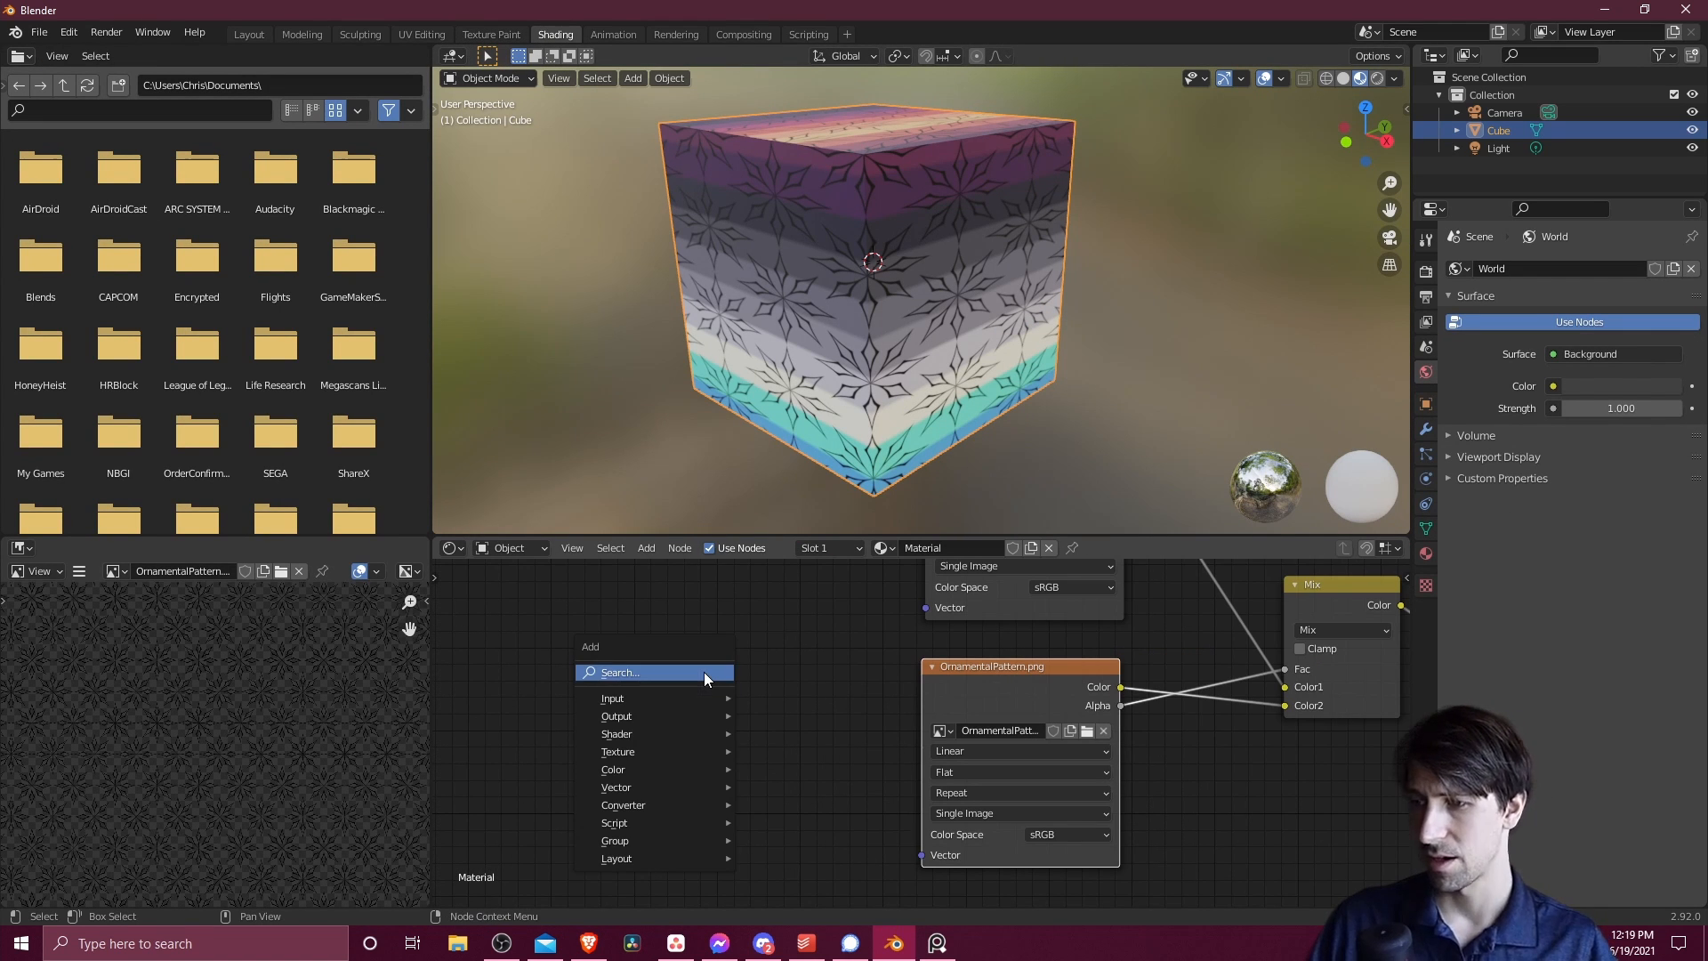
{"action": "type", "text": "uv"}
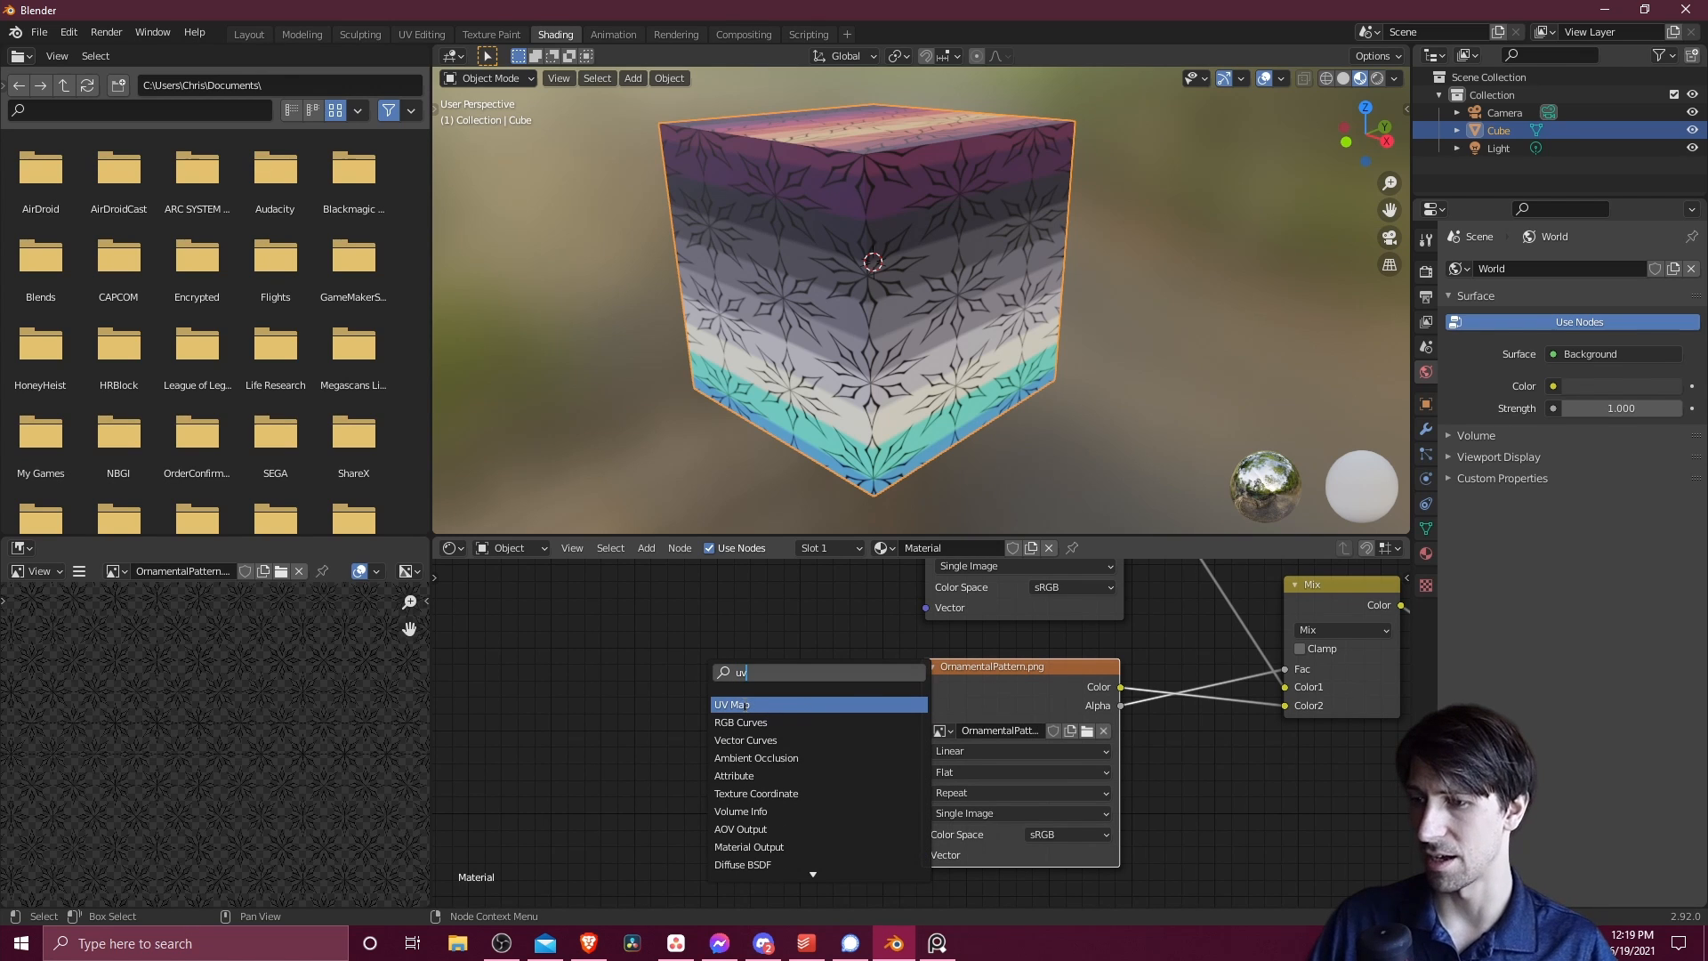
{"action": "left_click", "coordinate": [732, 704]}
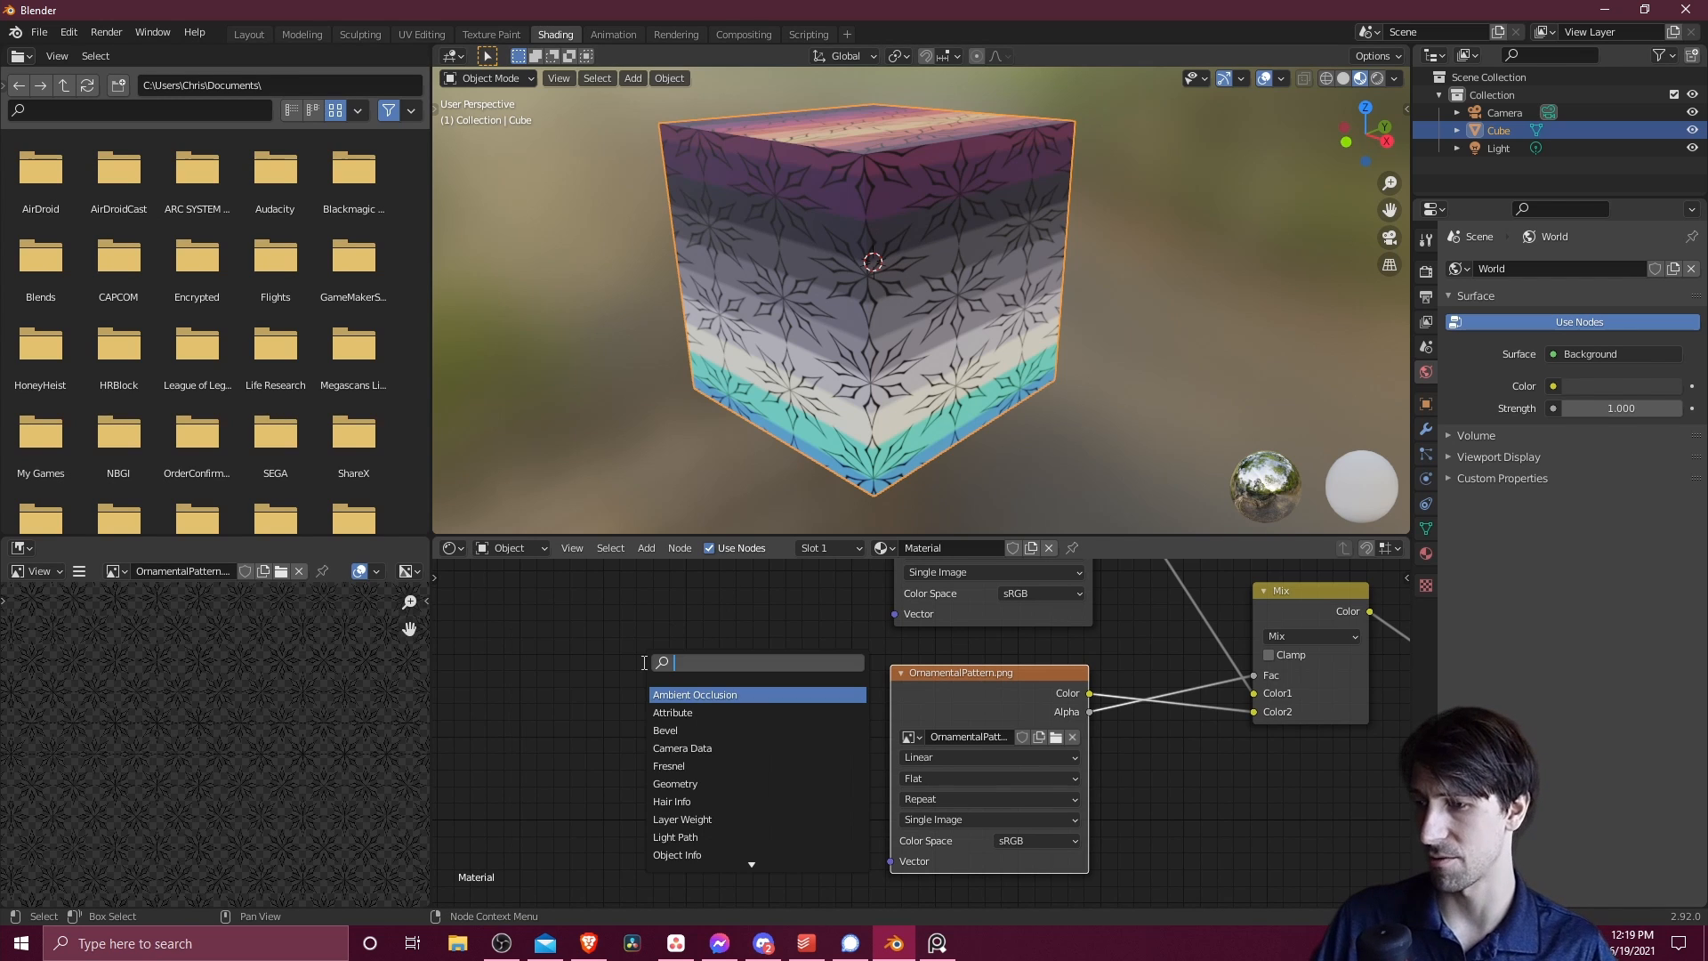
{"action": "left_click", "coordinate": [675, 694]}
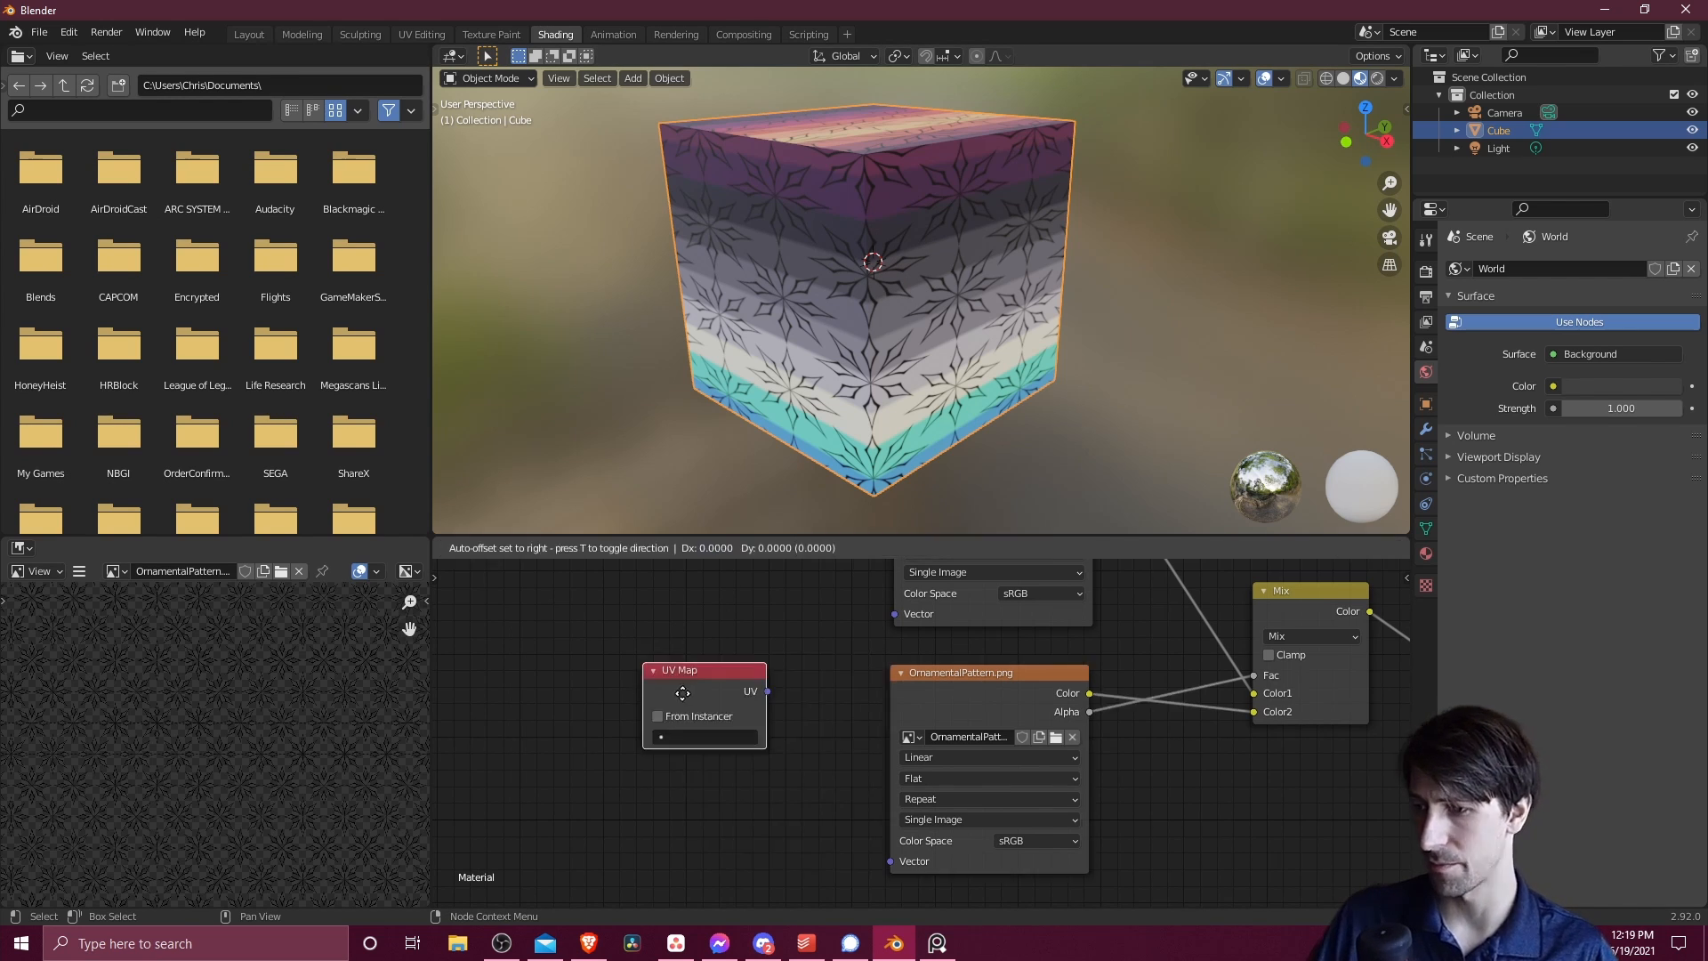
{"action": "left_click_drag", "start_coordinate": [703, 669], "coordinate": [561, 698]}
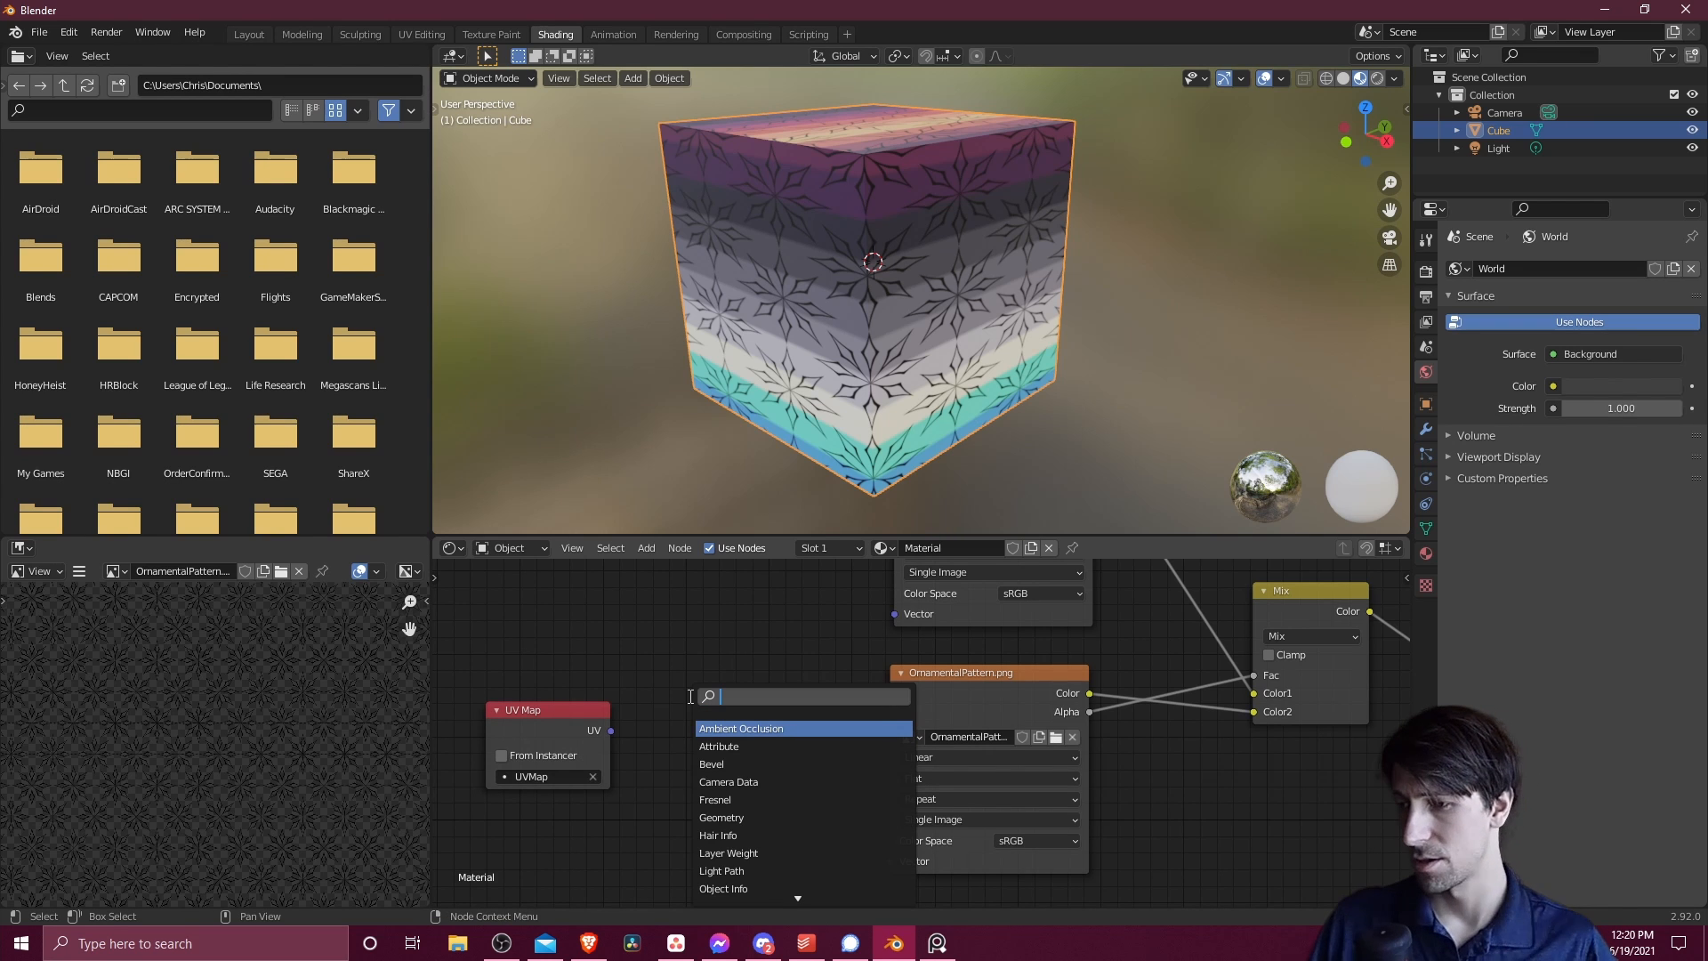
{"action": "left_click", "coordinate": [763, 696]}
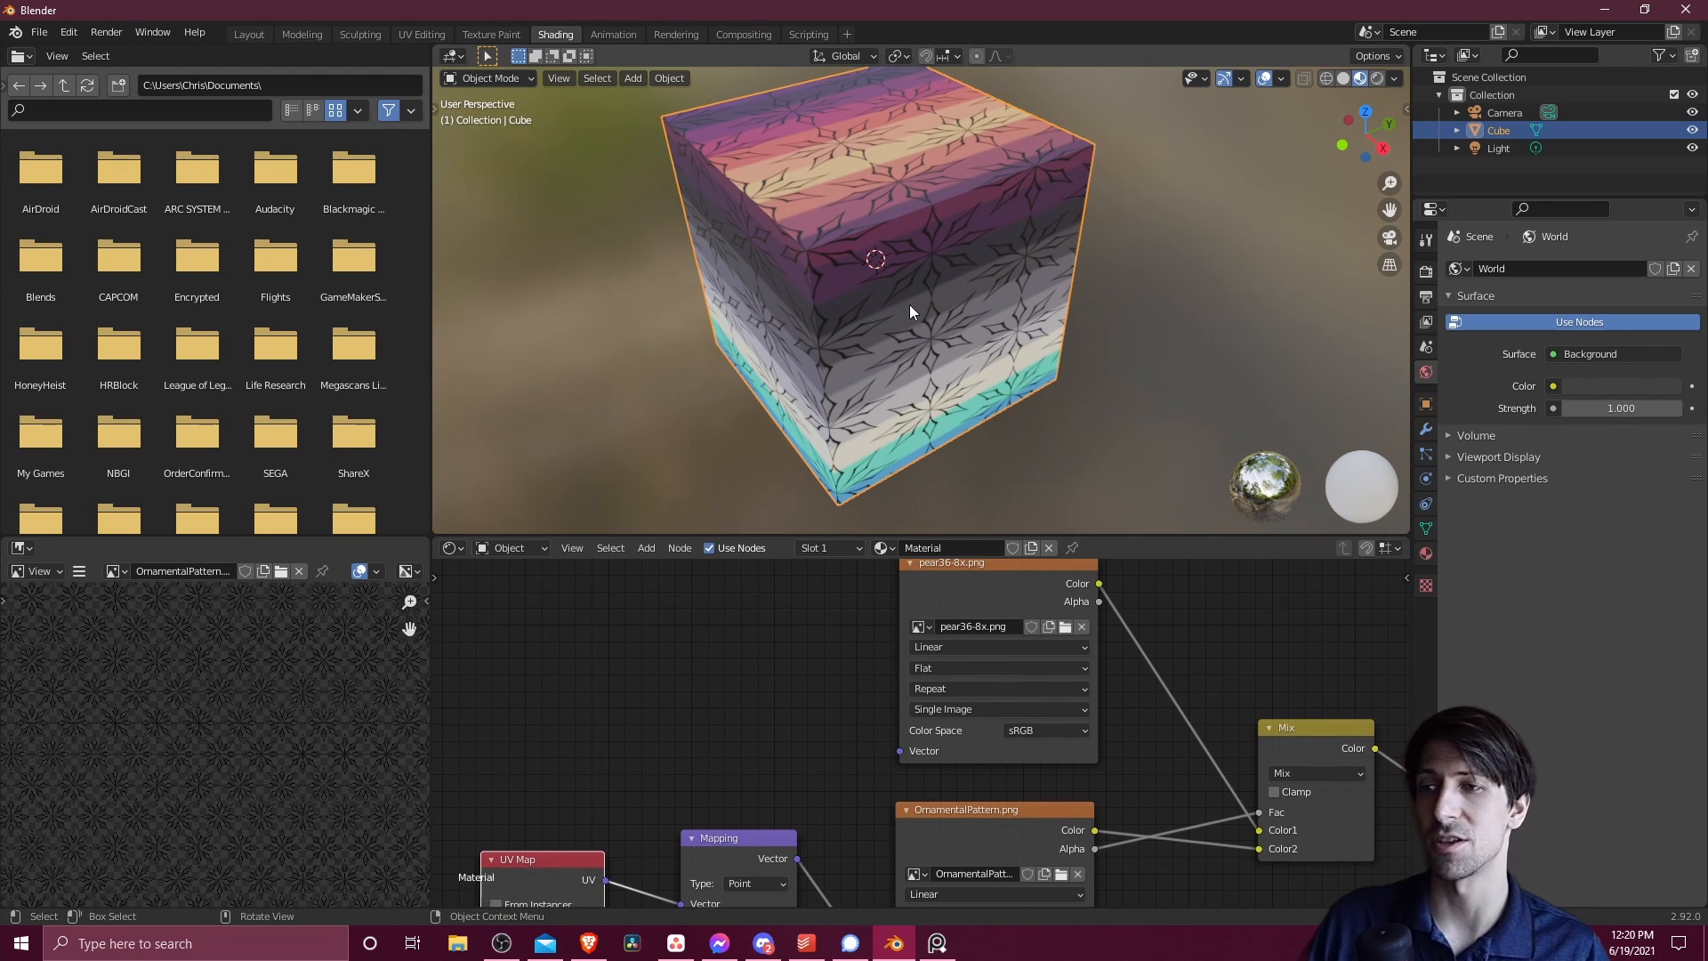
{"action": "mouse_move", "coordinate": [853, 199]}
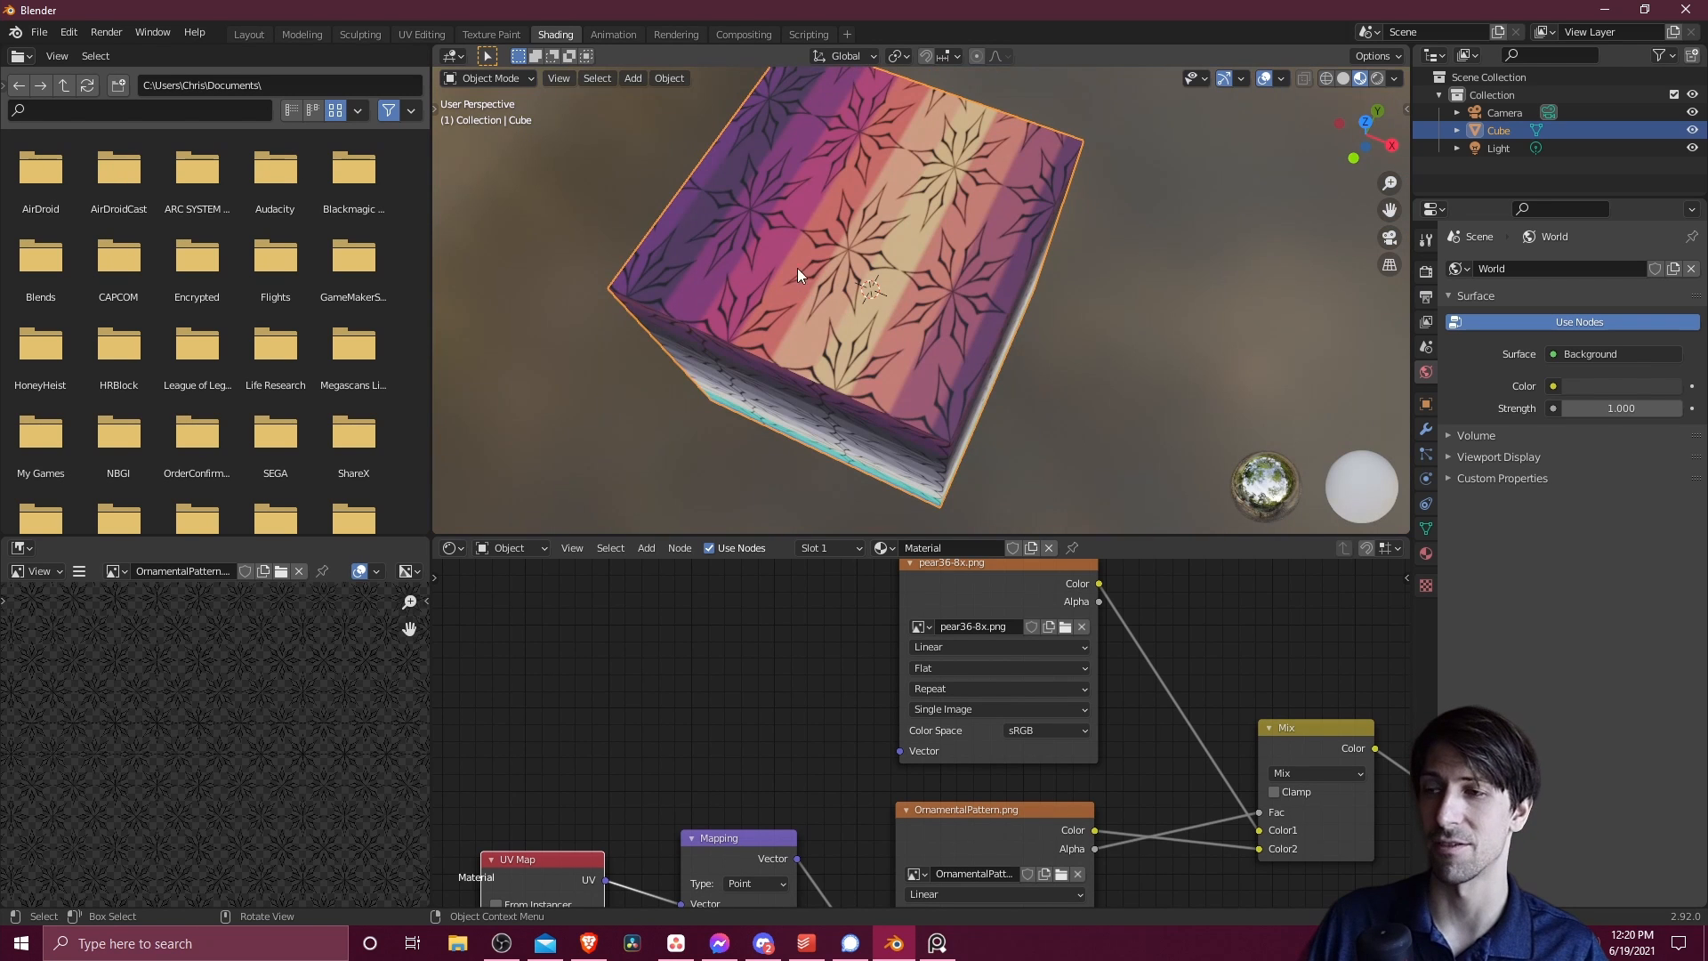
{"action": "left_click_drag", "start_coordinate": [795, 272], "coordinate": [883, 294]}
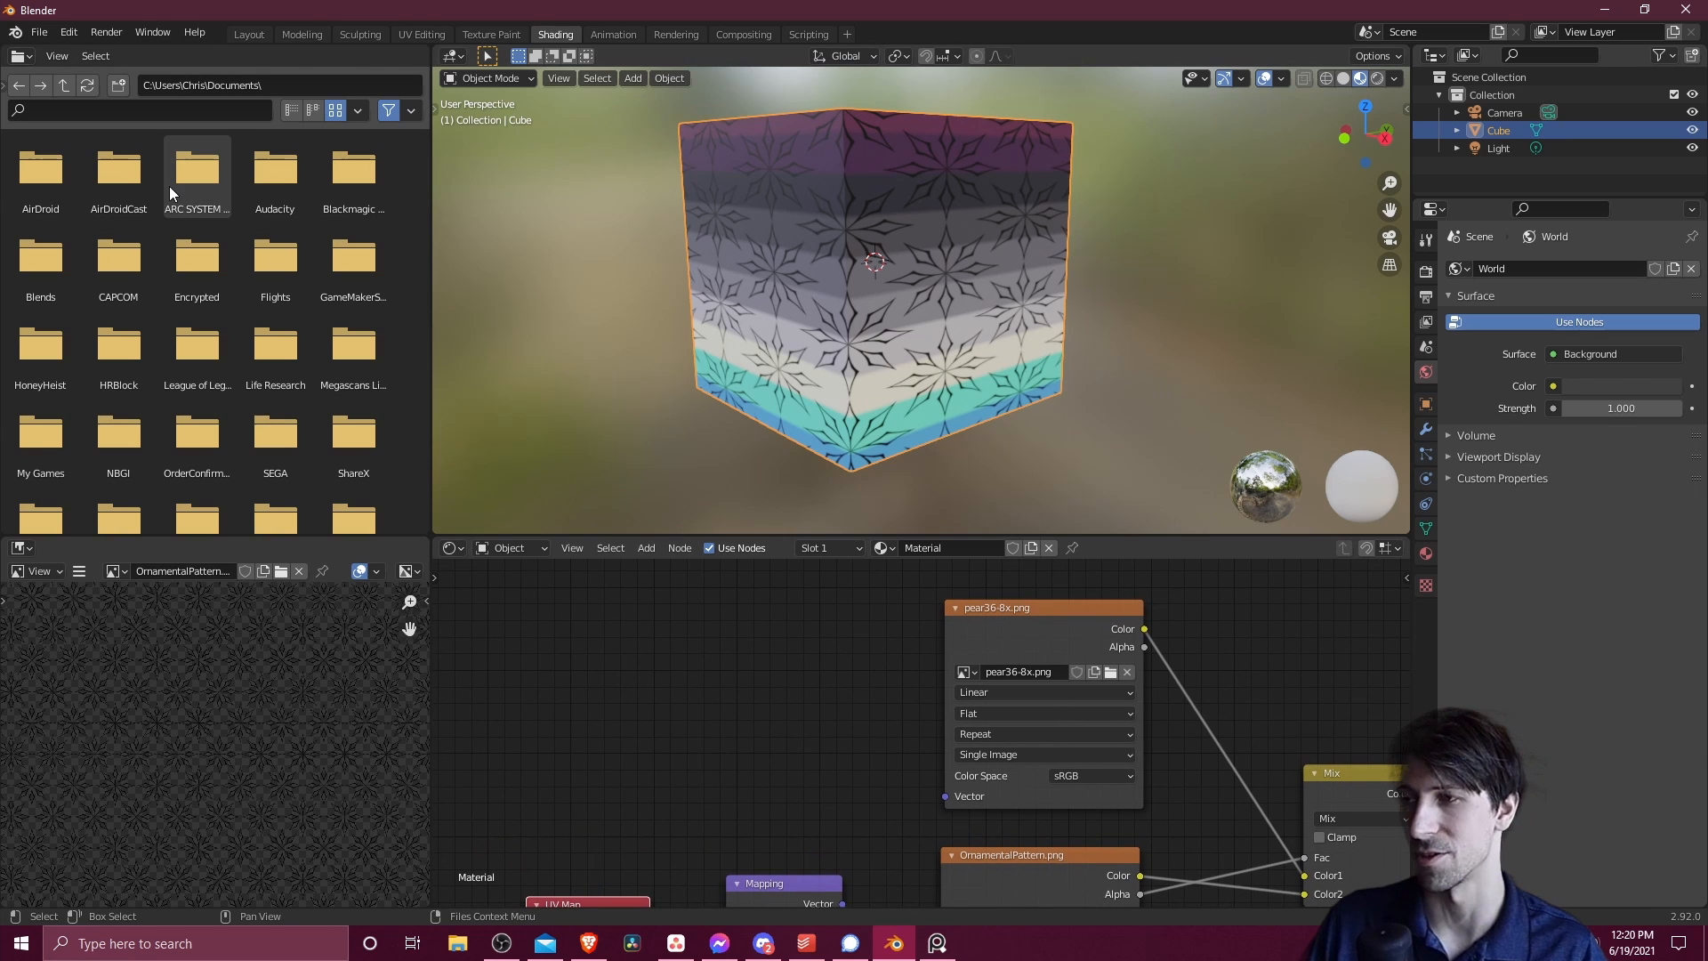
Add a second UV map, shrink its UVs onto one palette colour, and name it PaletteUVs
{"action": "left_click", "coordinate": [421, 34]}
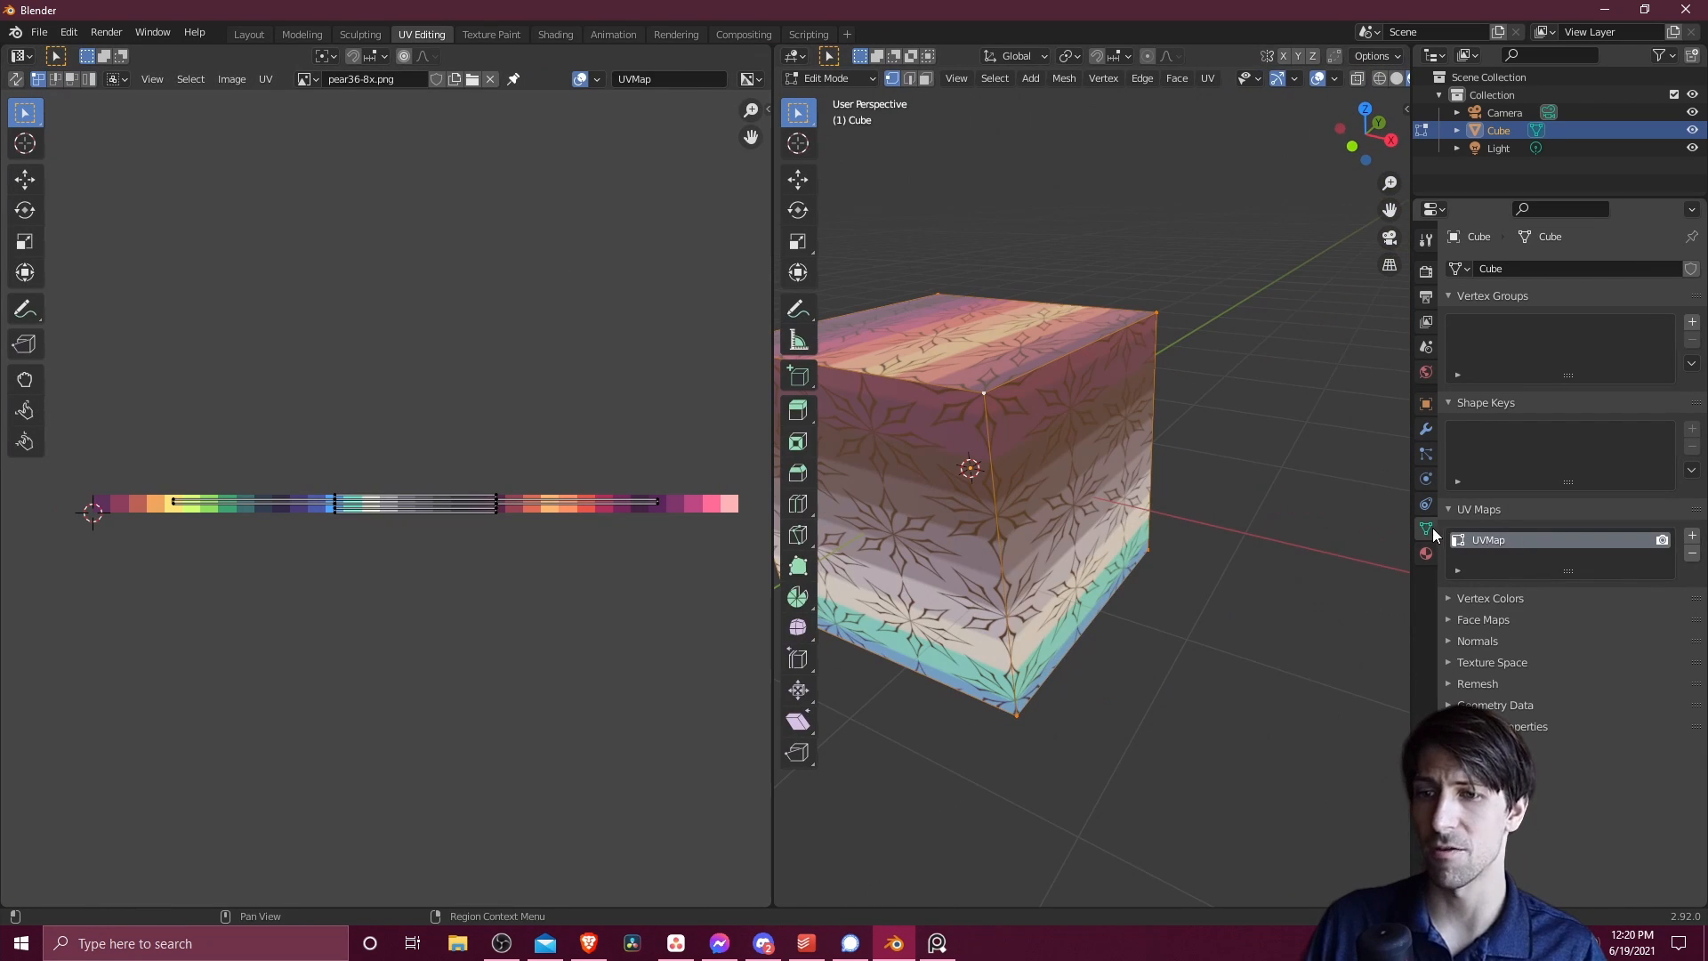
{"action": "mouse_move", "coordinate": [1425, 528]}
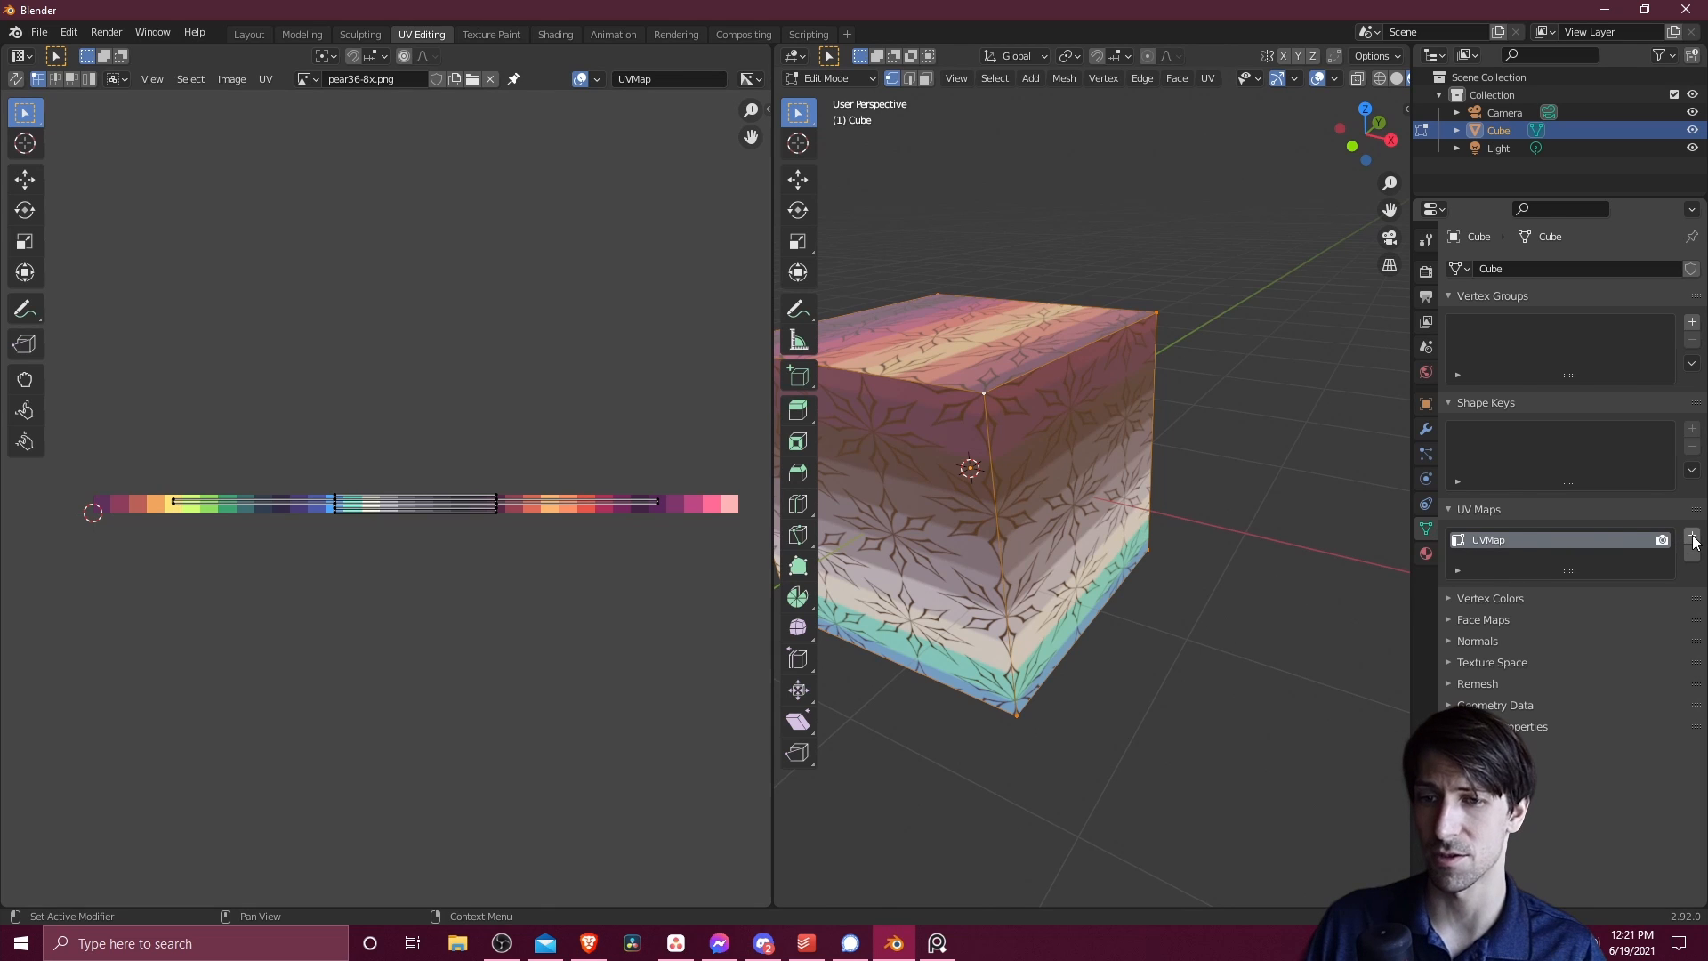
{"action": "left_click", "coordinate": [1692, 534]}
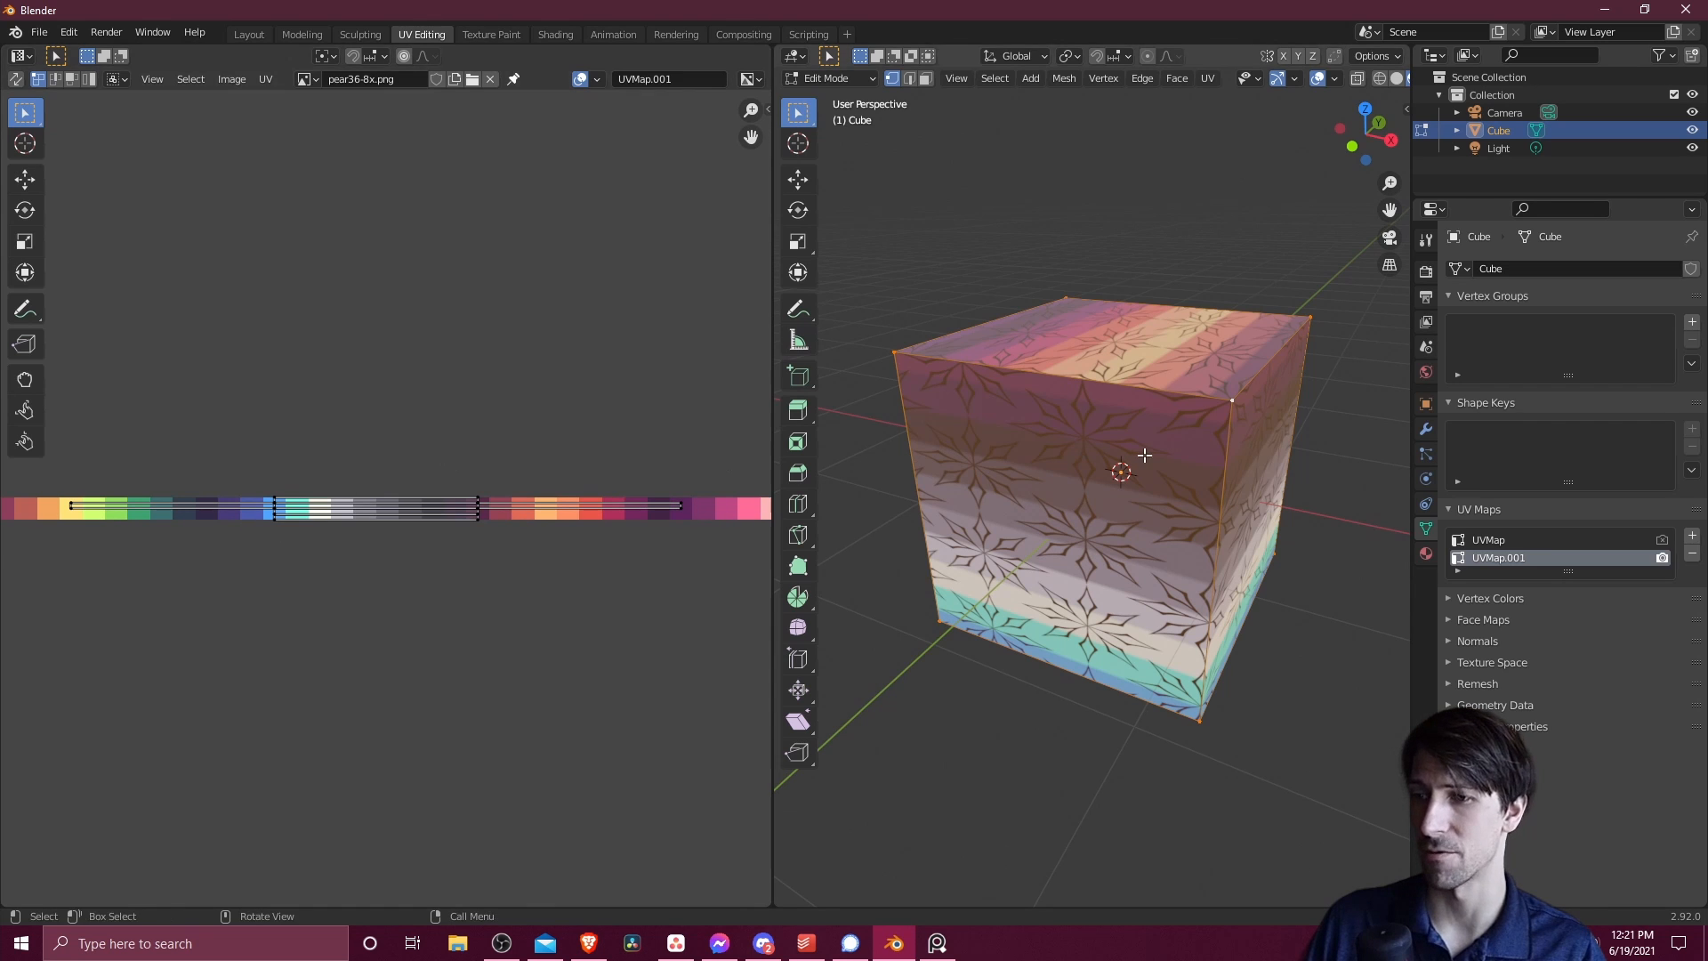
{"action": "mouse_move", "coordinate": [1193, 387]}
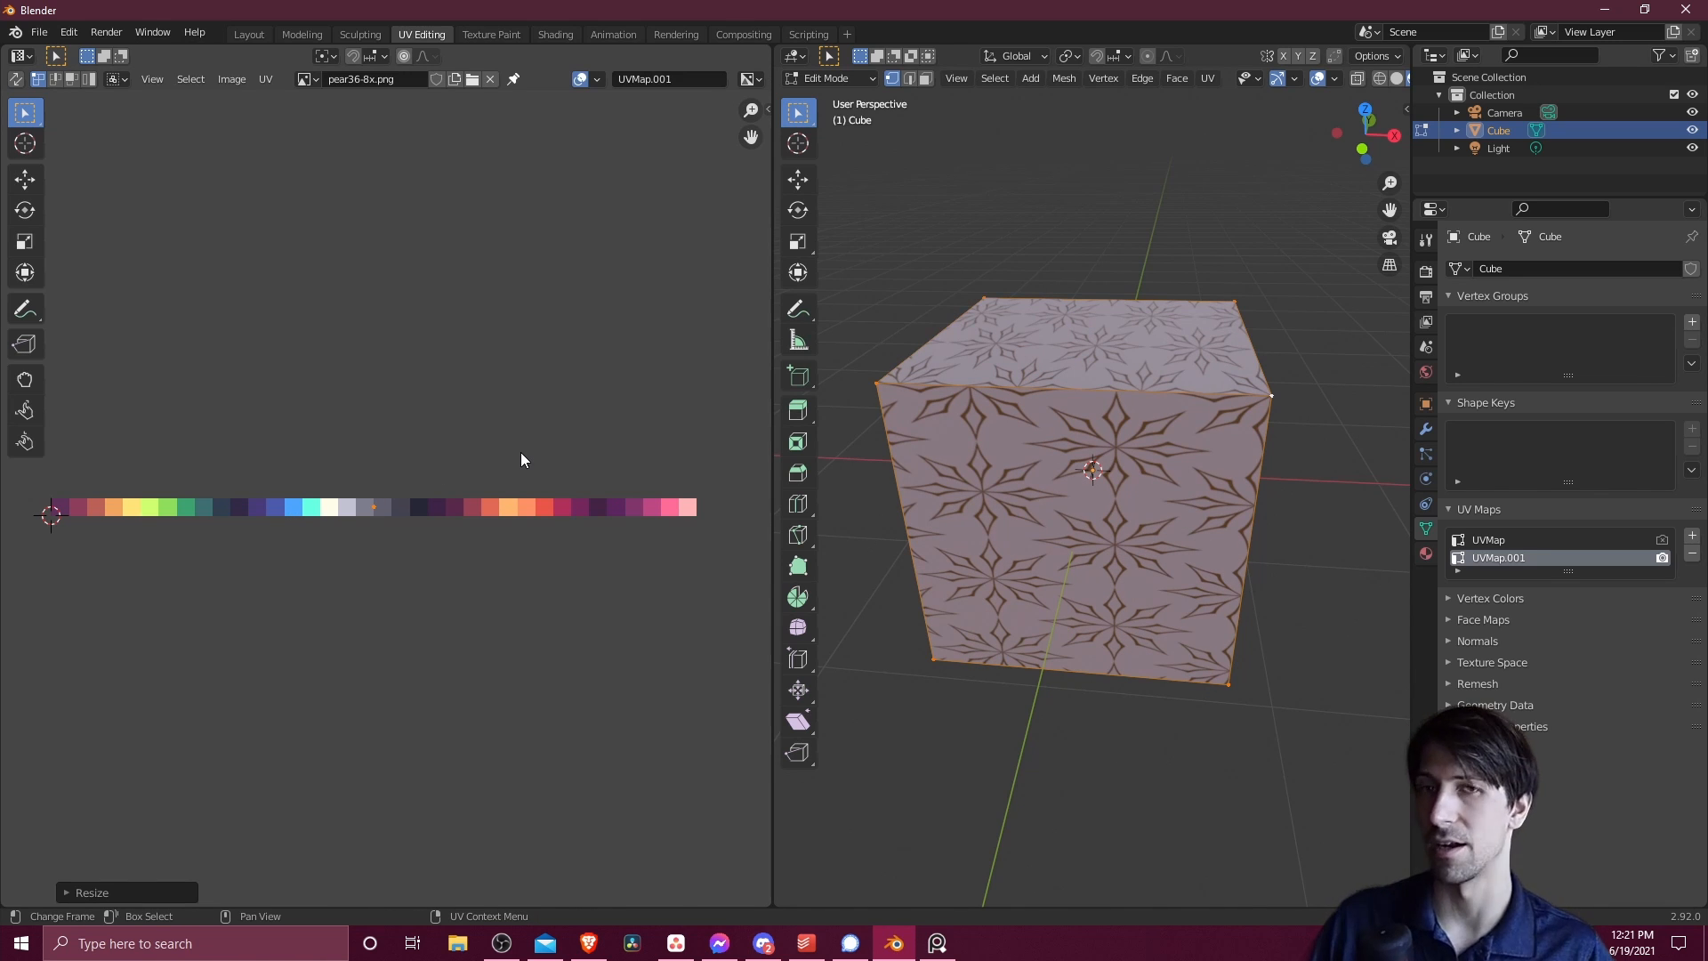
{"action": "mouse_move", "coordinate": [485, 460]}
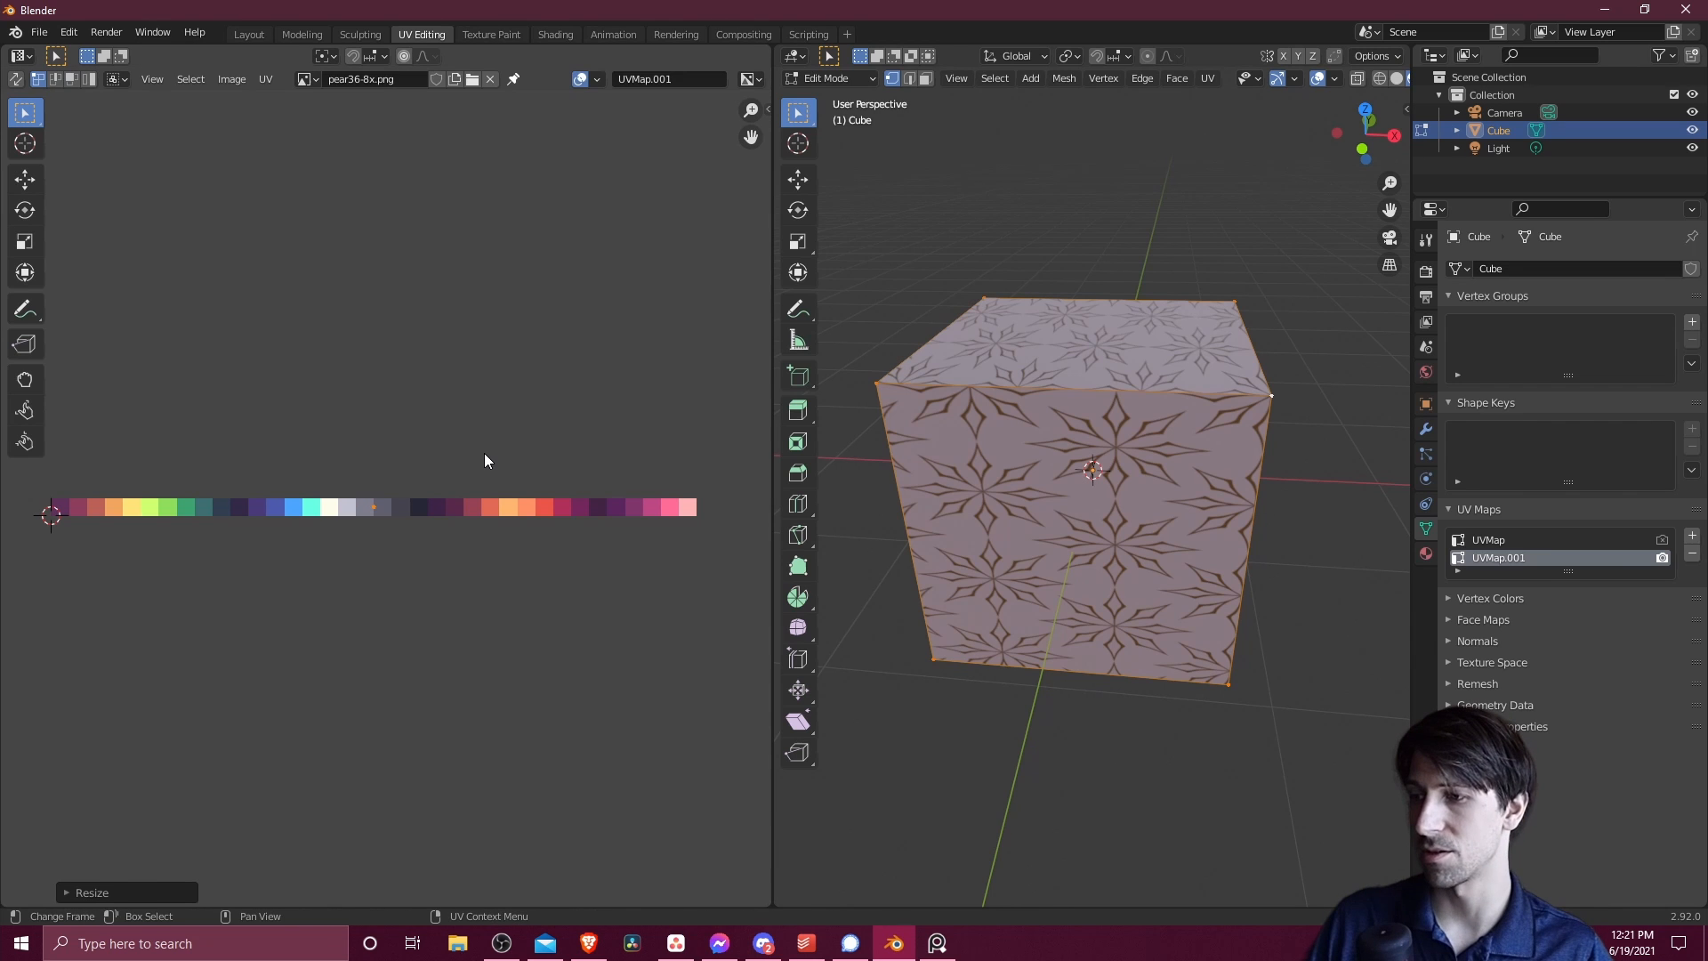
{"action": "key", "text": "s"}
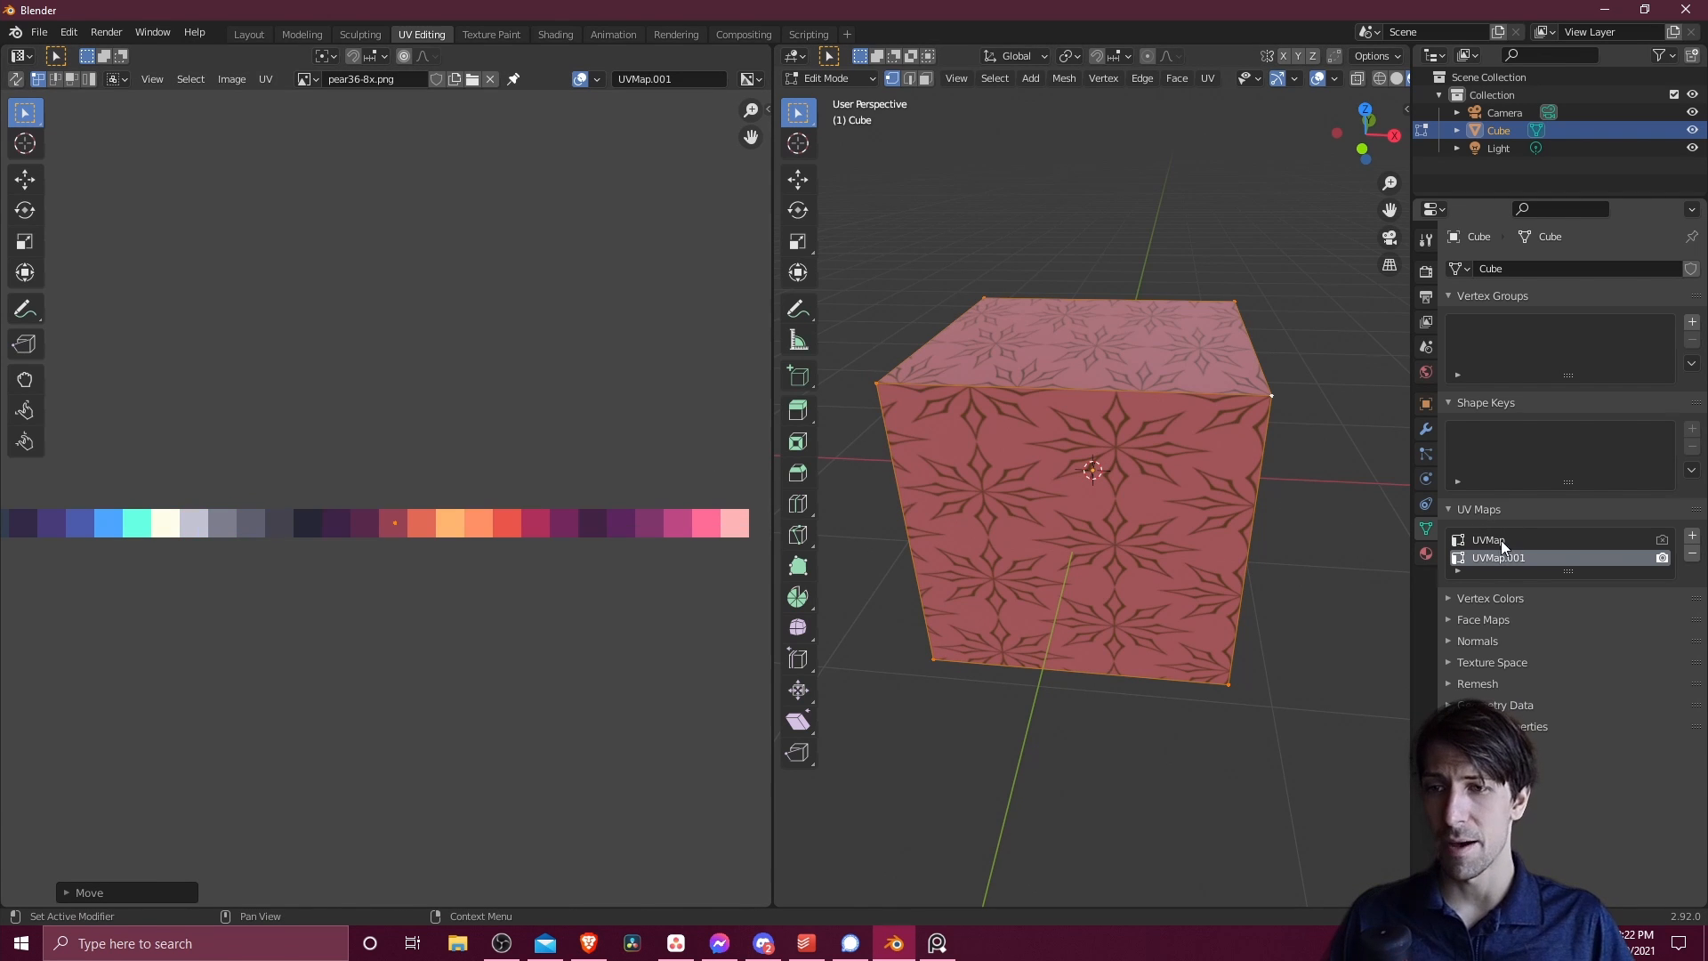
{"action": "double_click", "coordinate": [1498, 557]}
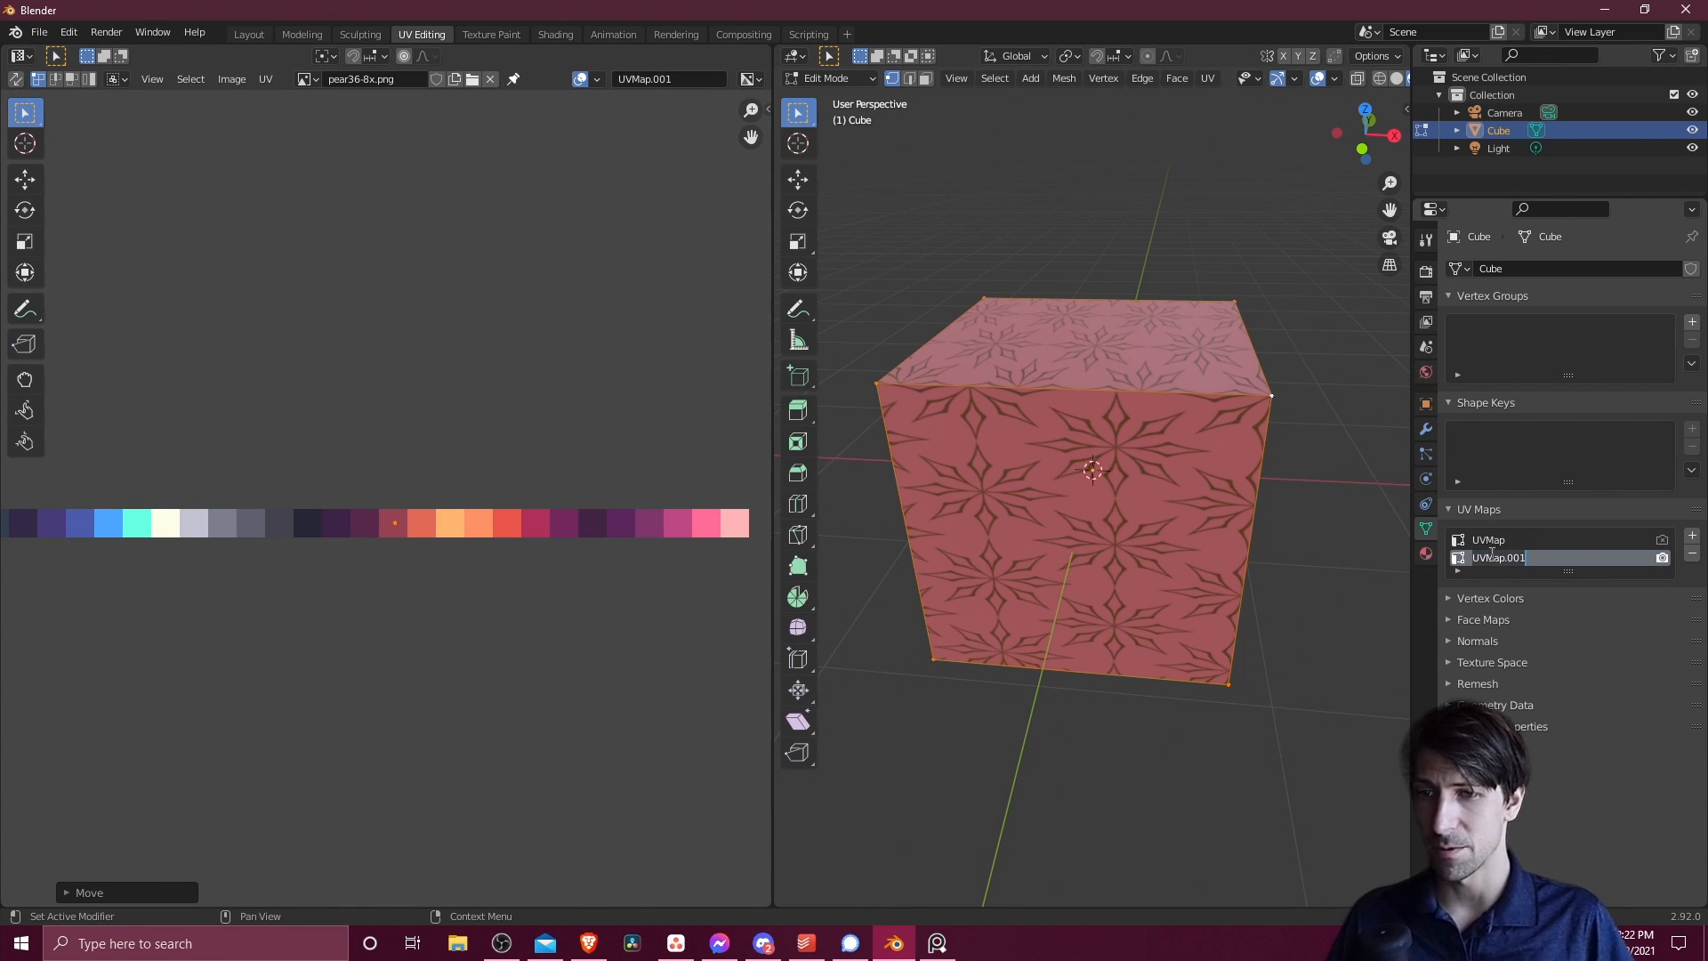
{"action": "type", "text": "Pale teU"}
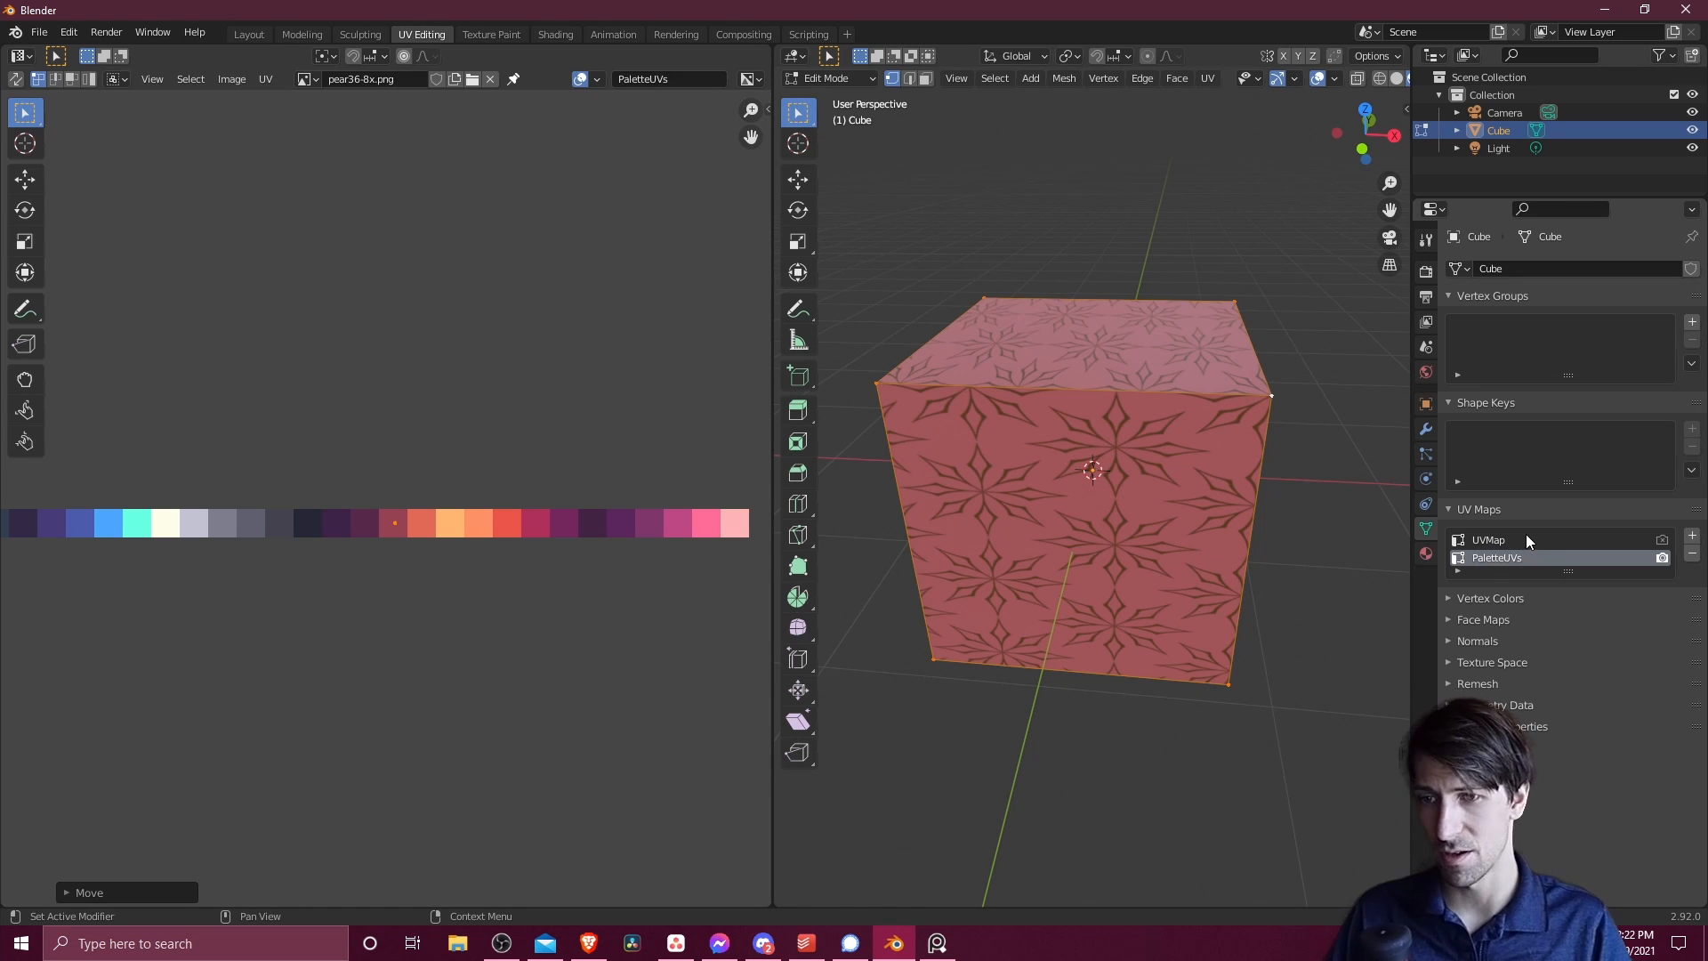
Slide the right-side and bottom faces' UVs to other palette swatches, then leave Edit Mode
{"action": "double_click", "coordinate": [1489, 539]}
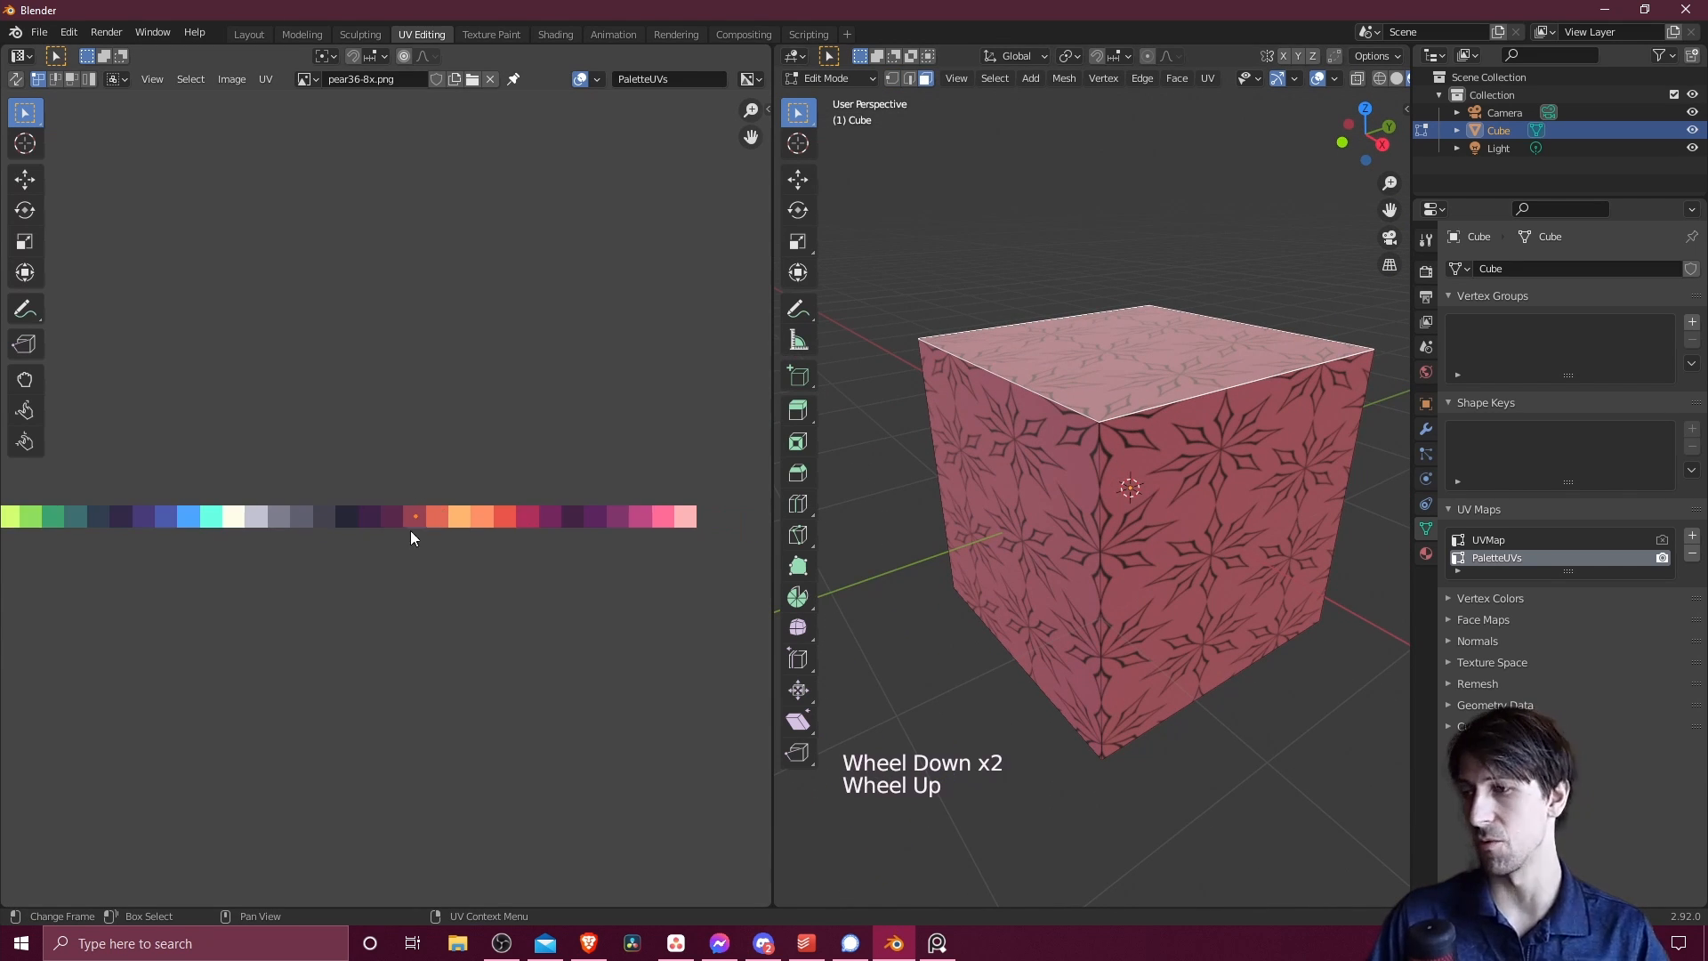
{"action": "scroll", "scroll_direction": "up", "scroll_amount": 3}
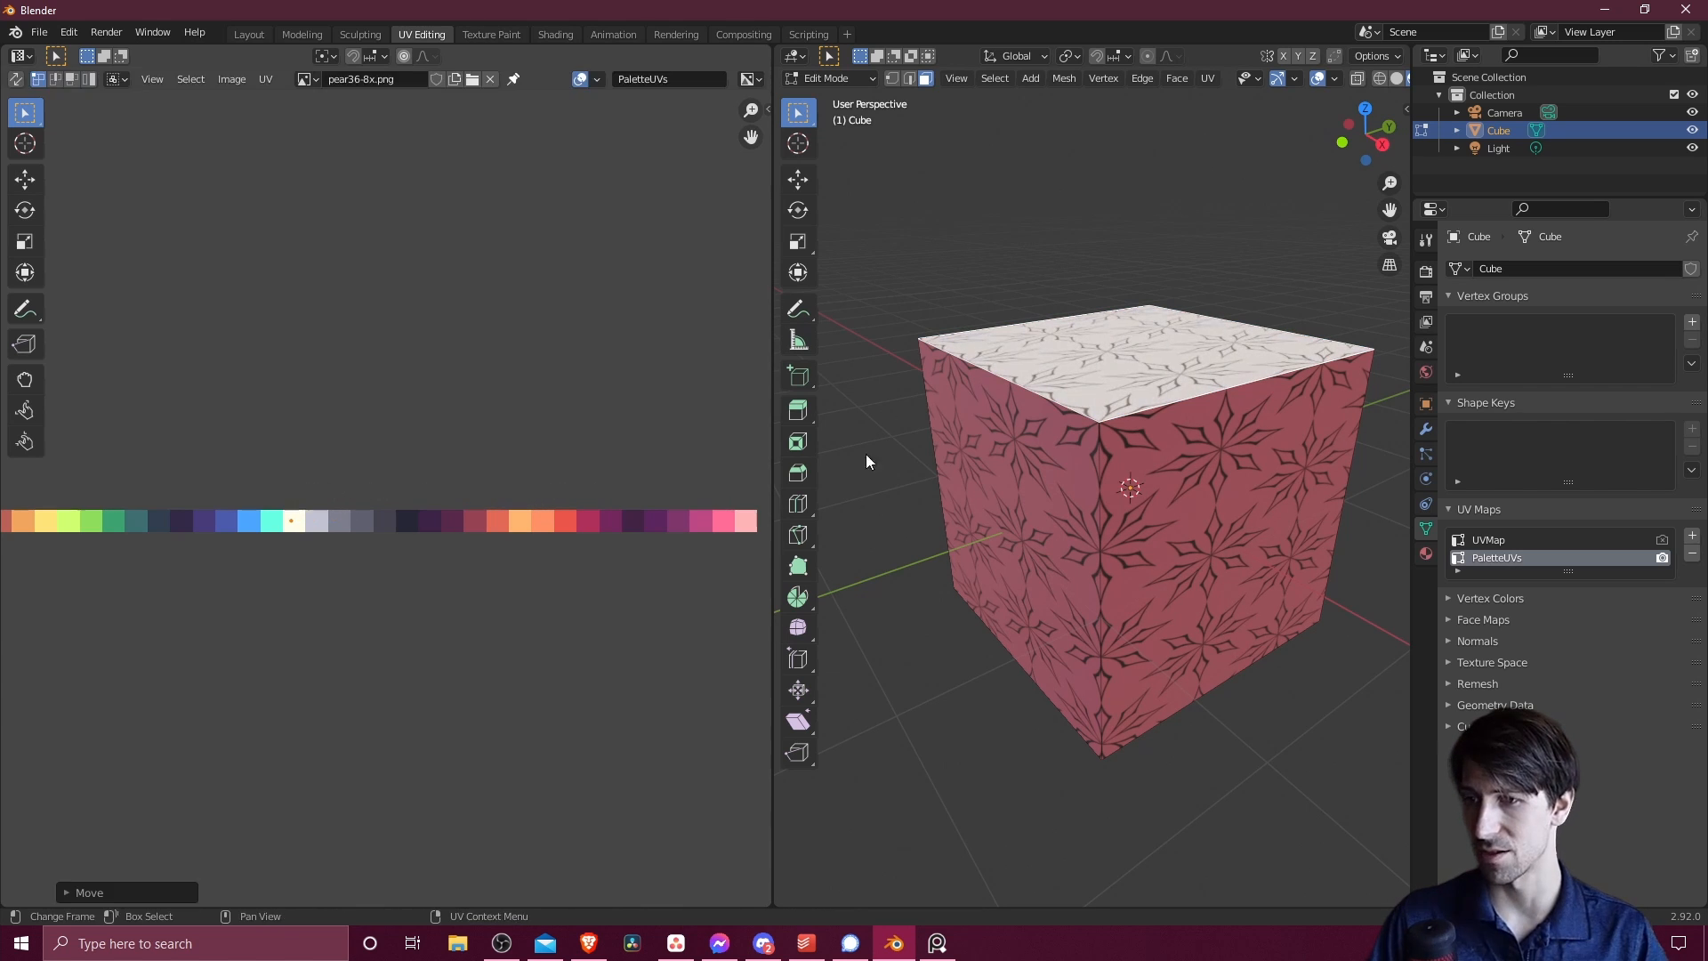
{"action": "left_click", "coordinate": [1198, 513]}
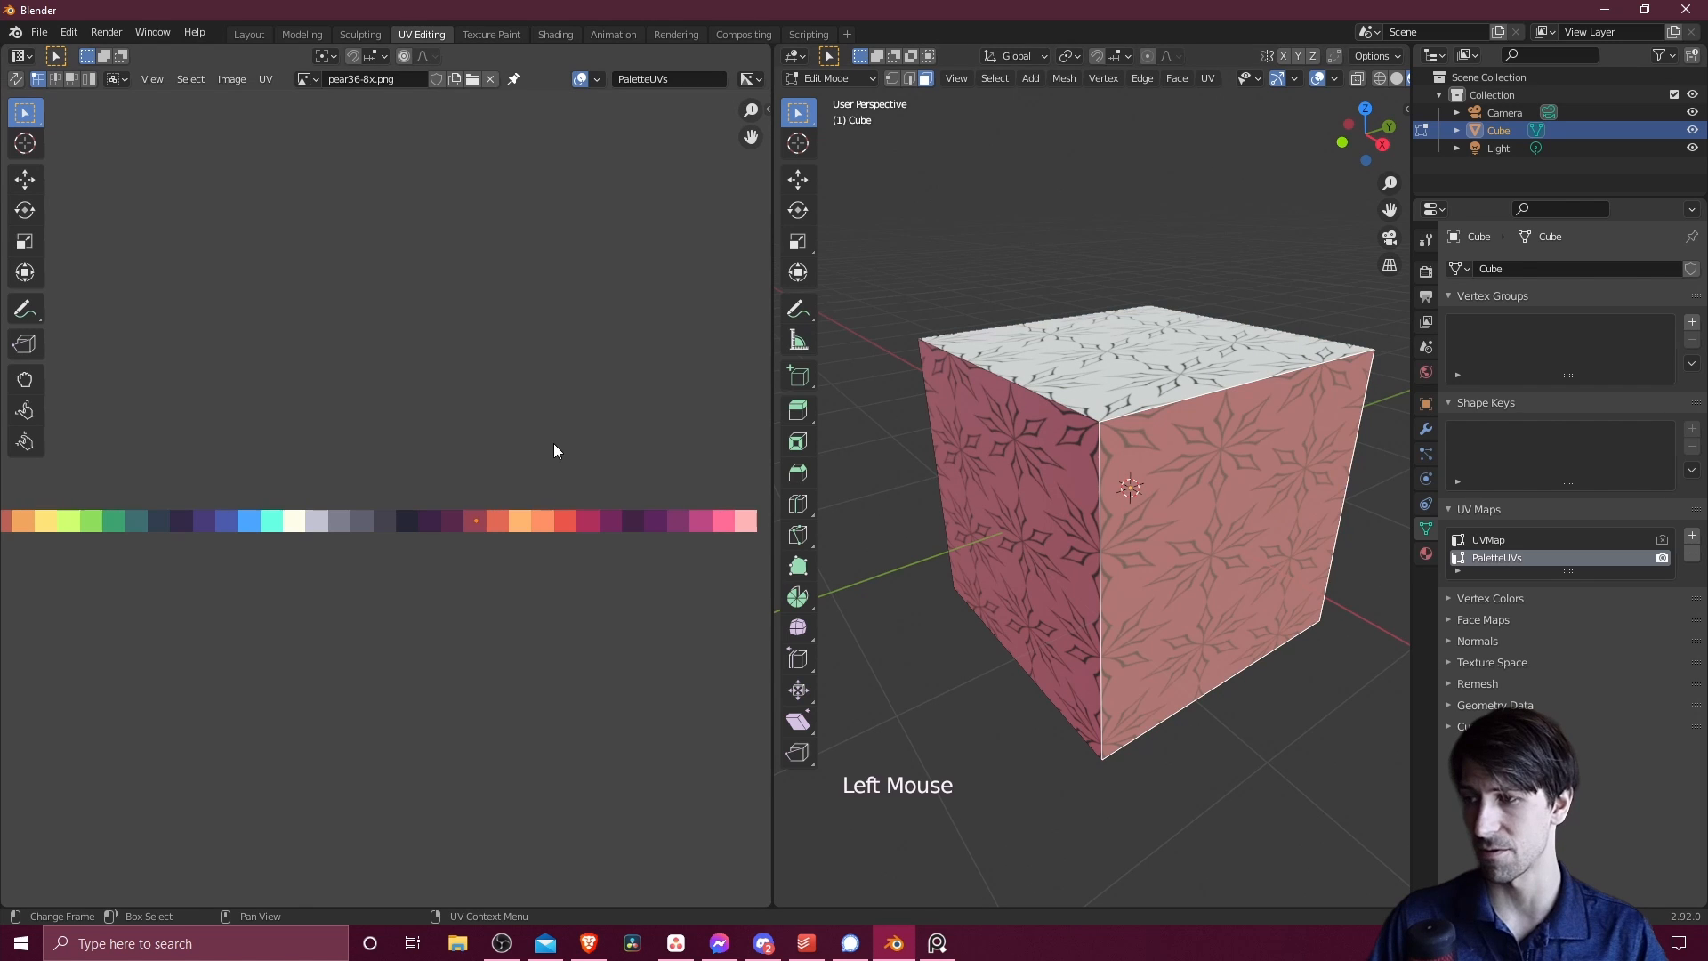
{"action": "key", "text": "g"}
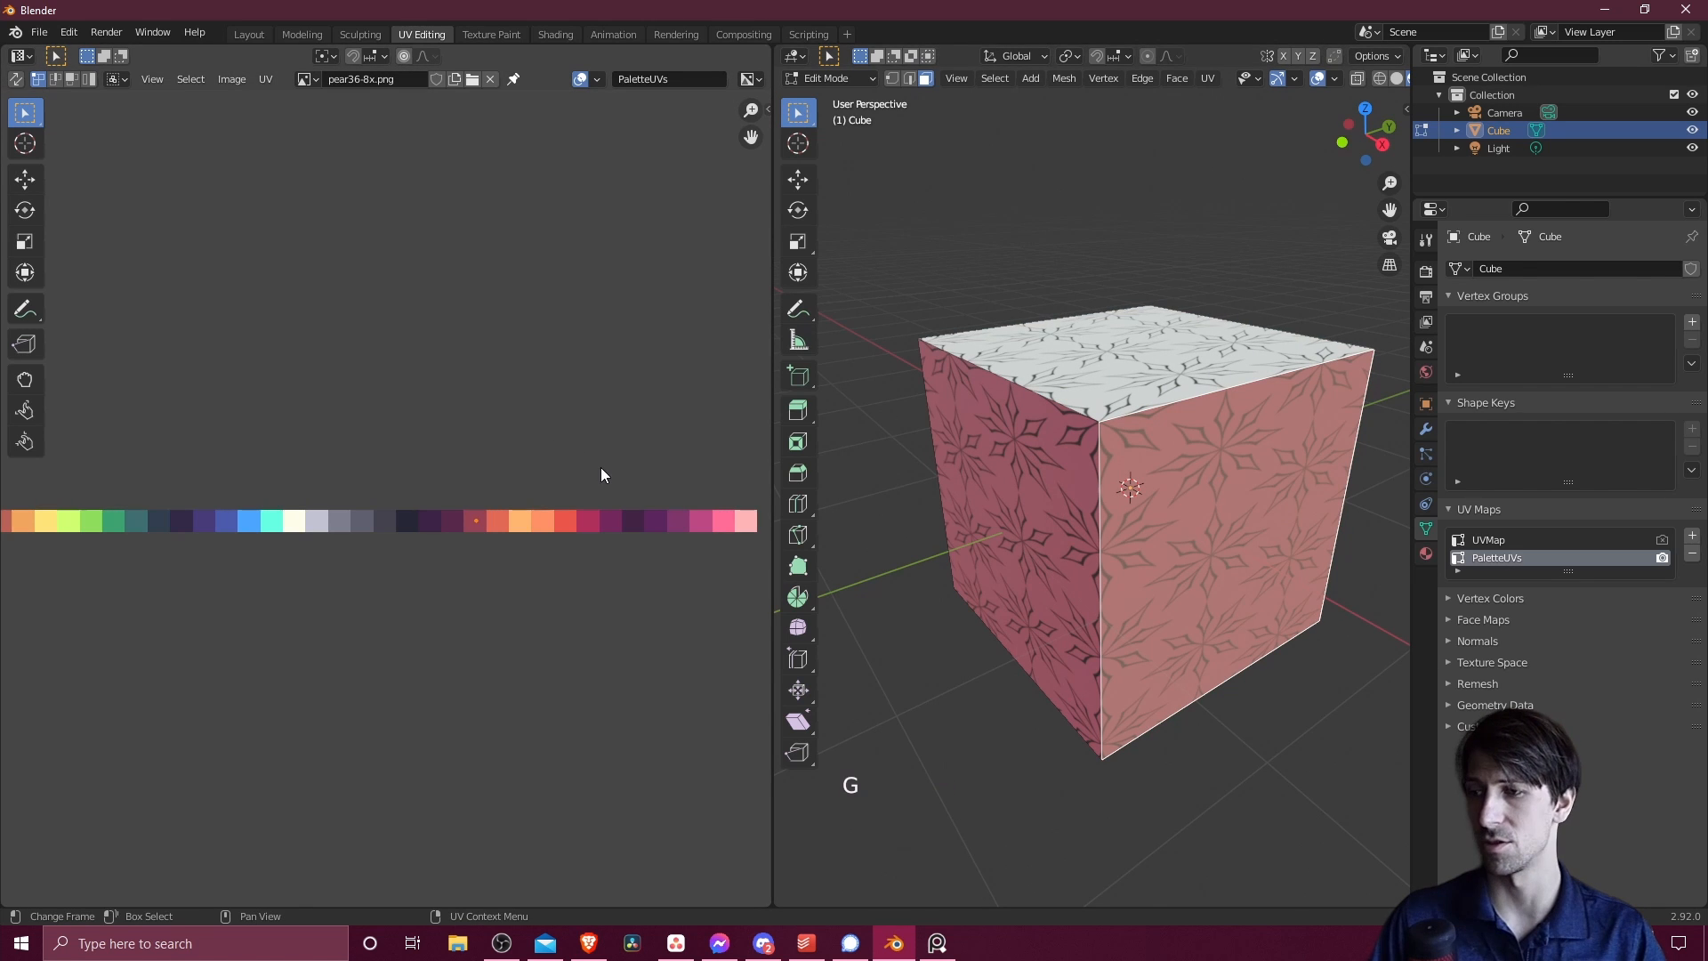
{"action": "key", "text": "g"}
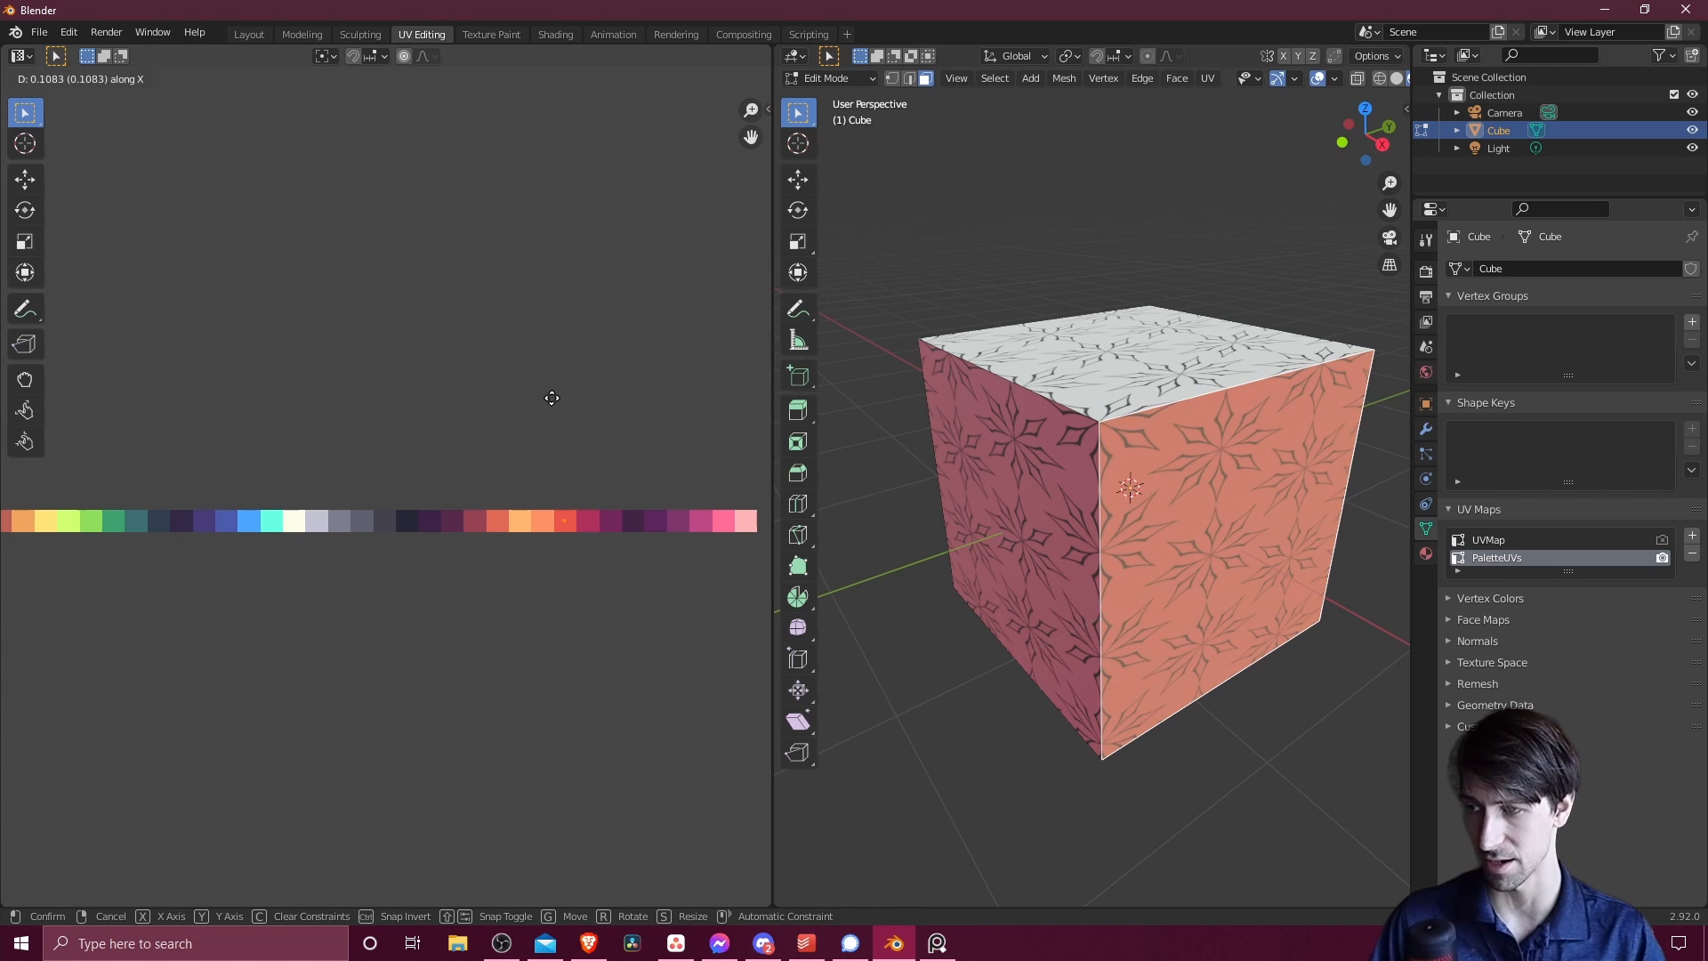
{"action": "mouse_move", "coordinate": [592, 397]}
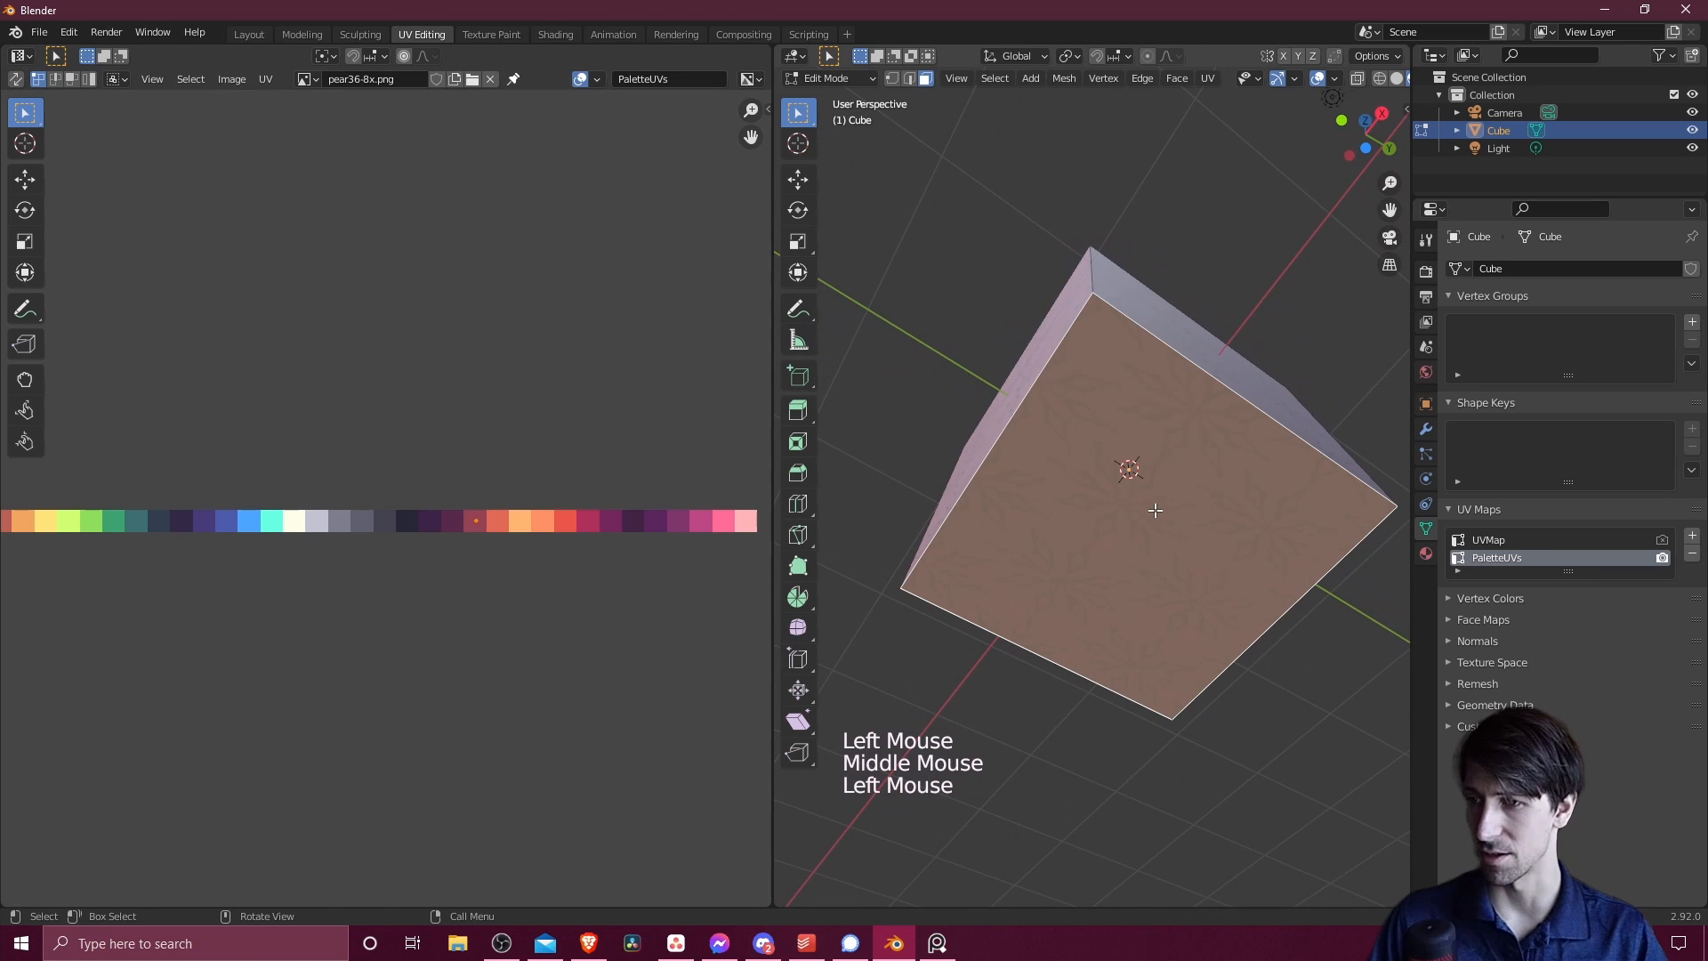
{"action": "key", "text": "g"}
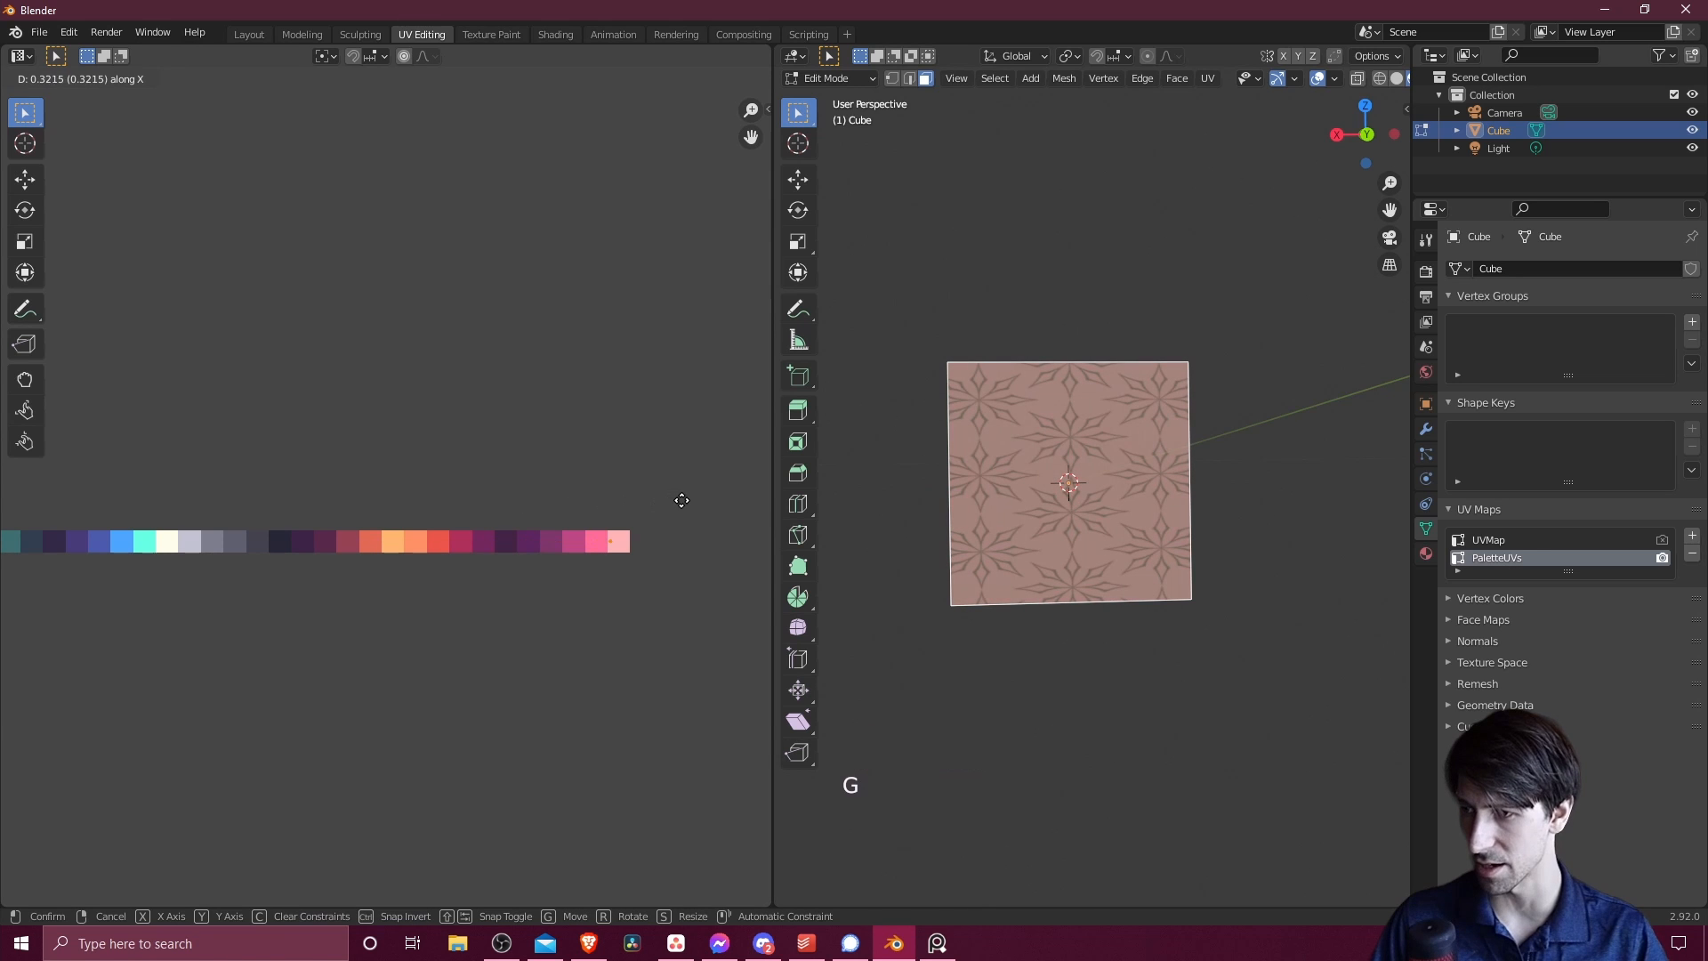
{"action": "key", "text": "Tab"}
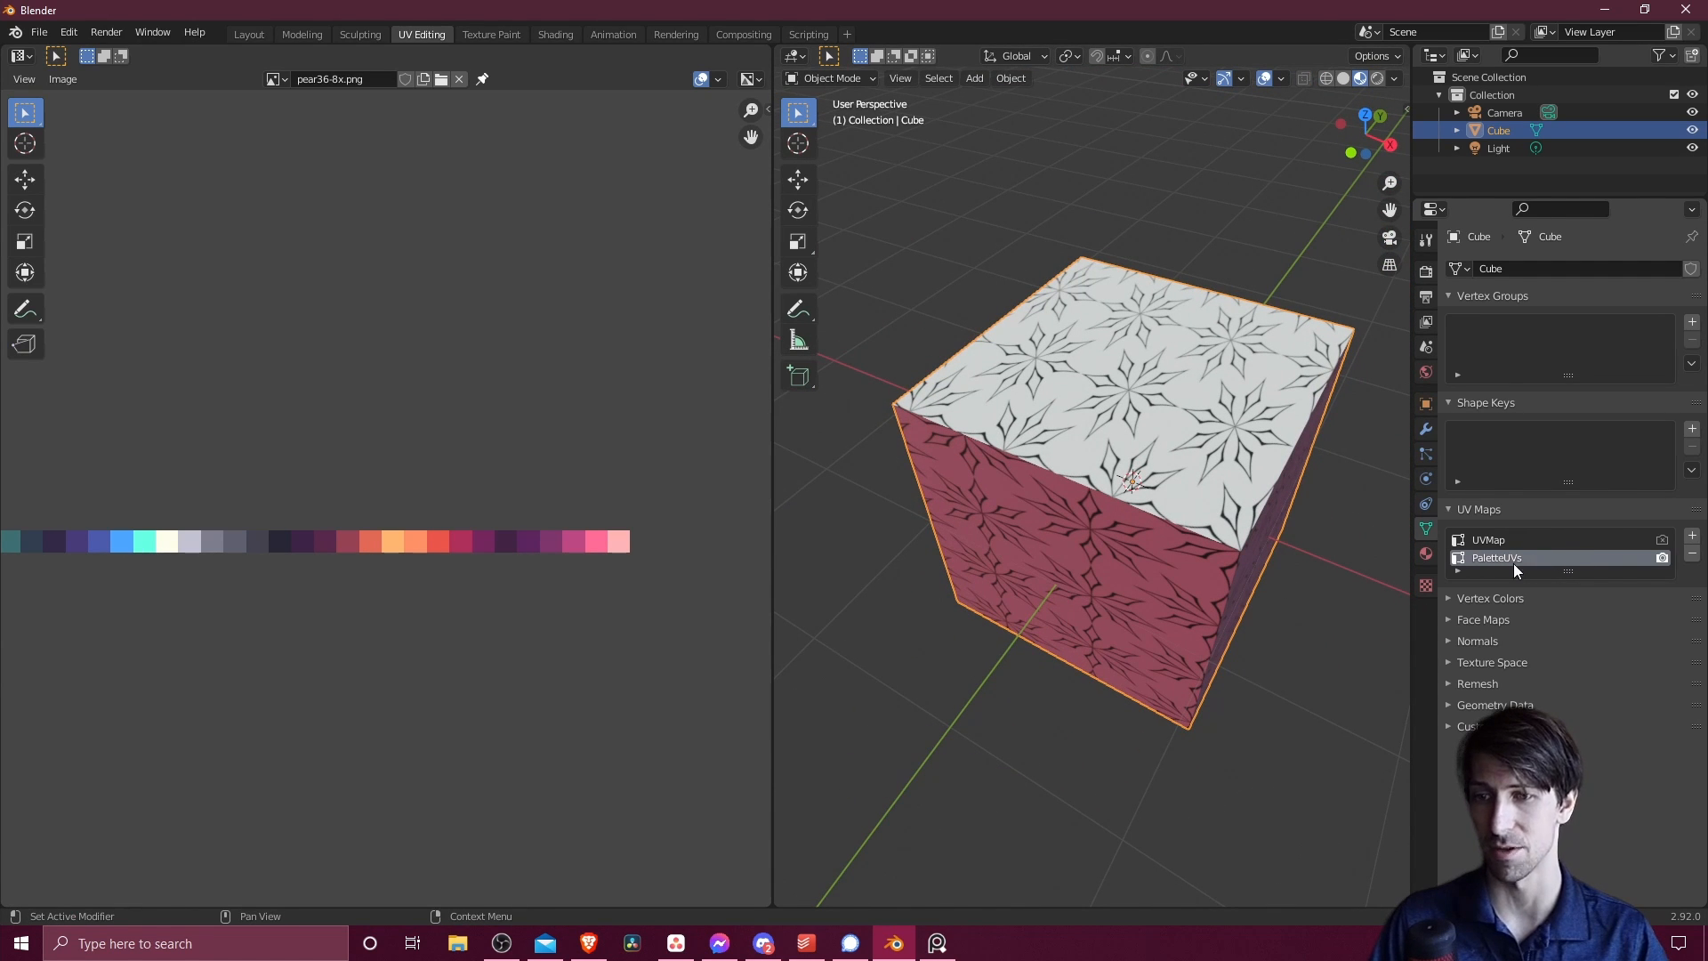
{"action": "mouse_move", "coordinate": [1489, 539]}
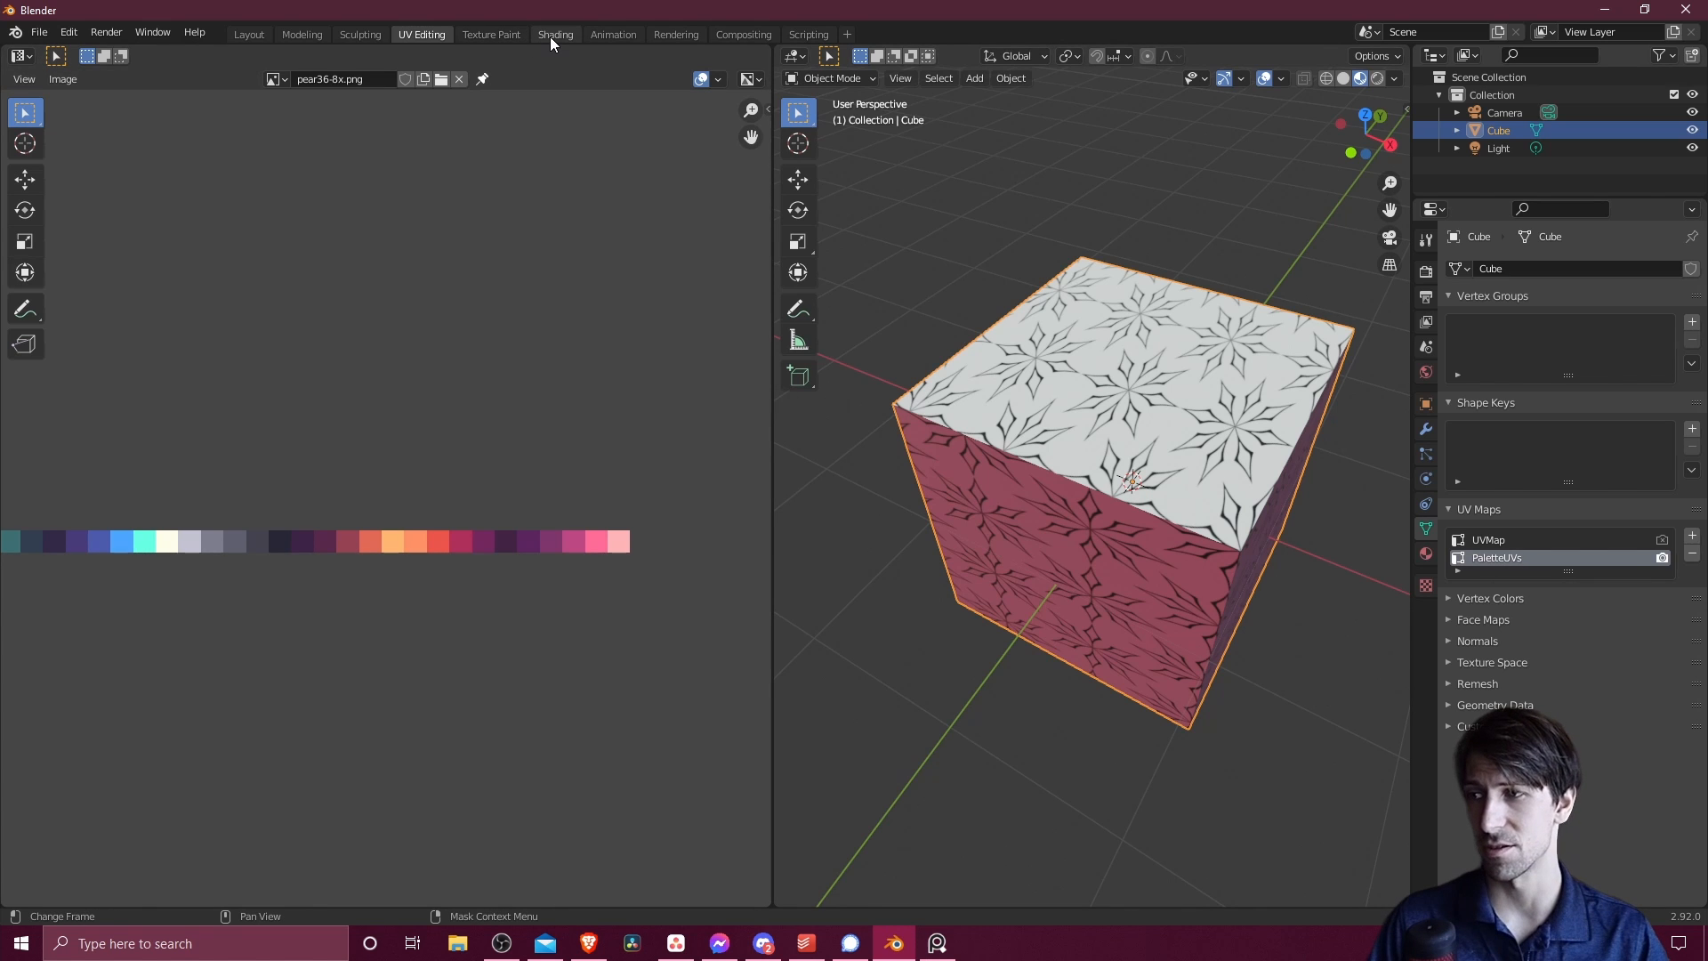
In the Shading workspace, orbit the cube to inspect its pink ornamented sides and pale top
{"action": "left_click", "coordinate": [555, 34]}
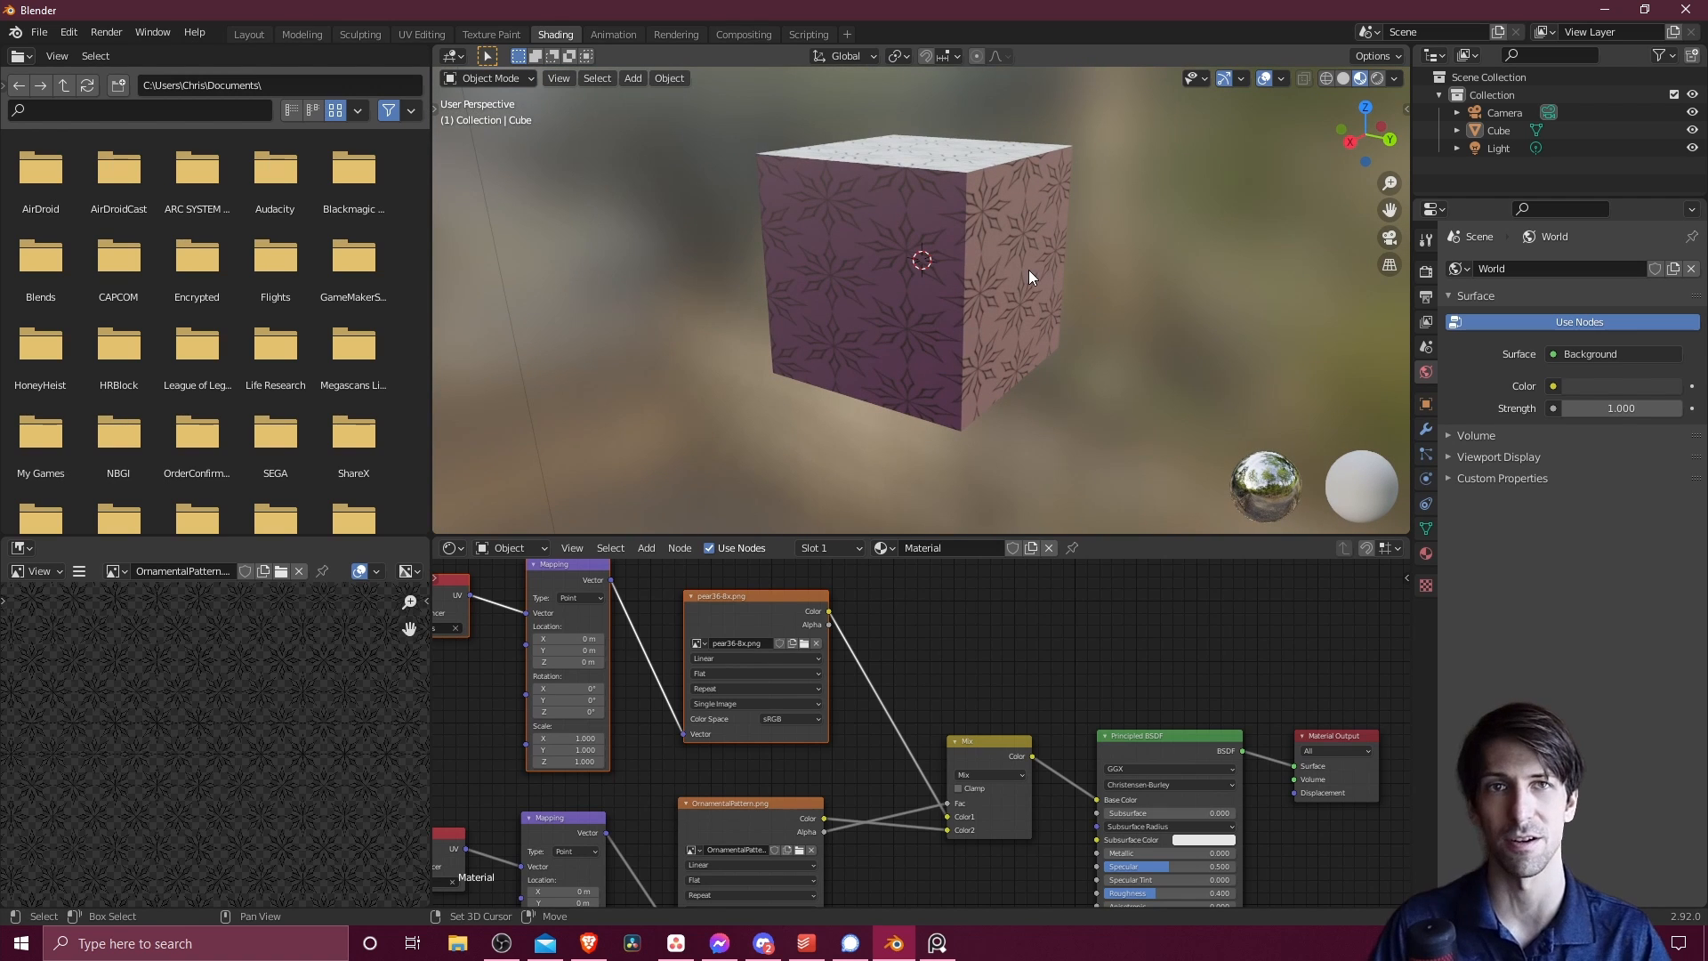
{"action": "left_click_drag", "start_coordinate": [1029, 278], "coordinate": [904, 295]}
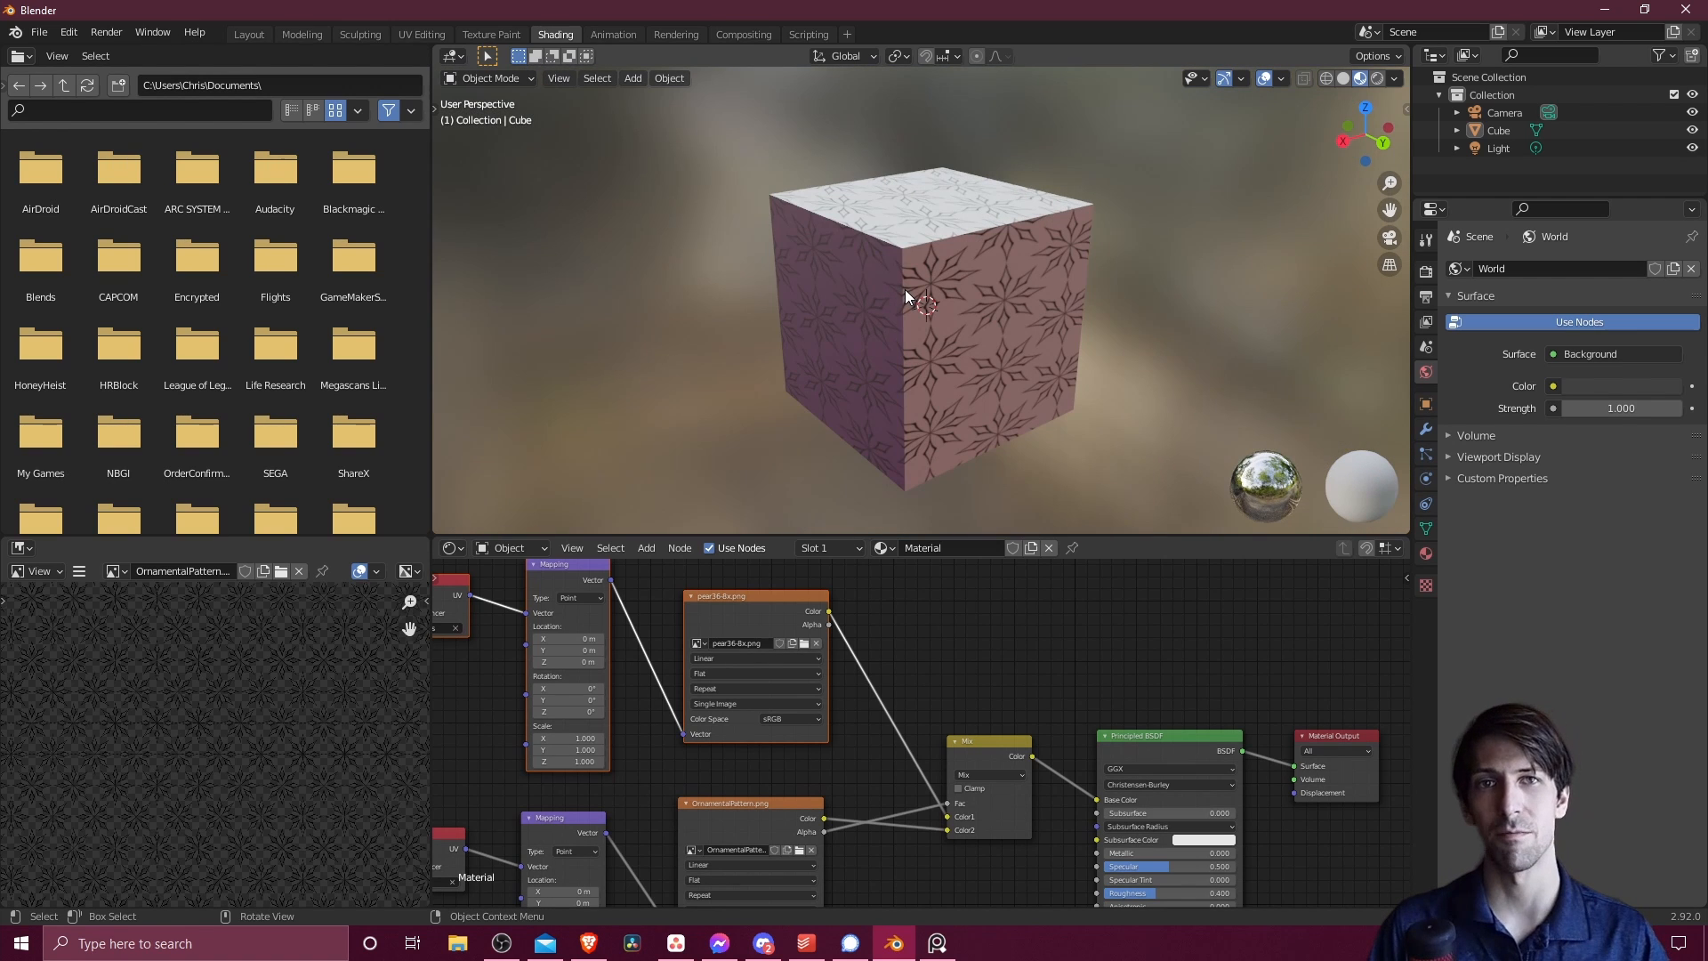